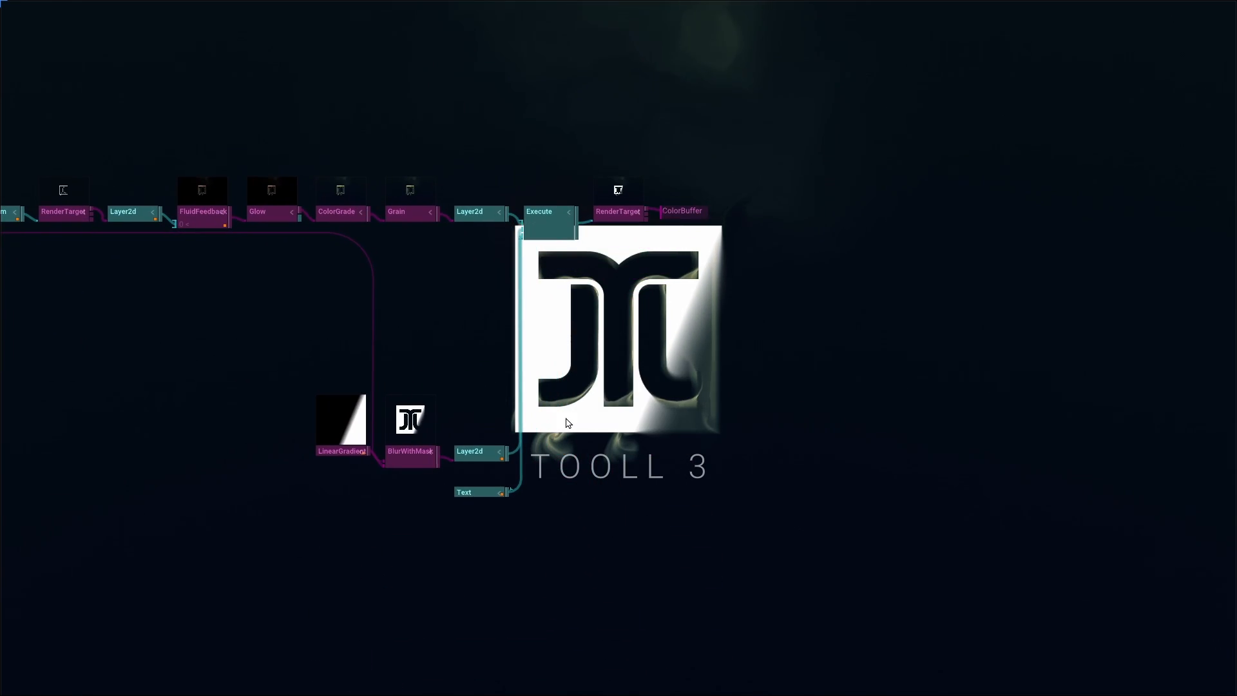
- Download the 437 MB Tooll-v3.8.0.zip from the v3.8.0 pre-release assets on GitHub
left_click(464, 492)
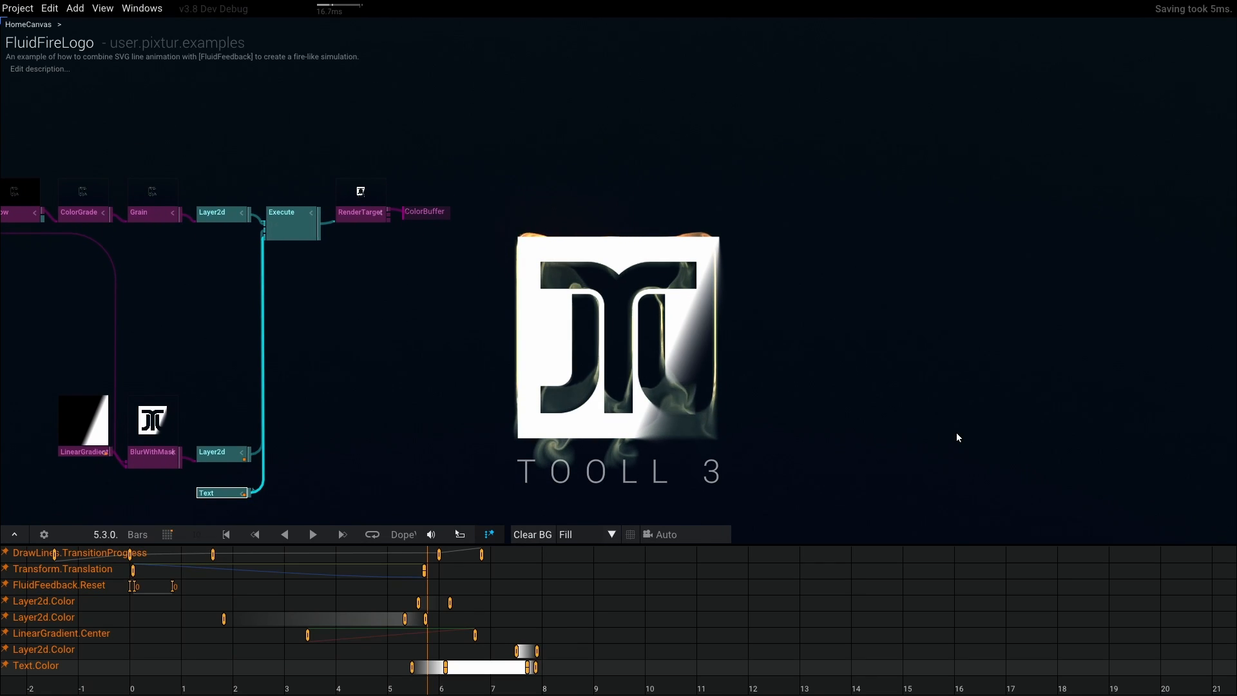
left_click(311, 534)
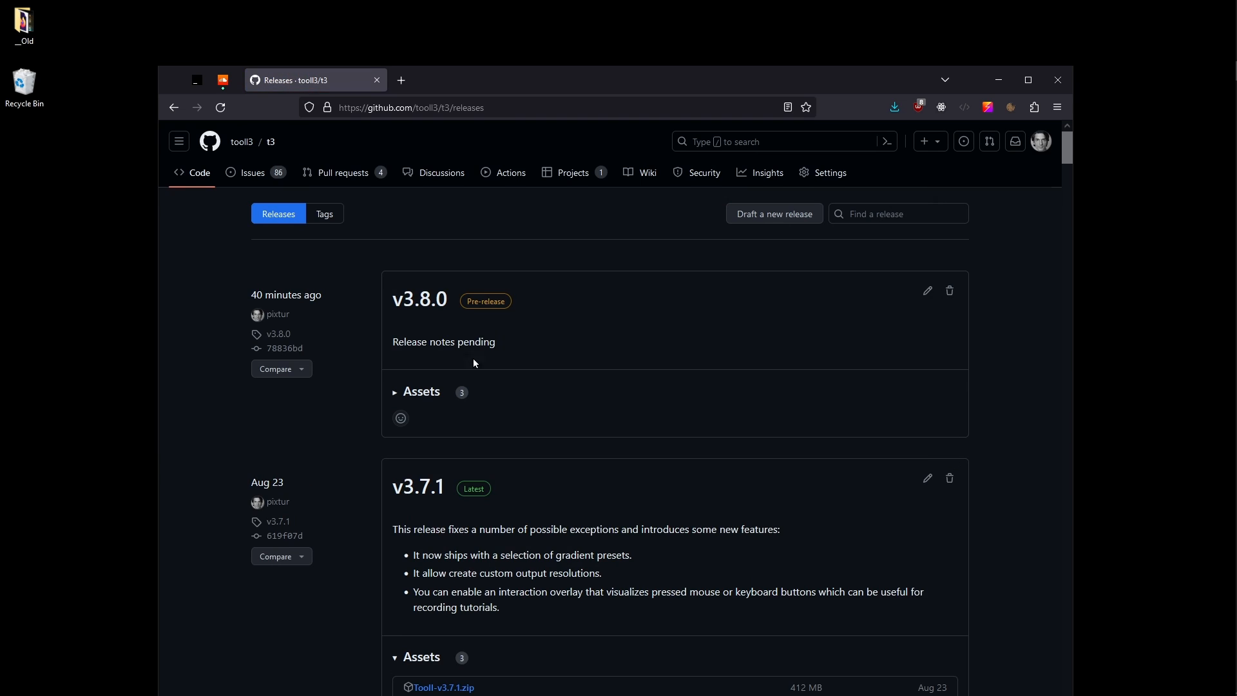
left_click(421, 391)
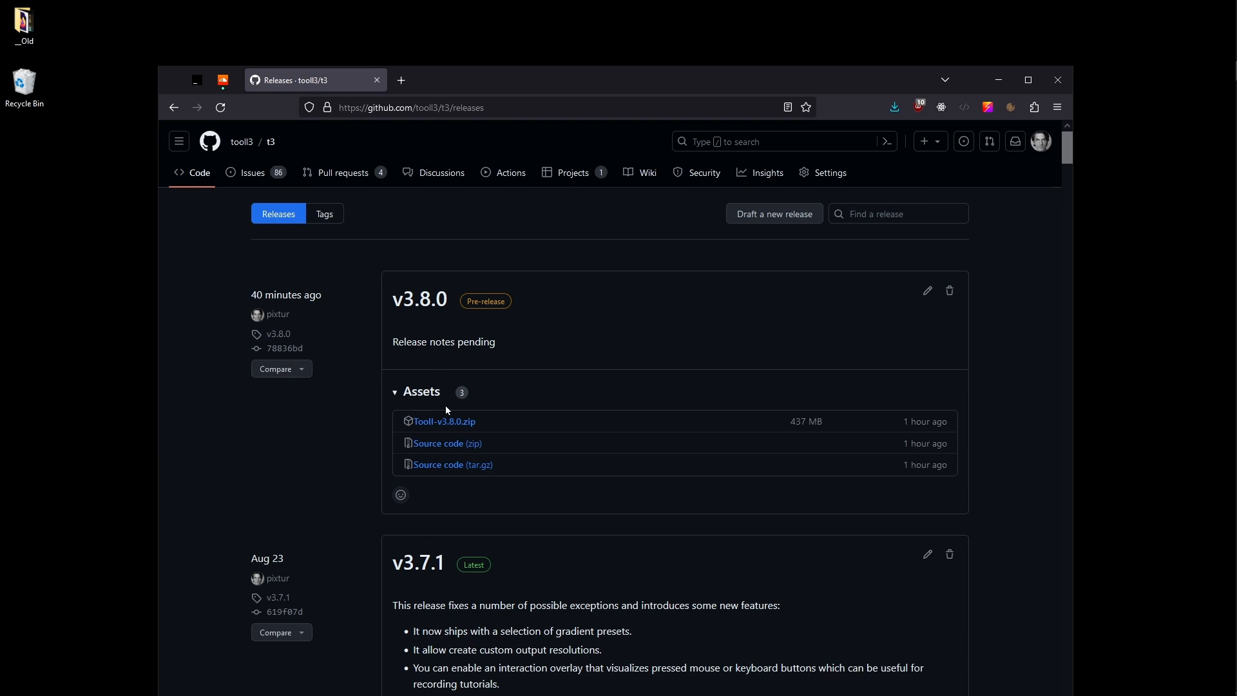
left_click(444, 421)
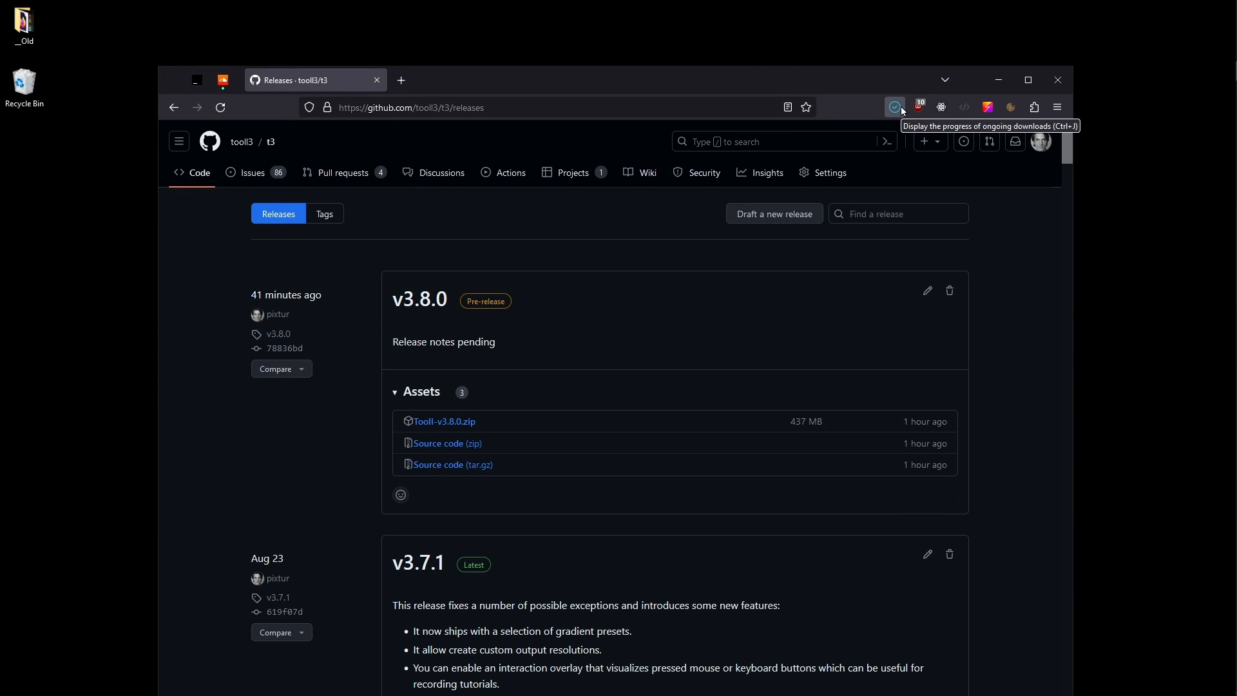
- Extract the downloaded zip into its suggested Tooll-v3.8.0 folder in Downloads
right_click(397, 197)
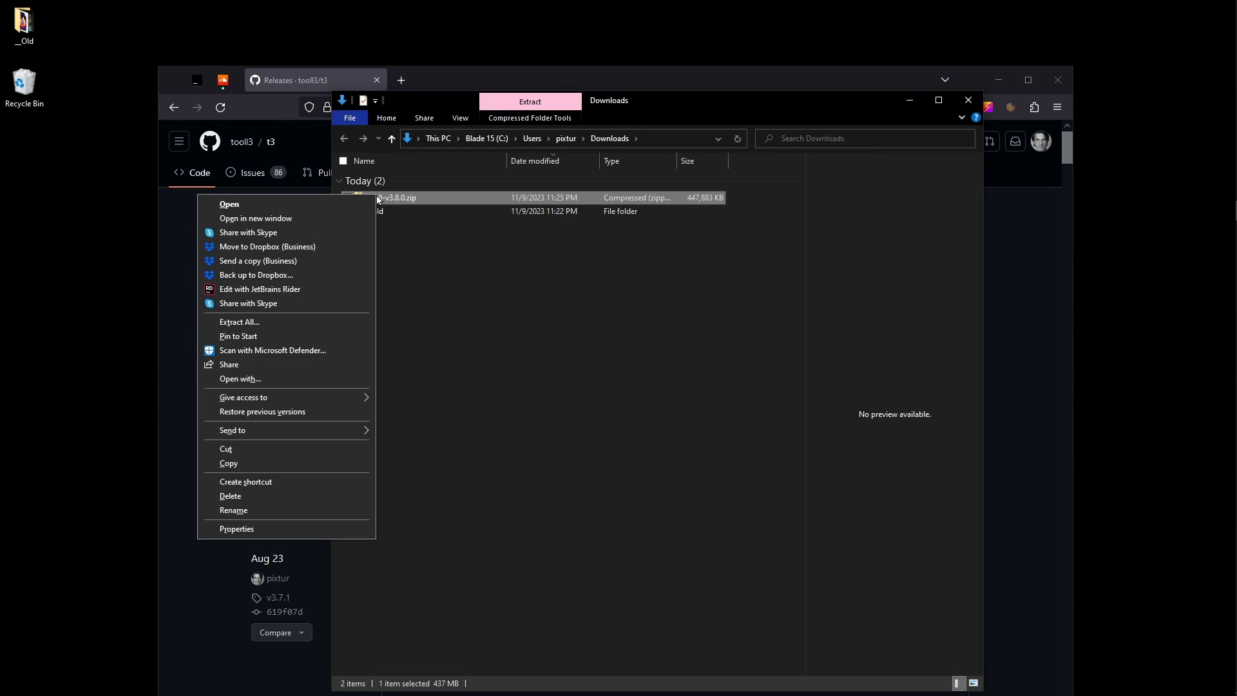
left_click(239, 322)
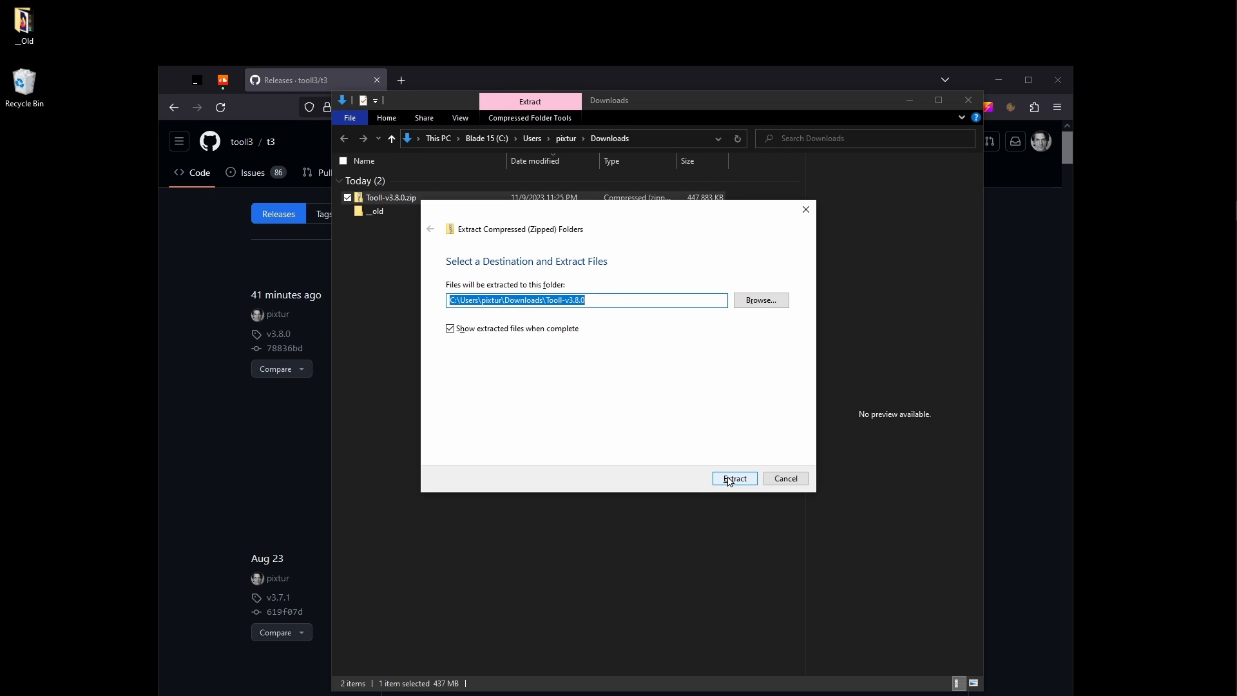
left_click(733, 478)
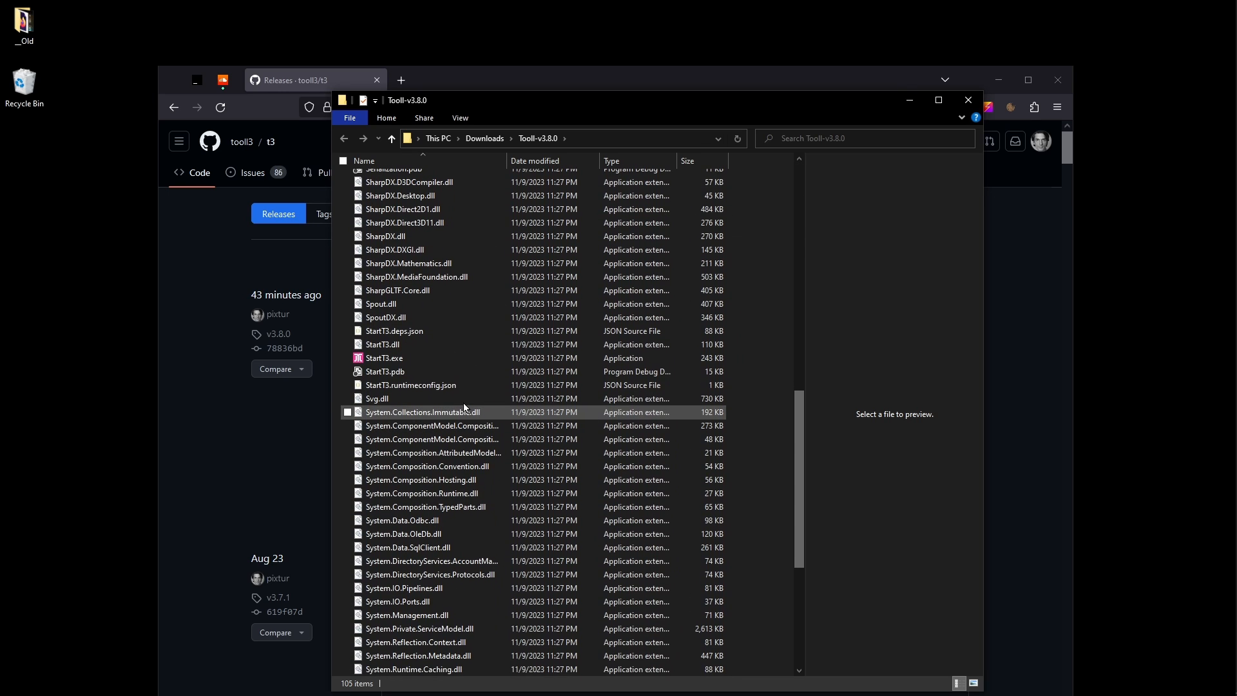
- Launch StartT3.exe, choosing Run anyway past the SmartScreen warning
double_click(384, 357)
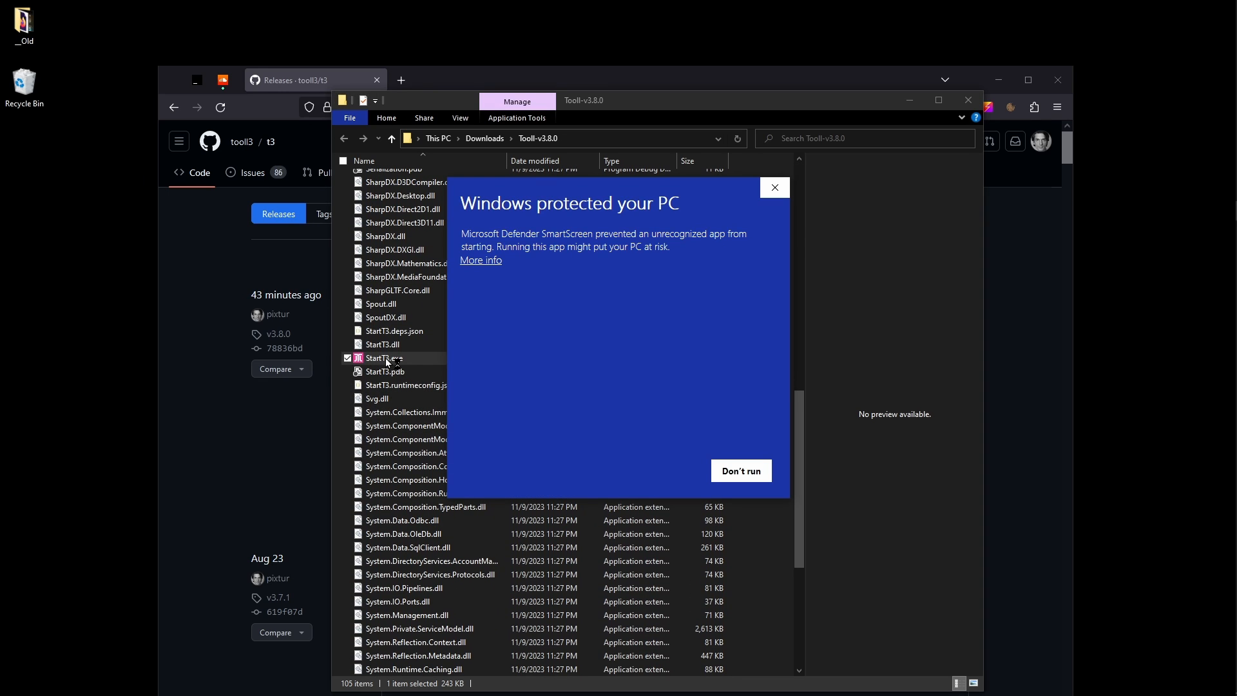
left_click(480, 259)
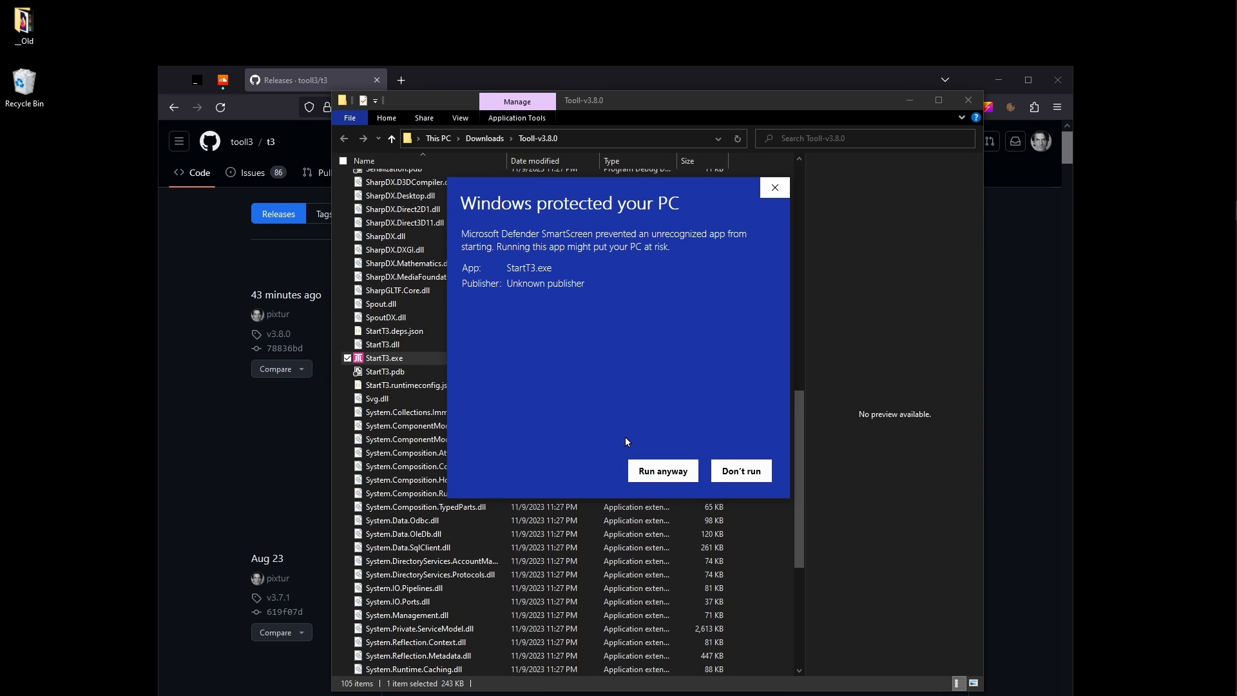
left_click(662, 471)
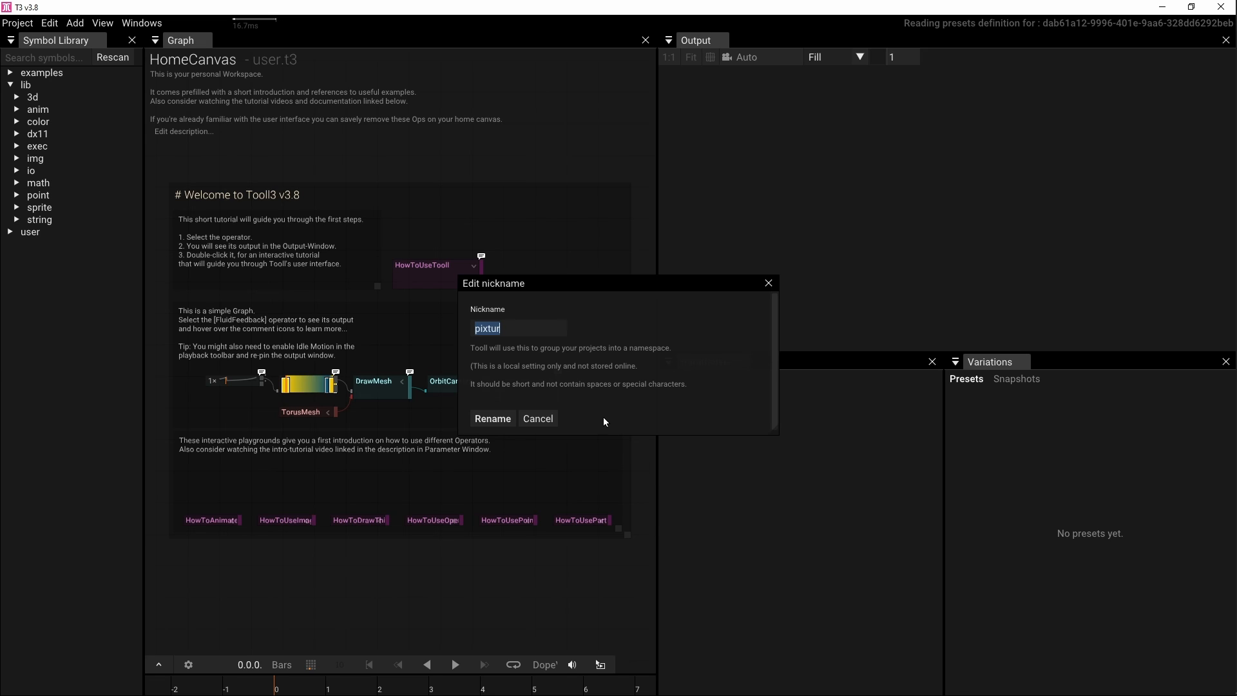
mouse_move(507, 414)
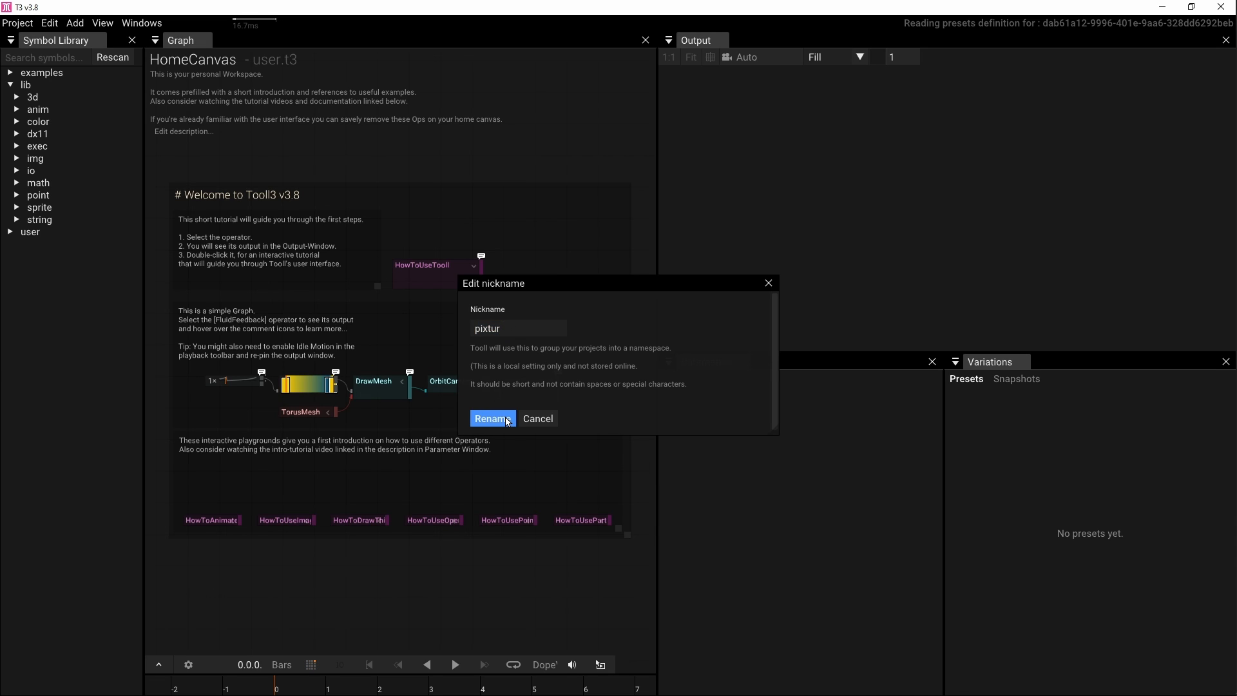
- Keep the suggested nickname 'pixtur' and confirm the rename
left_click(492, 418)
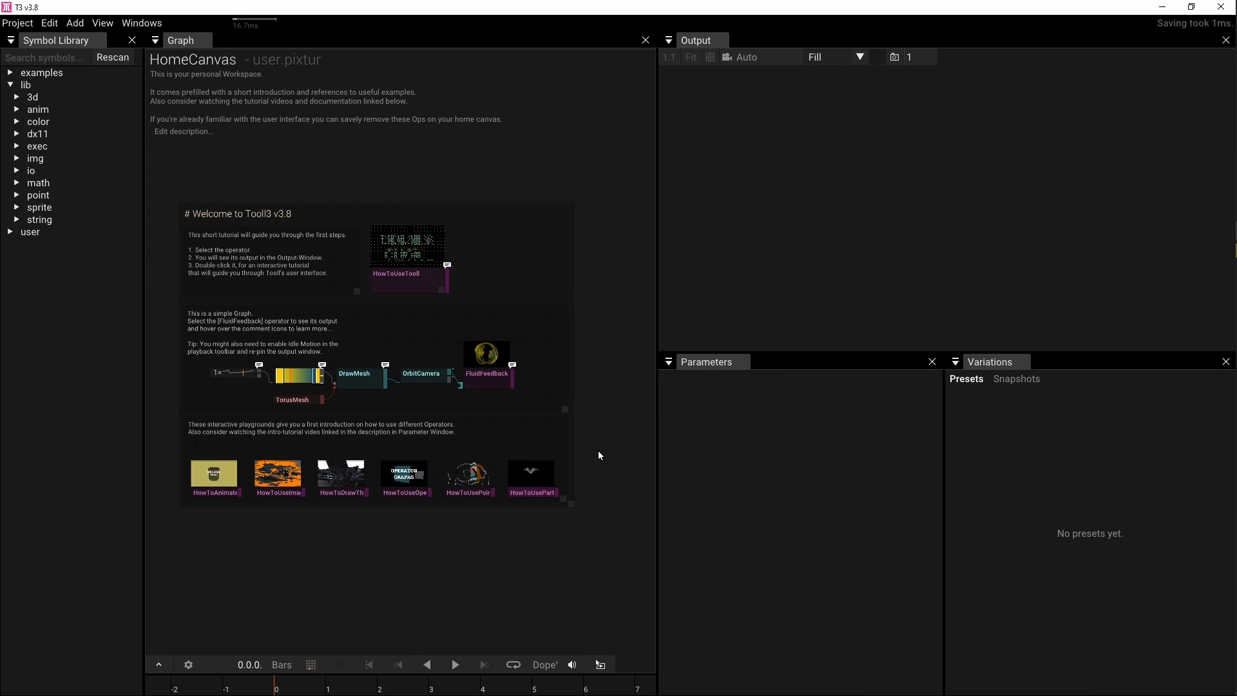
mouse_move(562, 190)
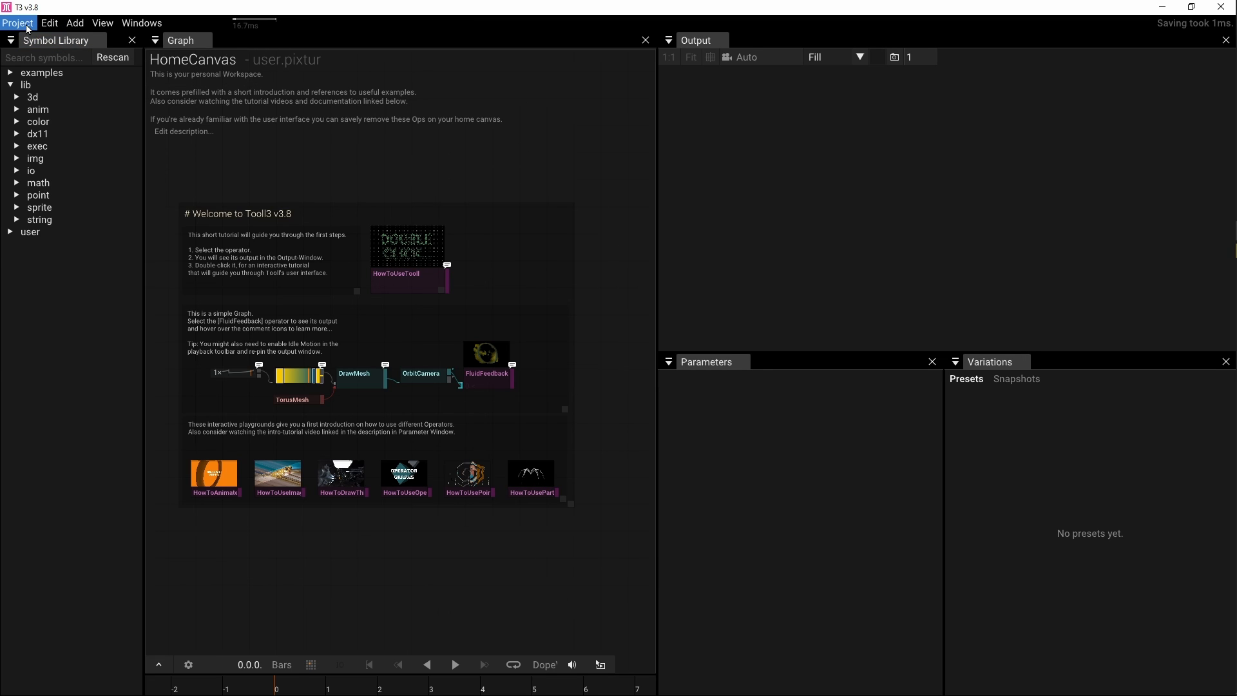
- Create an Empty Project named NewProject from the Project menu
left_click(18, 24)
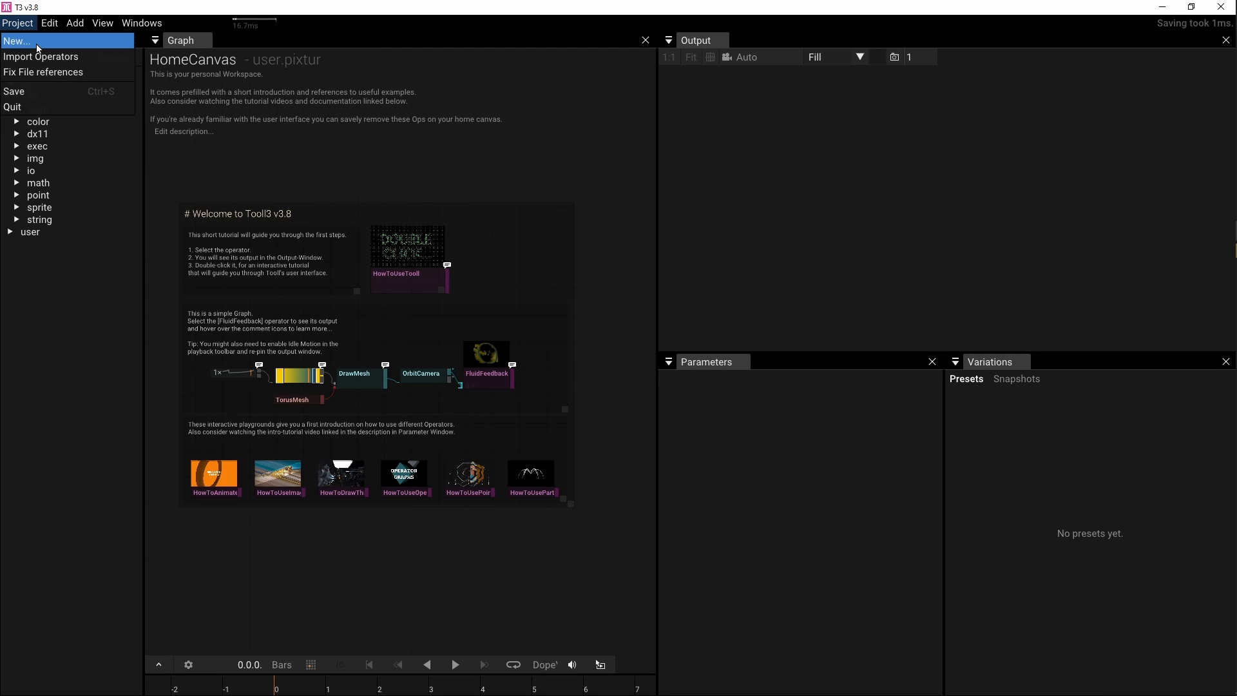
left_click(17, 40)
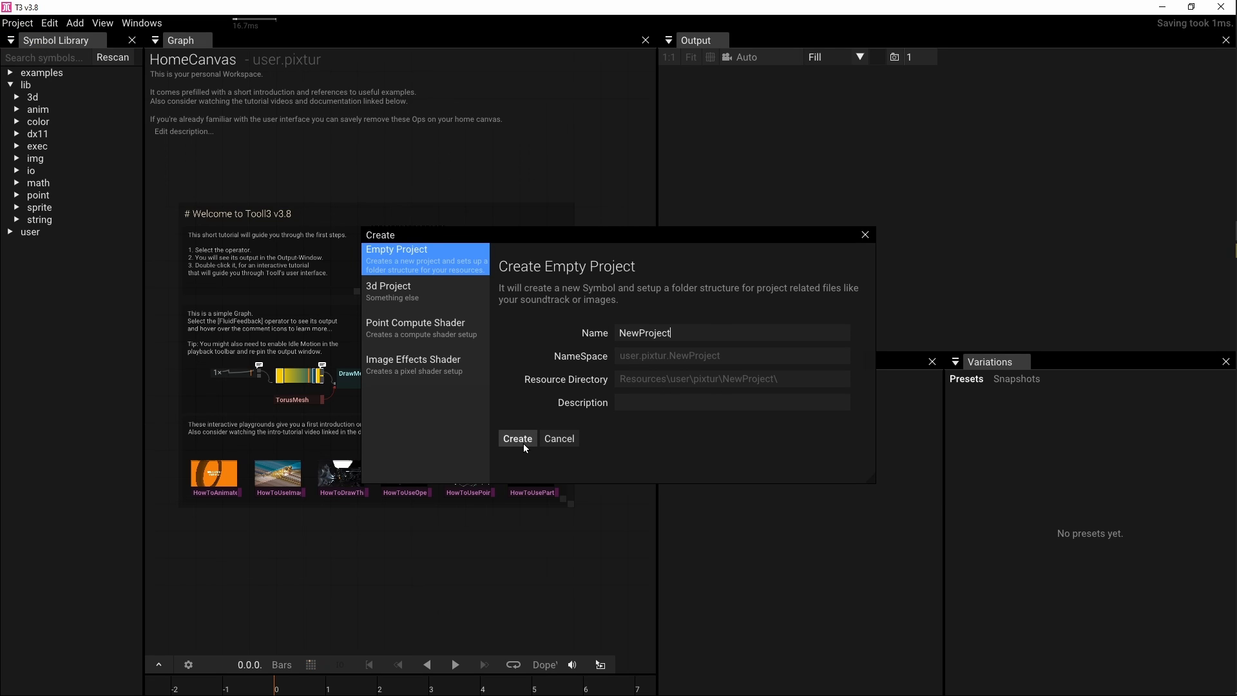
left_click(516, 439)
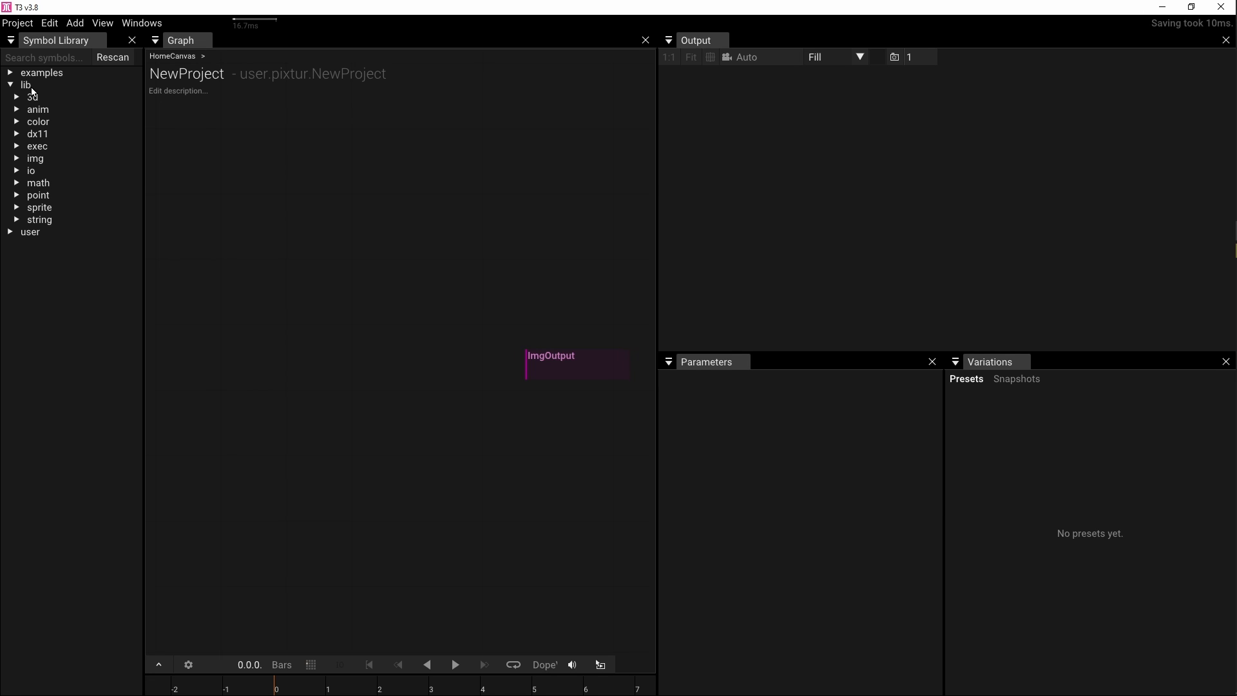
- Drag RyojiPattern1 from lib > img > generate in the Symbol Library into the graph
left_click(26, 85)
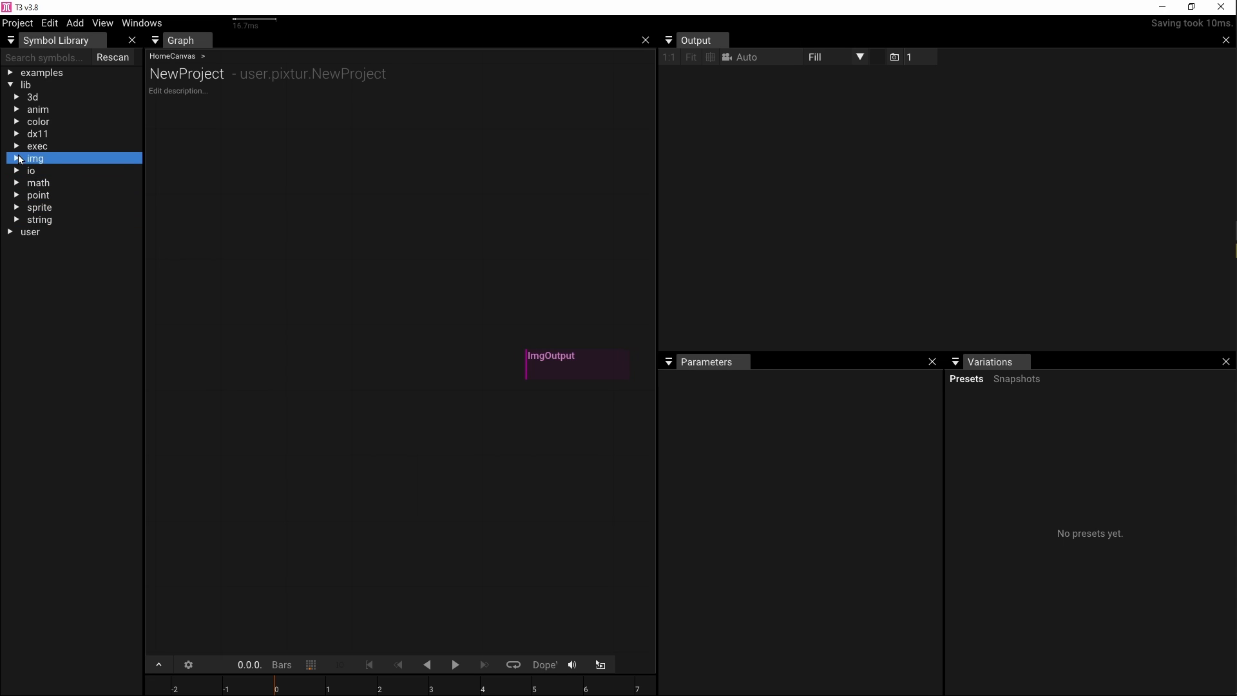
left_click(35, 158)
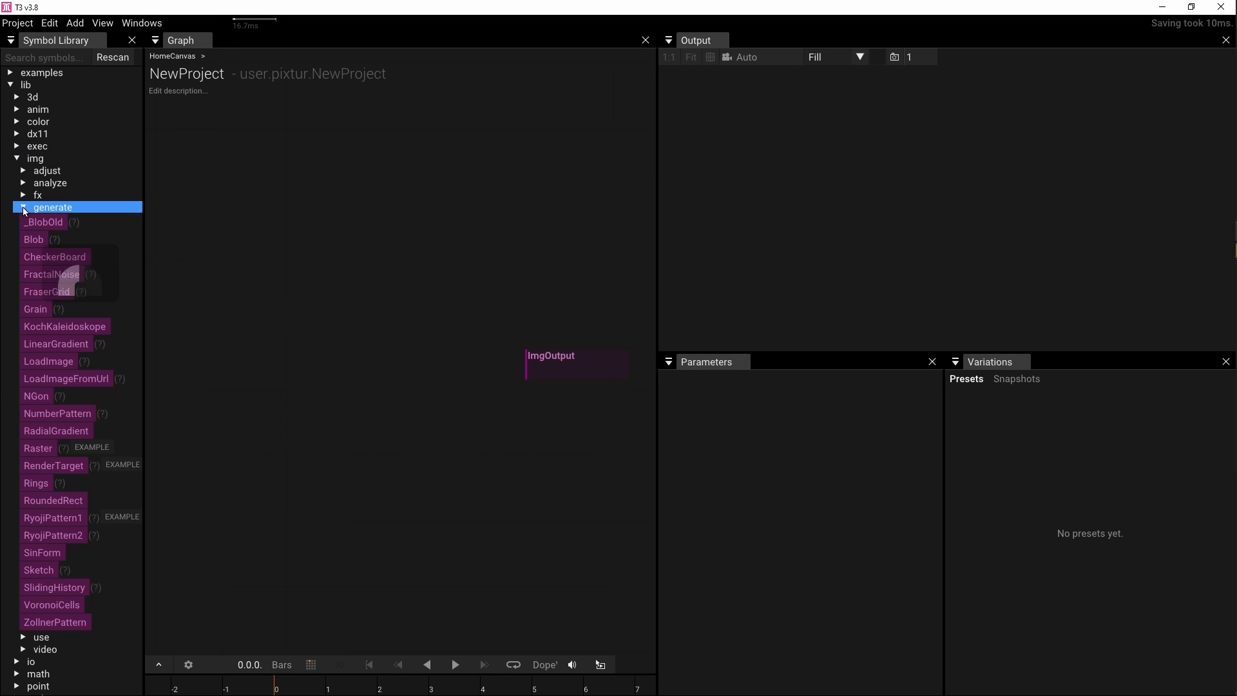
left_click_drag(52, 518, 298, 537)
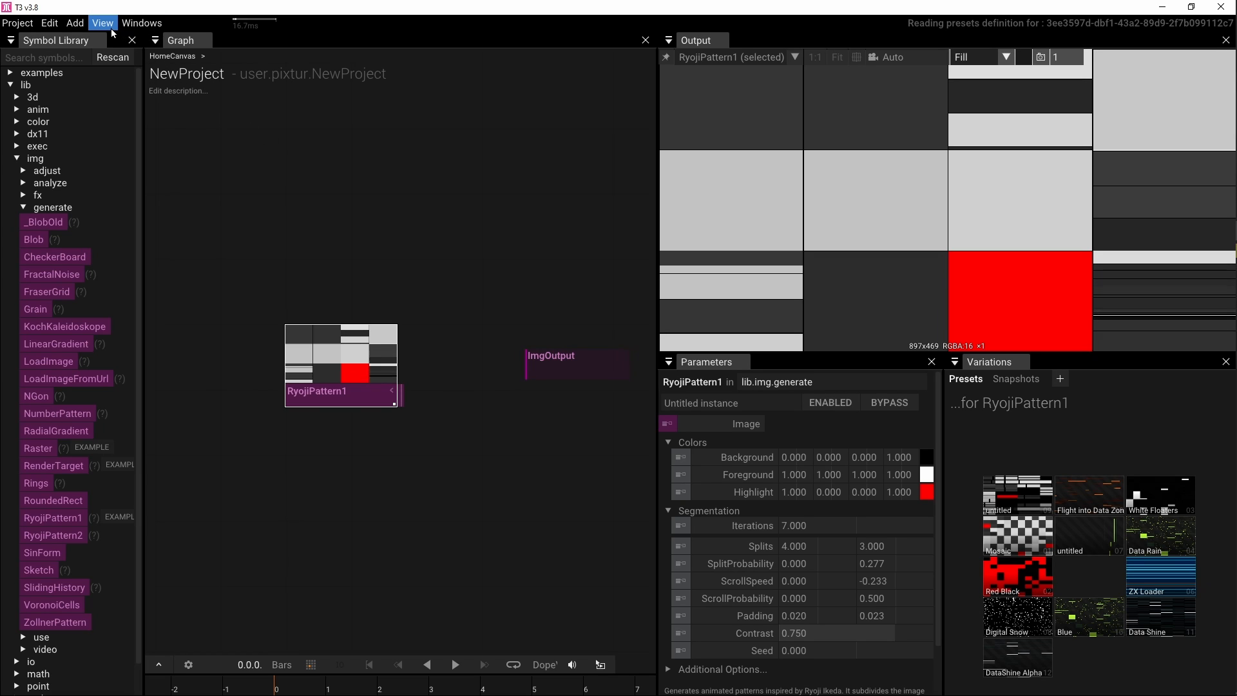
- Use the View menu, then select the RyojiPattern1 node to show its parameters
left_click(102, 22)
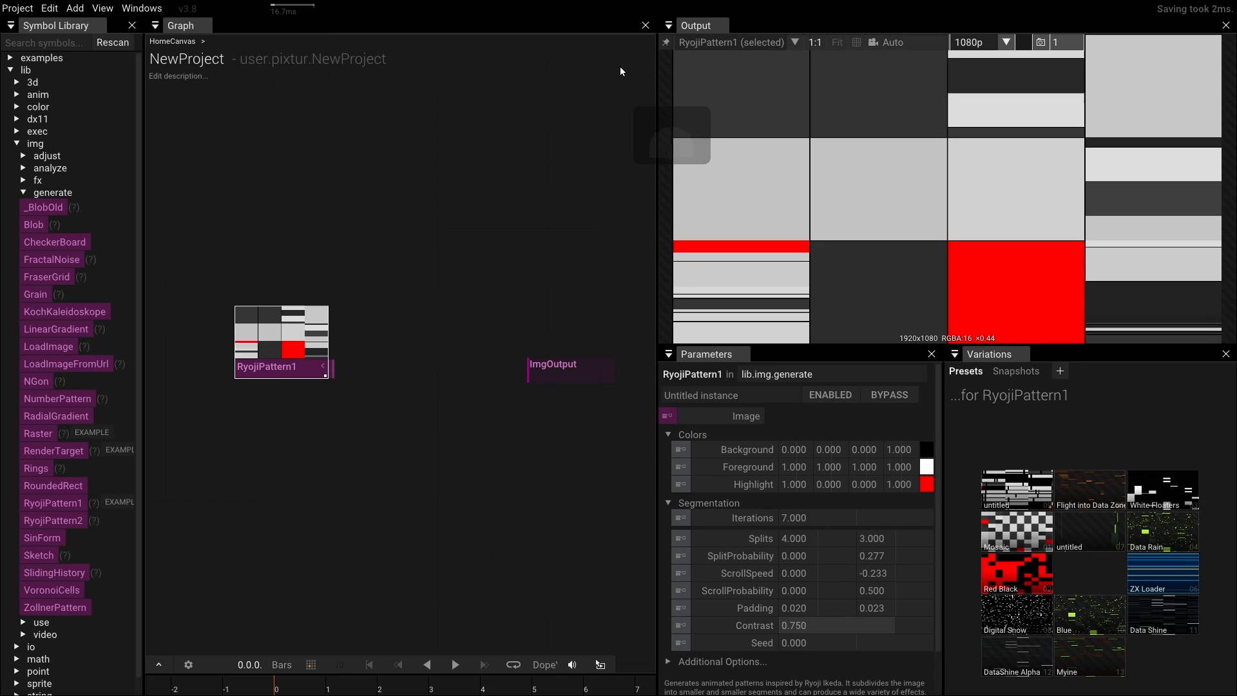
mouse_move(665, 43)
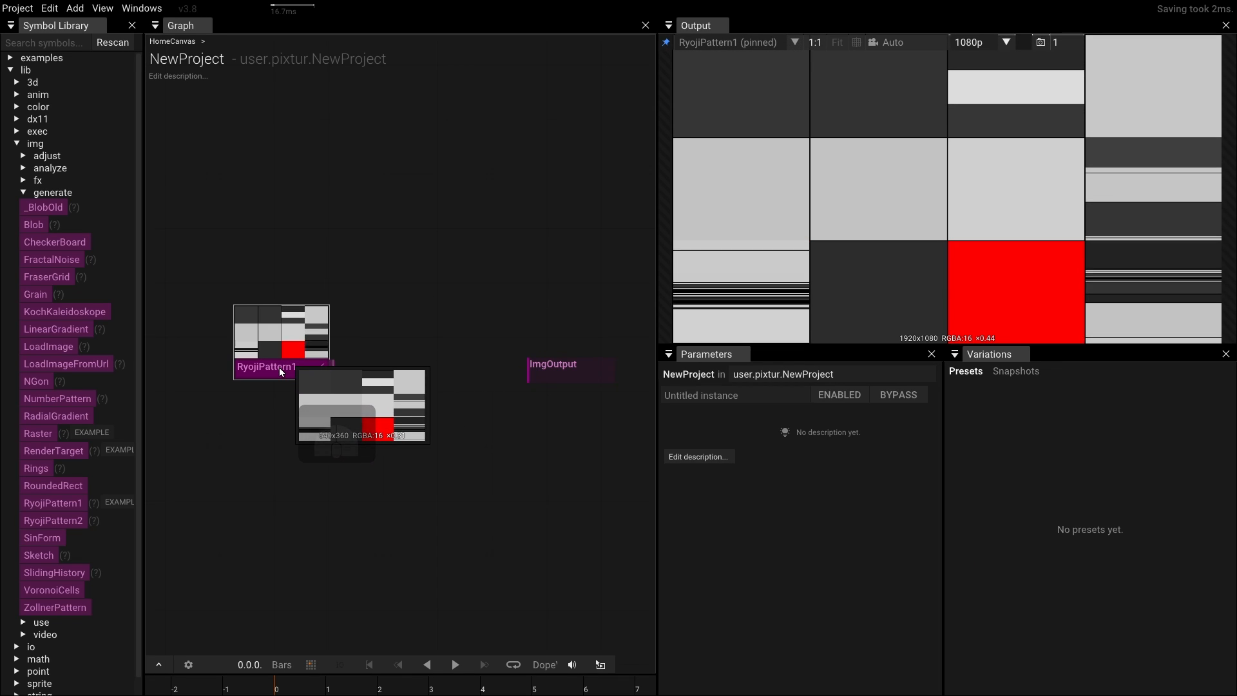
left_click(281, 366)
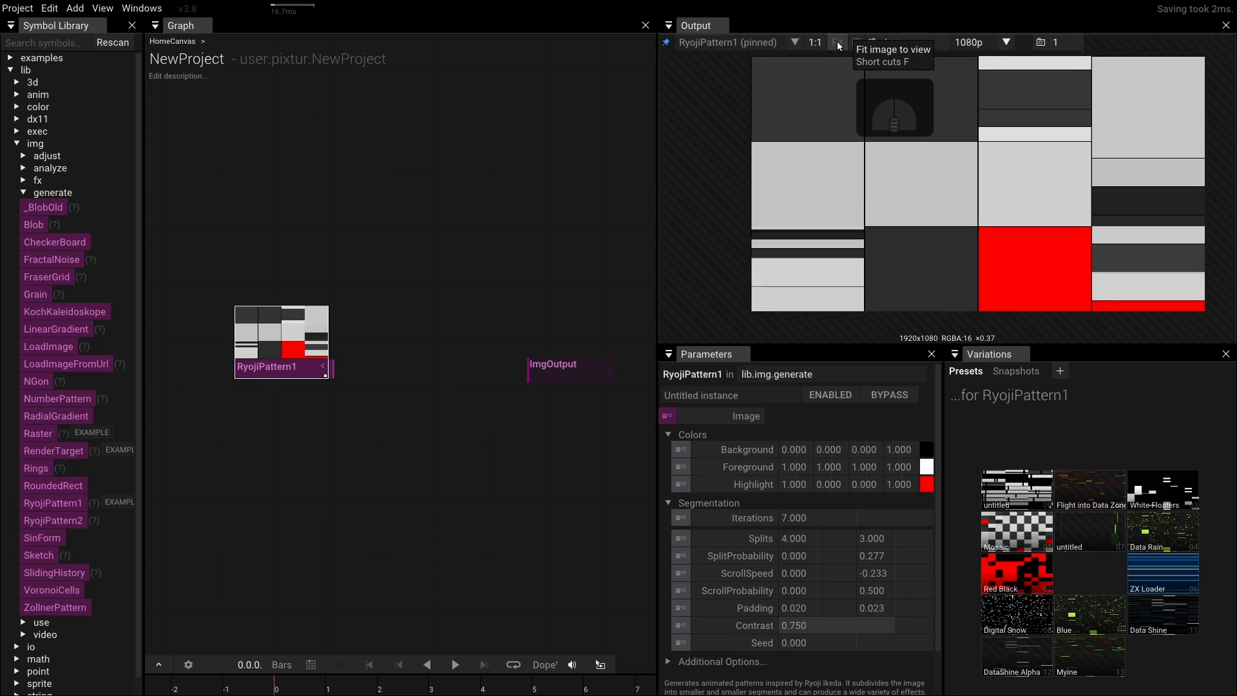
- Switch the output resolution from Fill (897×480) to a fixed 1080p (1920×1080)
left_click(835, 41)
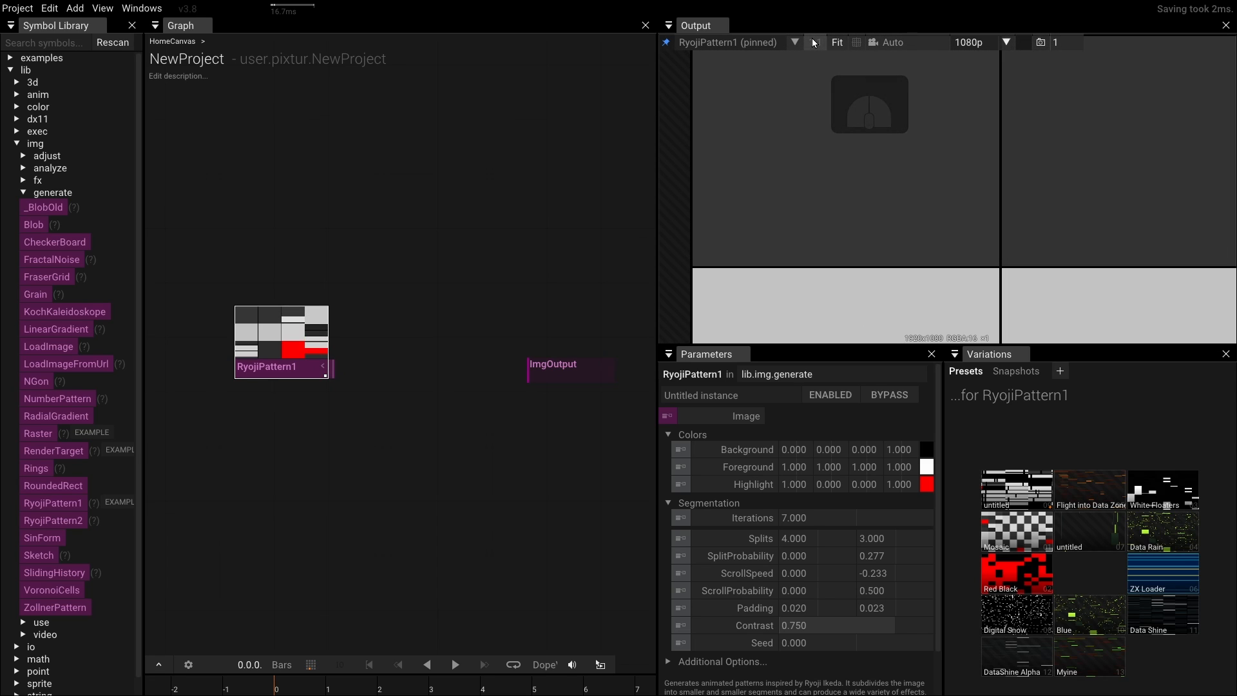
left_click(836, 42)
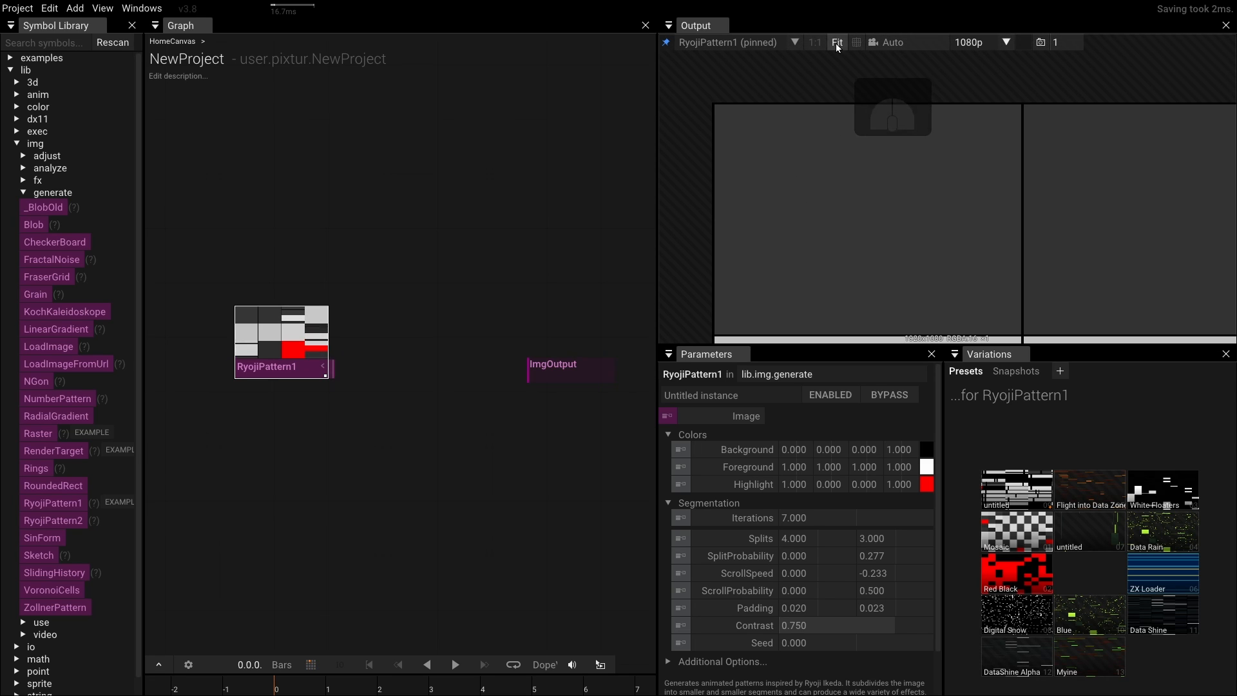
left_click(1005, 42)
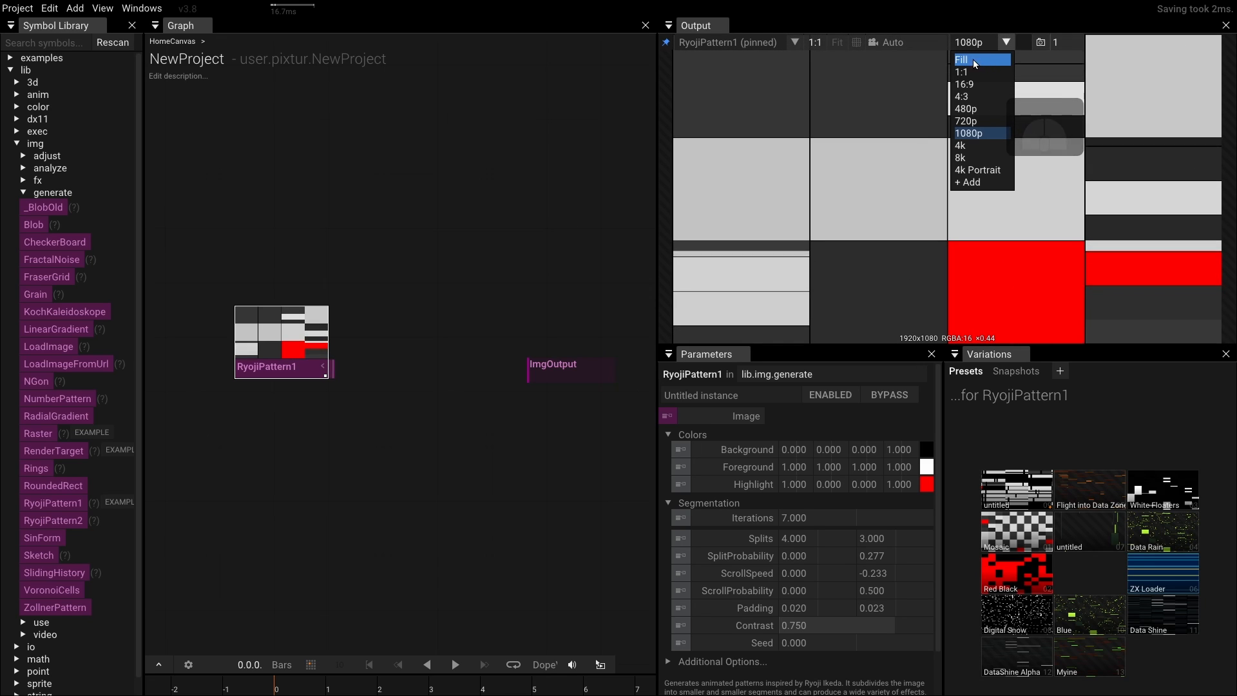
left_click(962, 60)
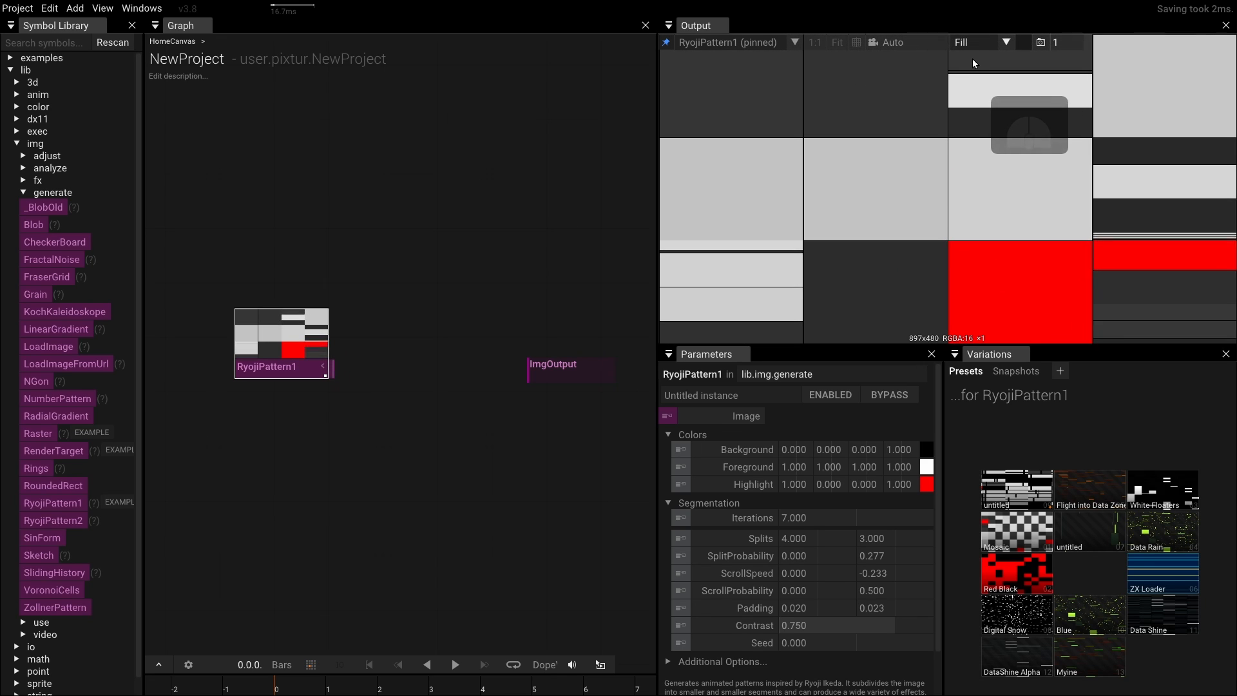
left_click(1005, 41)
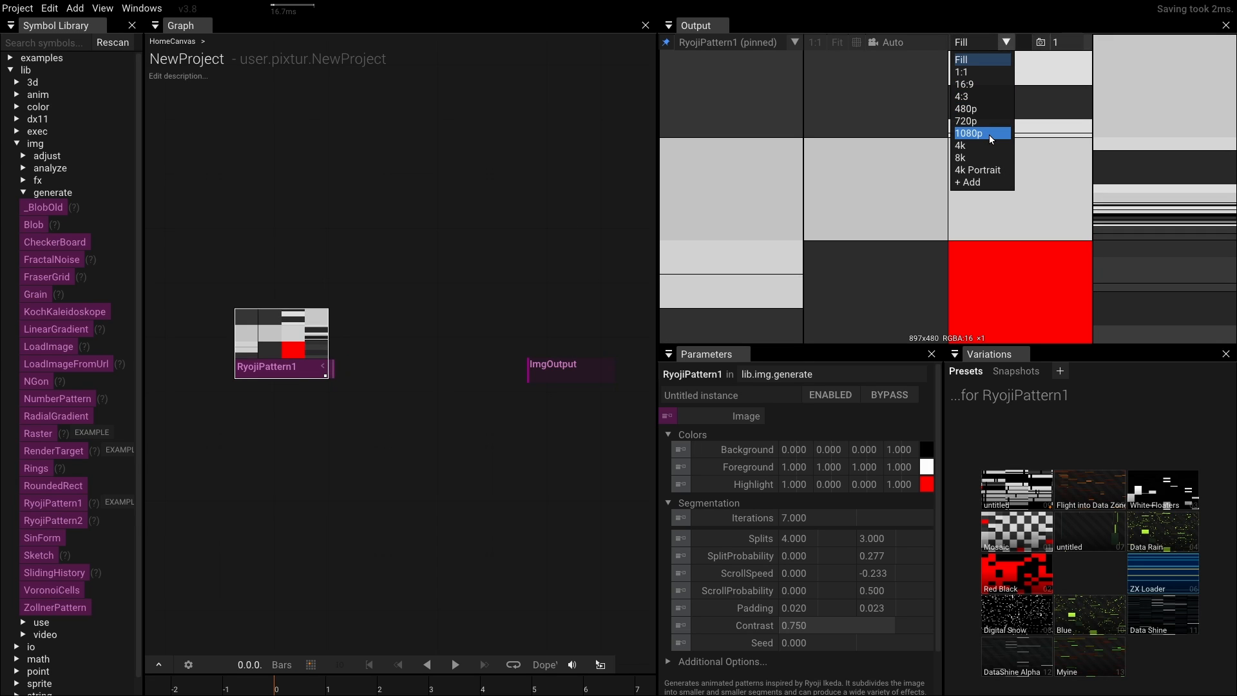
left_click(970, 133)
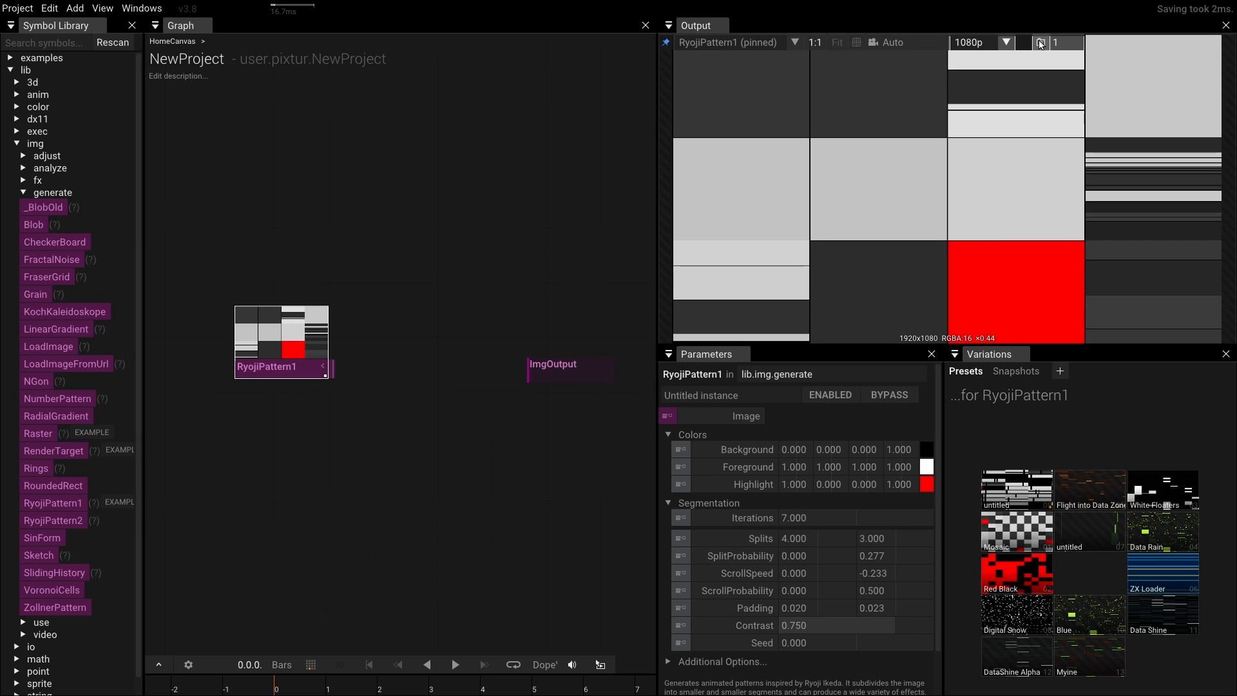
mouse_move(1041, 42)
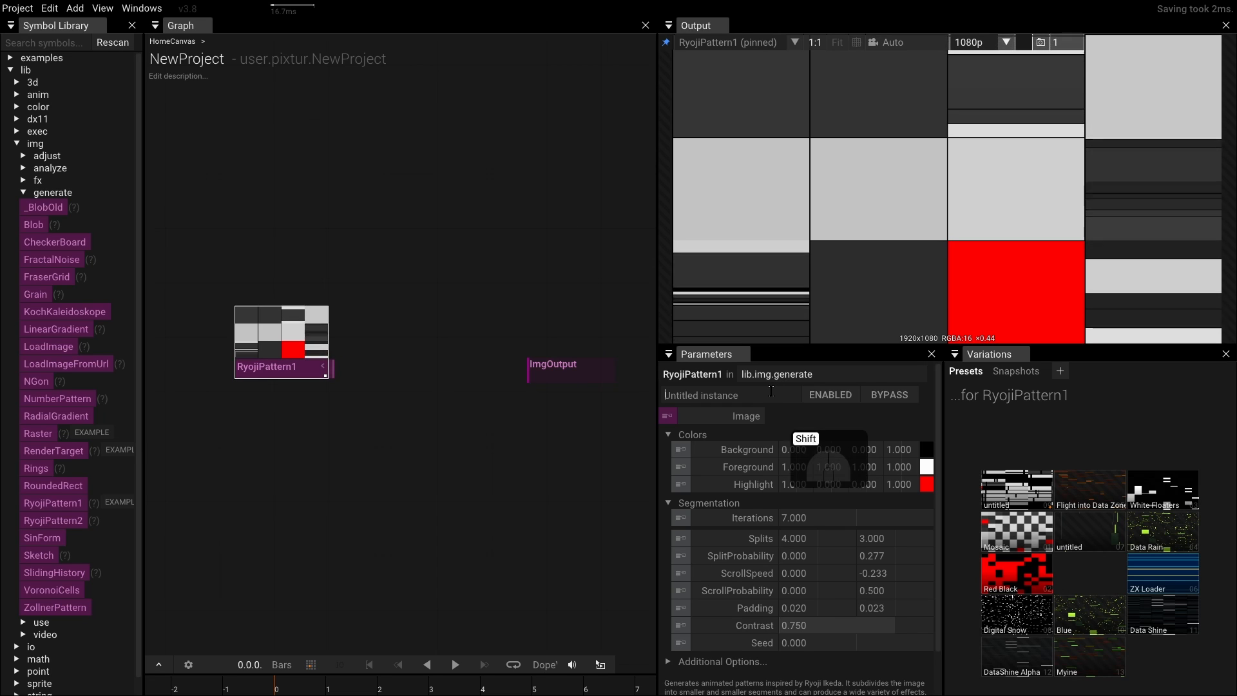
- Rename the instance to MyPattern, then toggle Bypass on and back to Enabled
type("MyPattern")
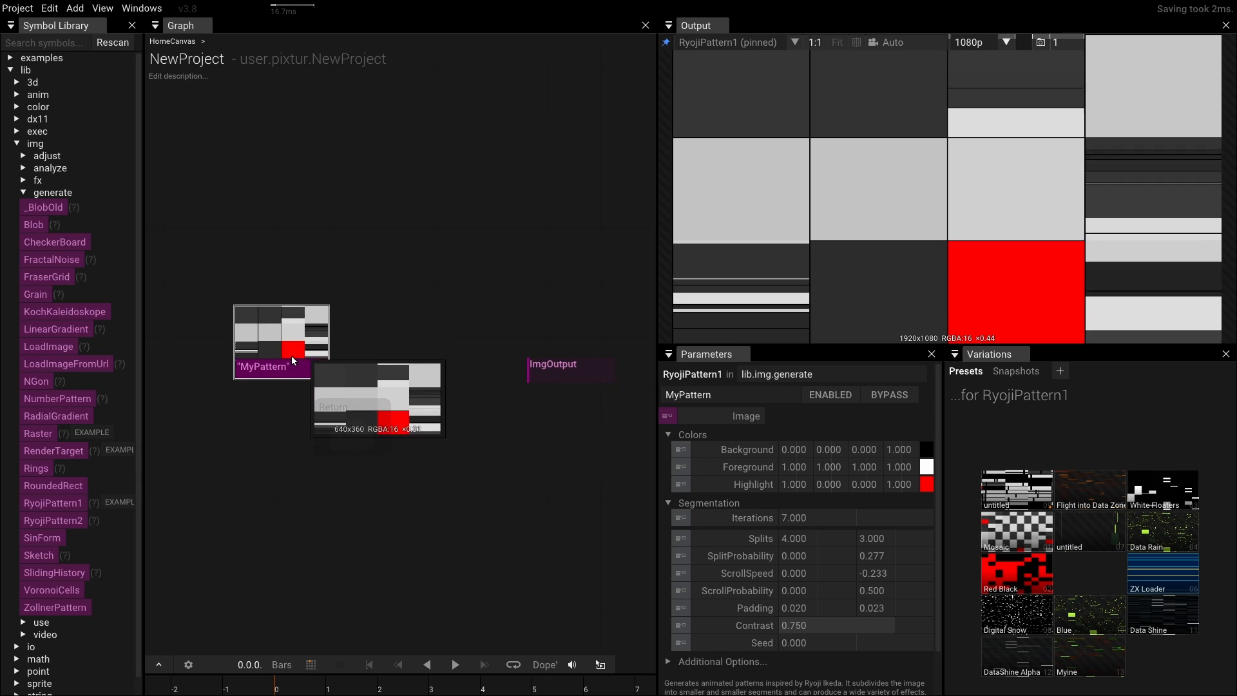
left_click(889, 394)
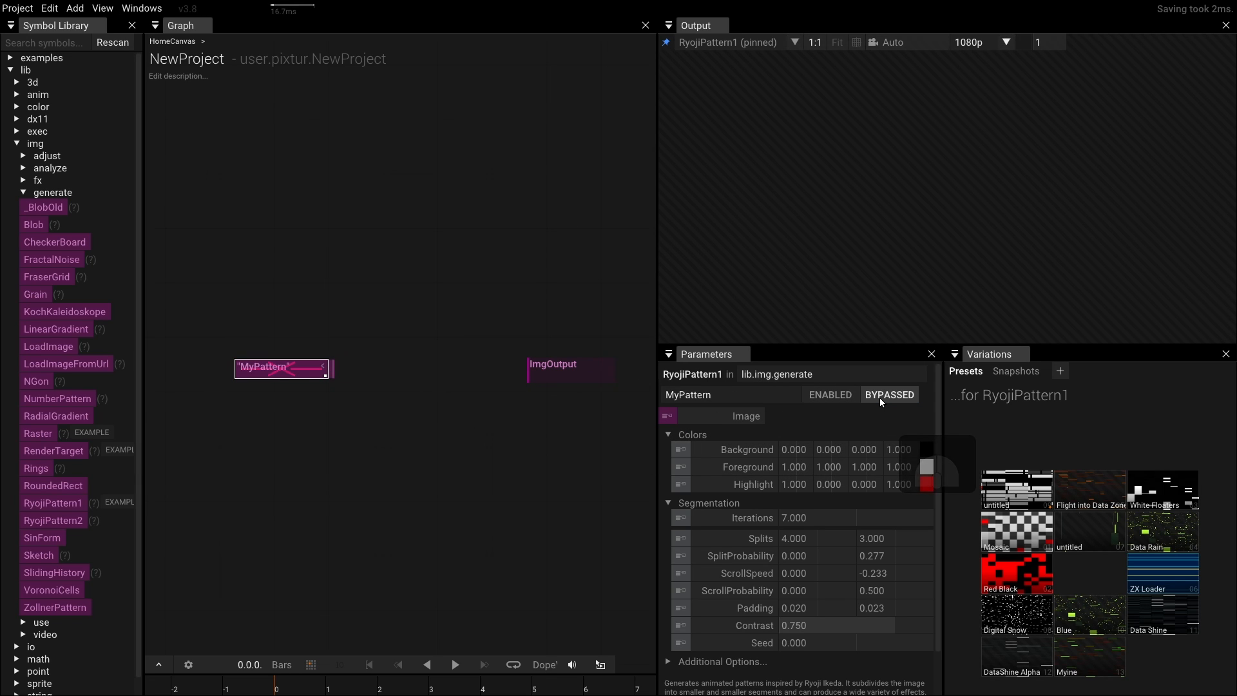
left_click(830, 394)
type("56")
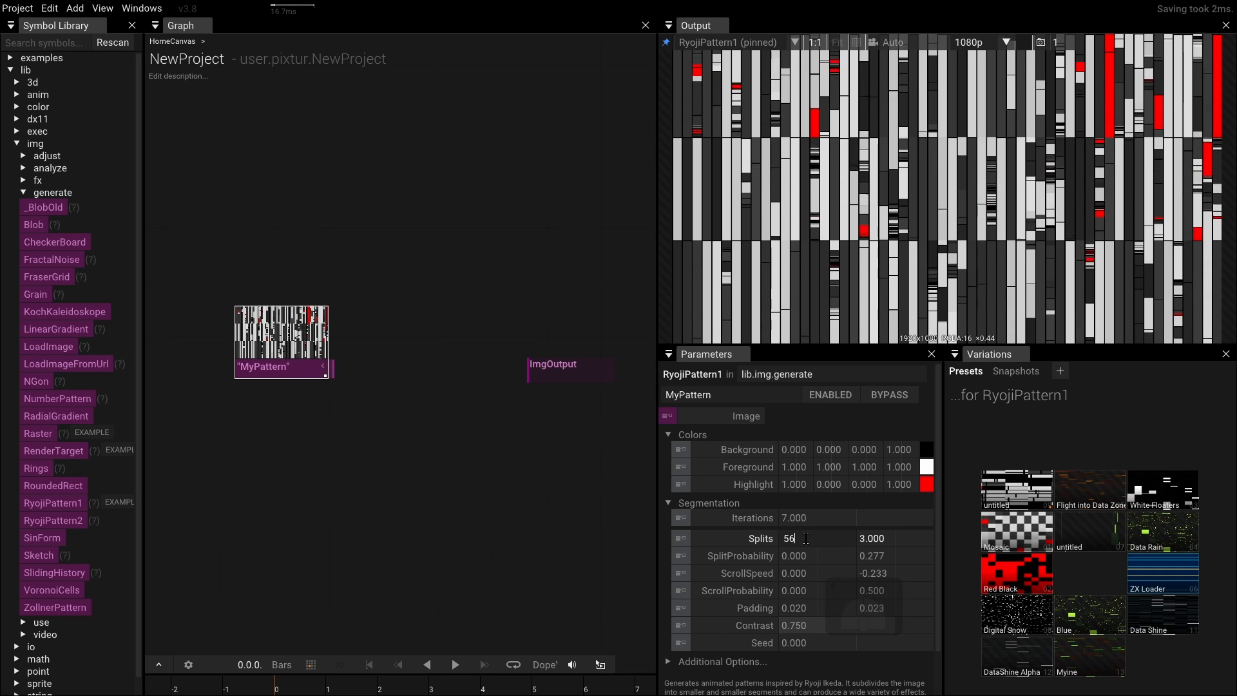
left_click(793, 538)
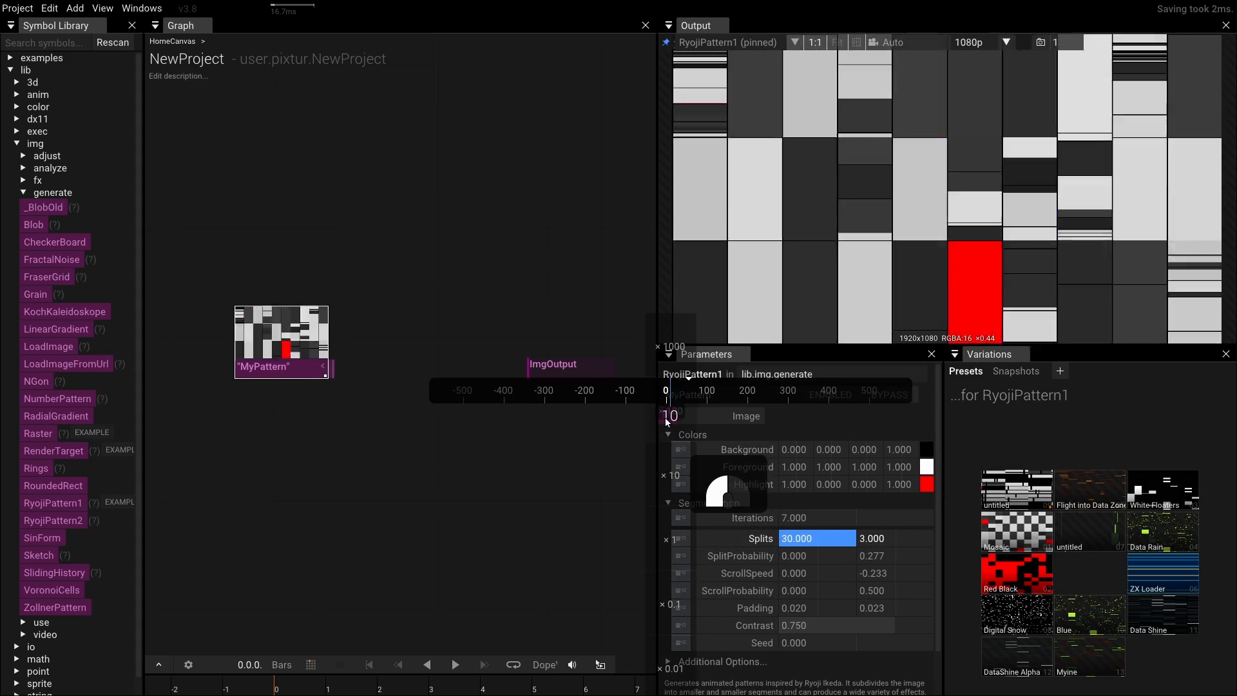
left_click_drag(797, 538, 816, 538)
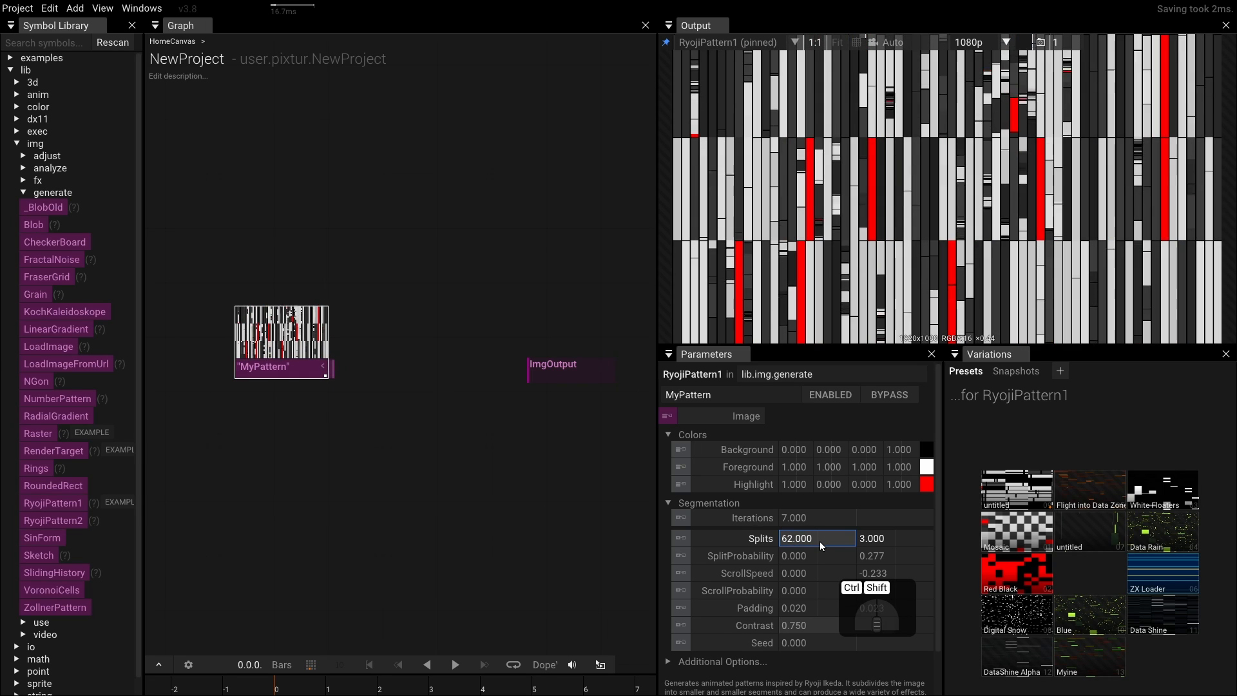
left_click_drag(820, 538, 773, 537)
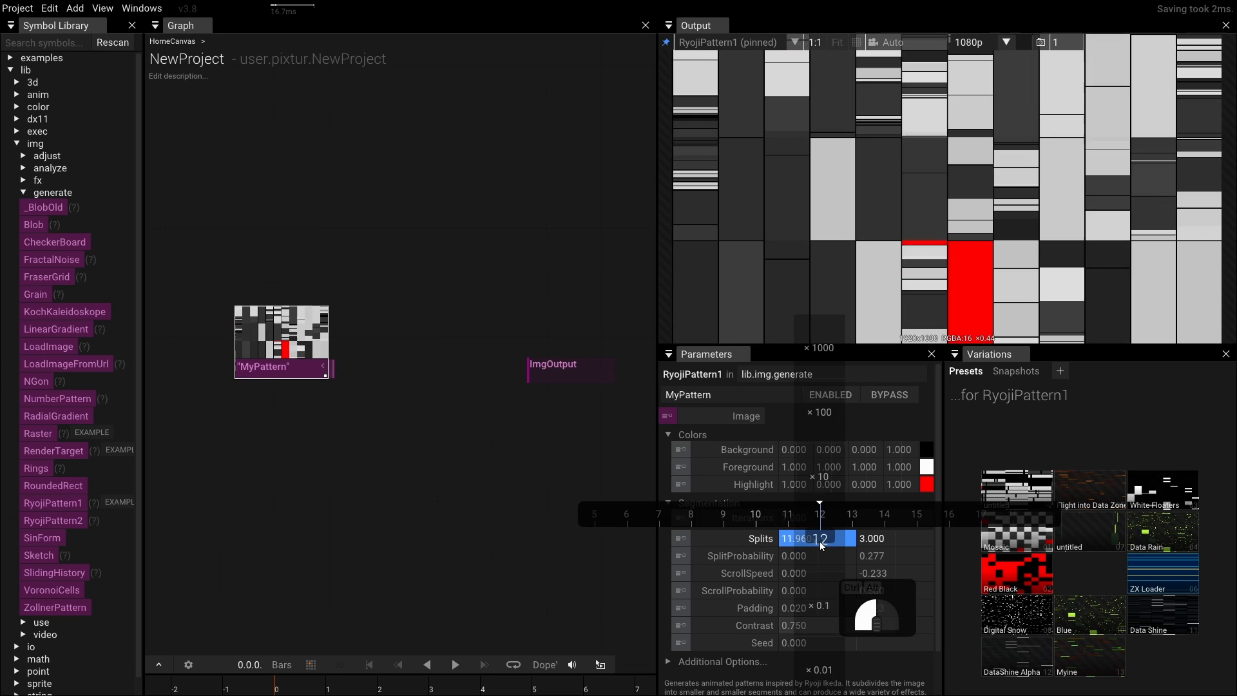
type("2")
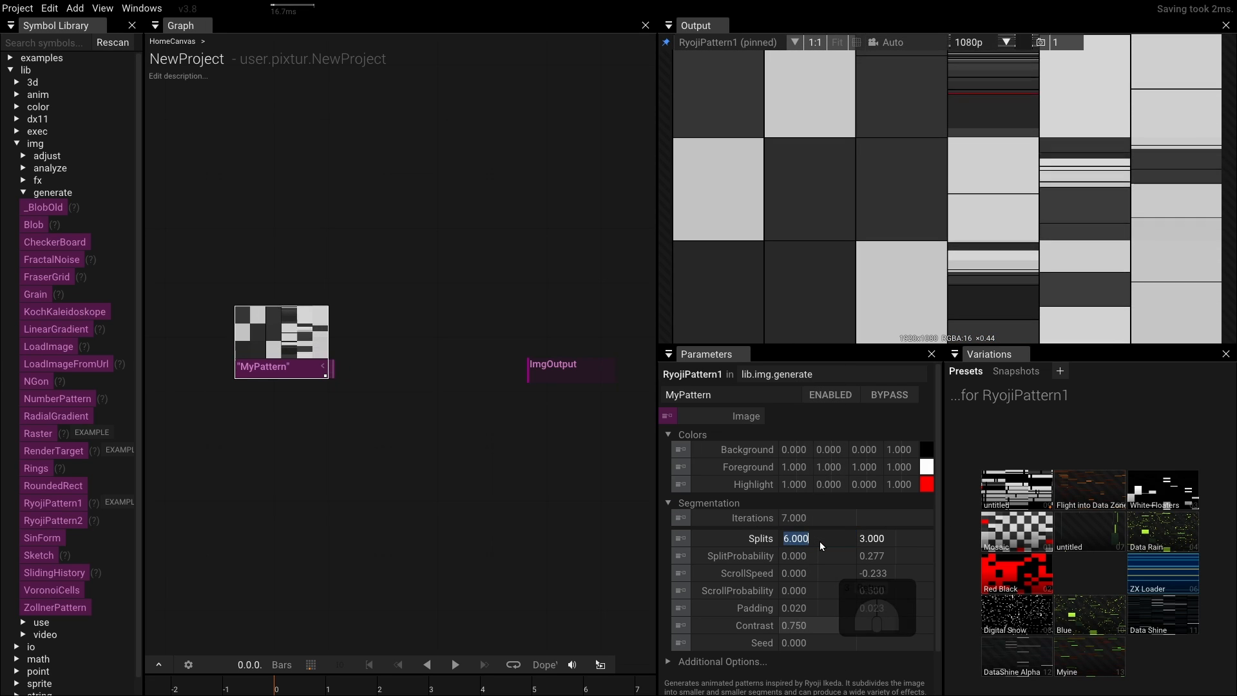
left_click_drag(797, 538, 820, 544)
type("4.000")
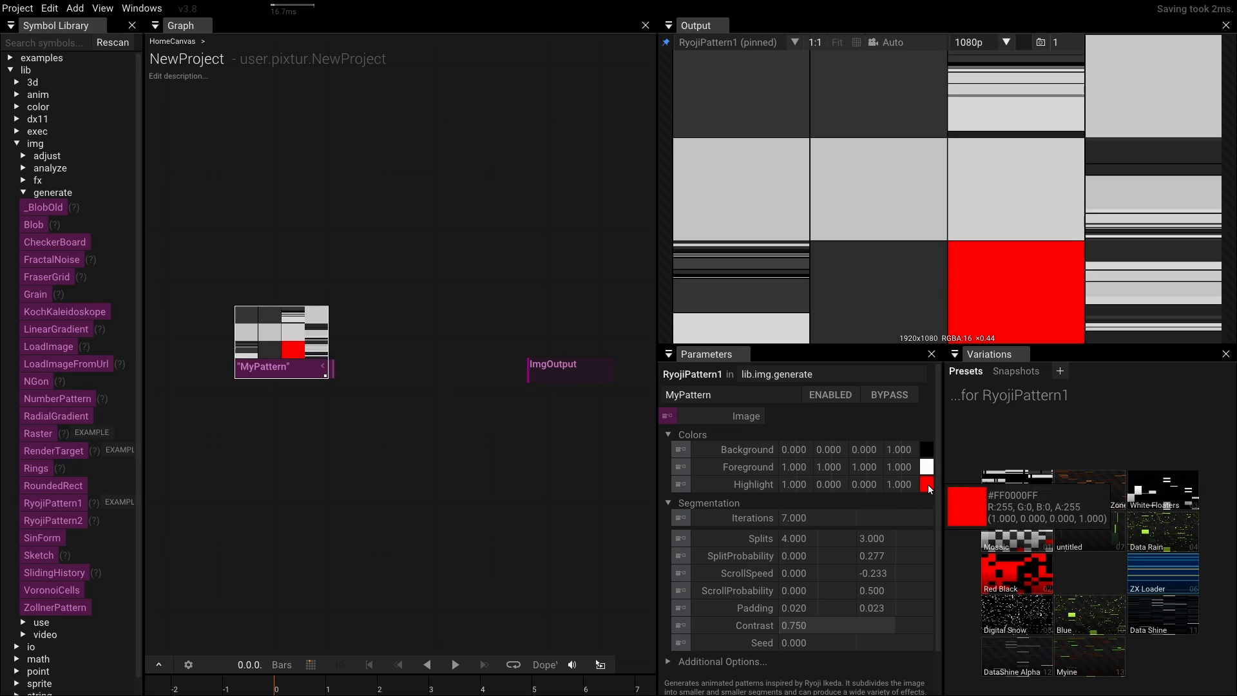
- Shift the highlight colour in the color wheel to a muted orange (0.828, 0.328, 0.221)
left_click(927, 484)
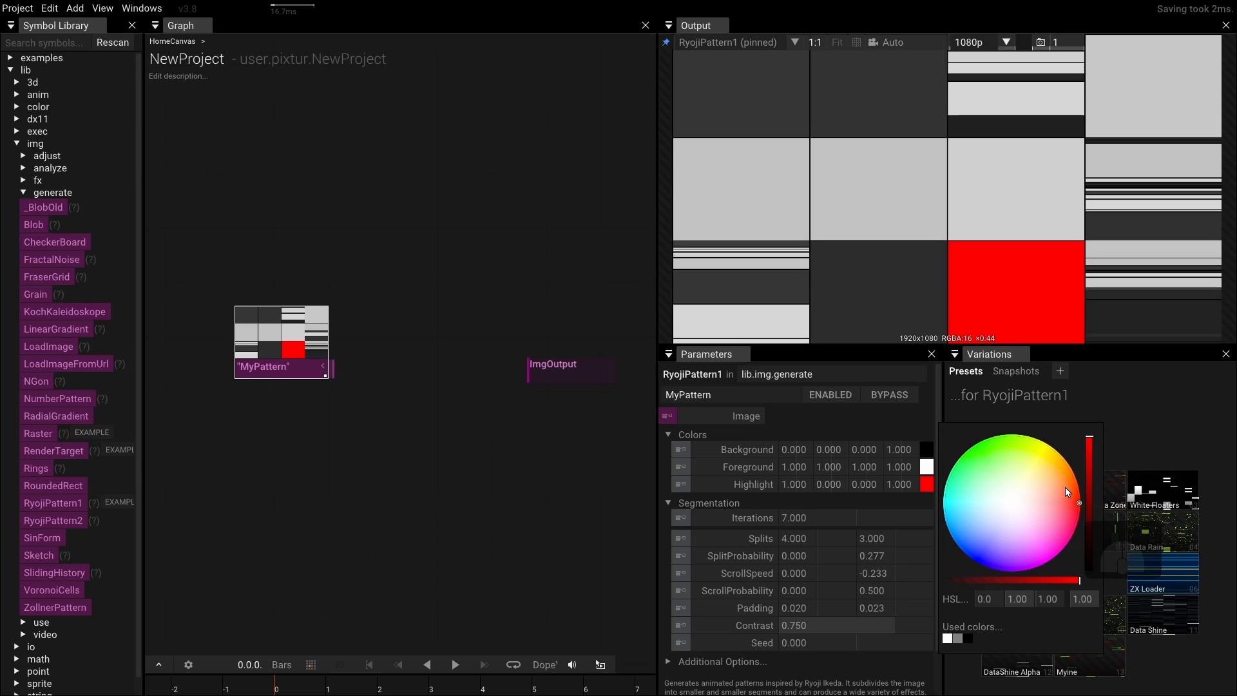
left_click_drag(1065, 491, 1057, 503)
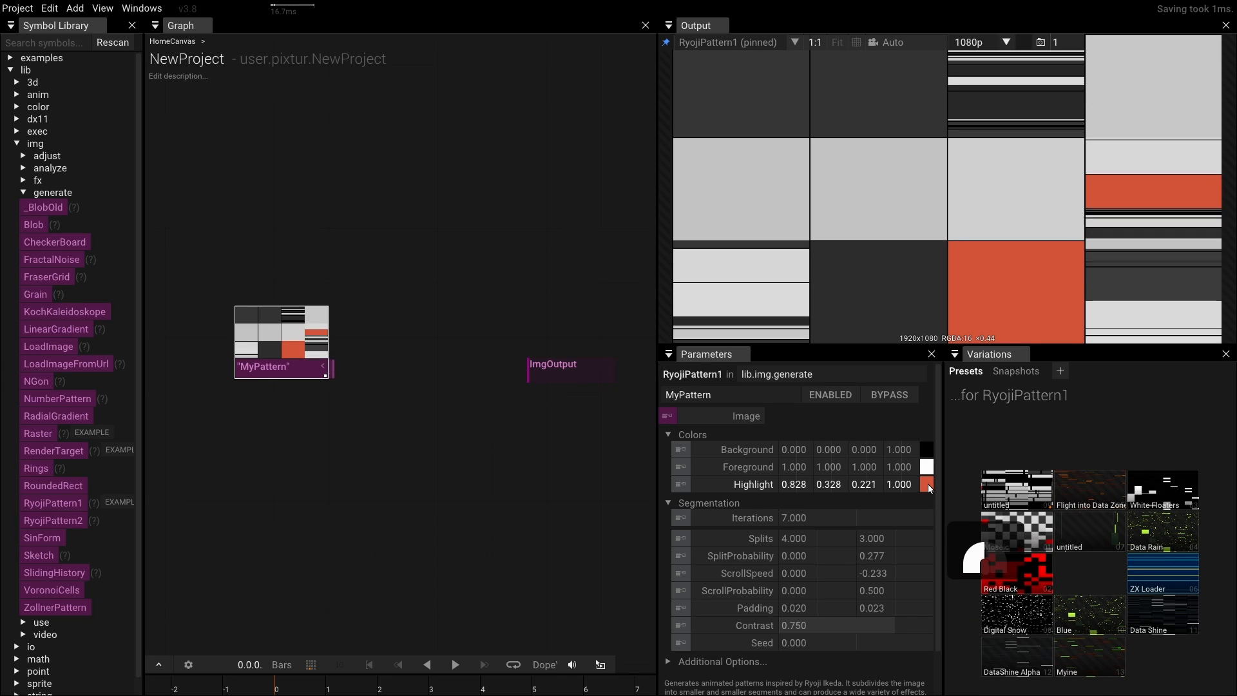
mouse_move(927, 484)
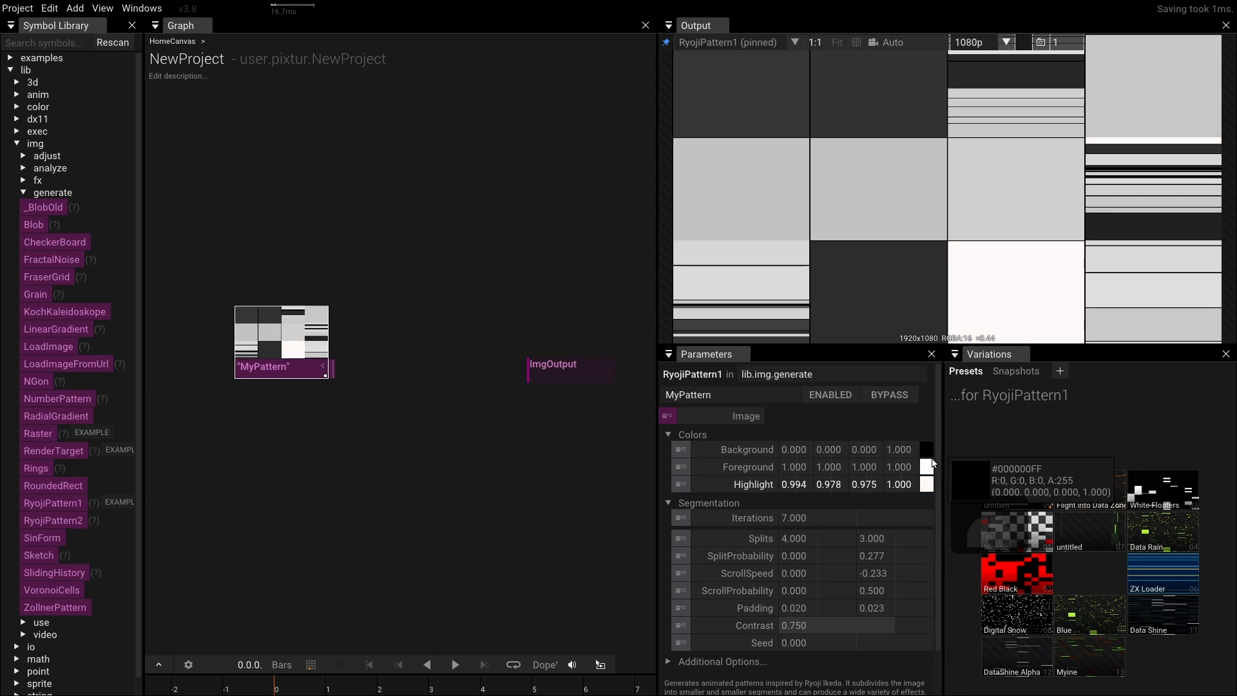
- Reset the highlight to red and add RyojiPattern1Example via the Example link
left_click(925, 484)
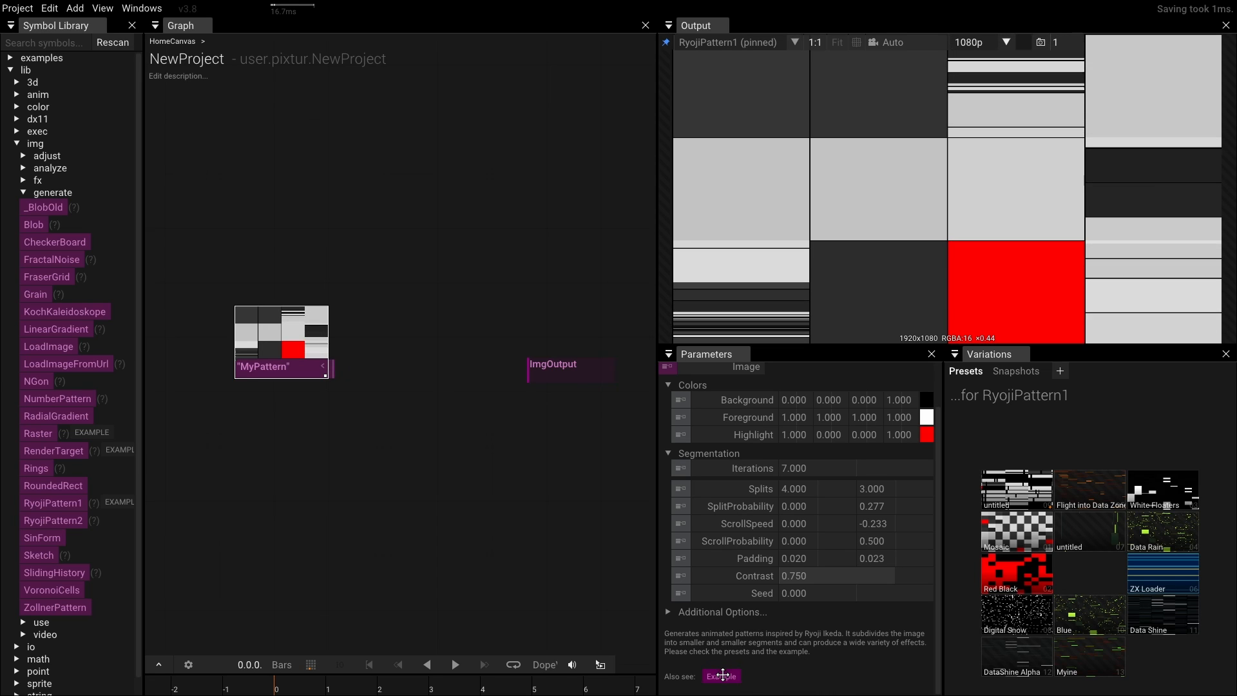
left_click(721, 675)
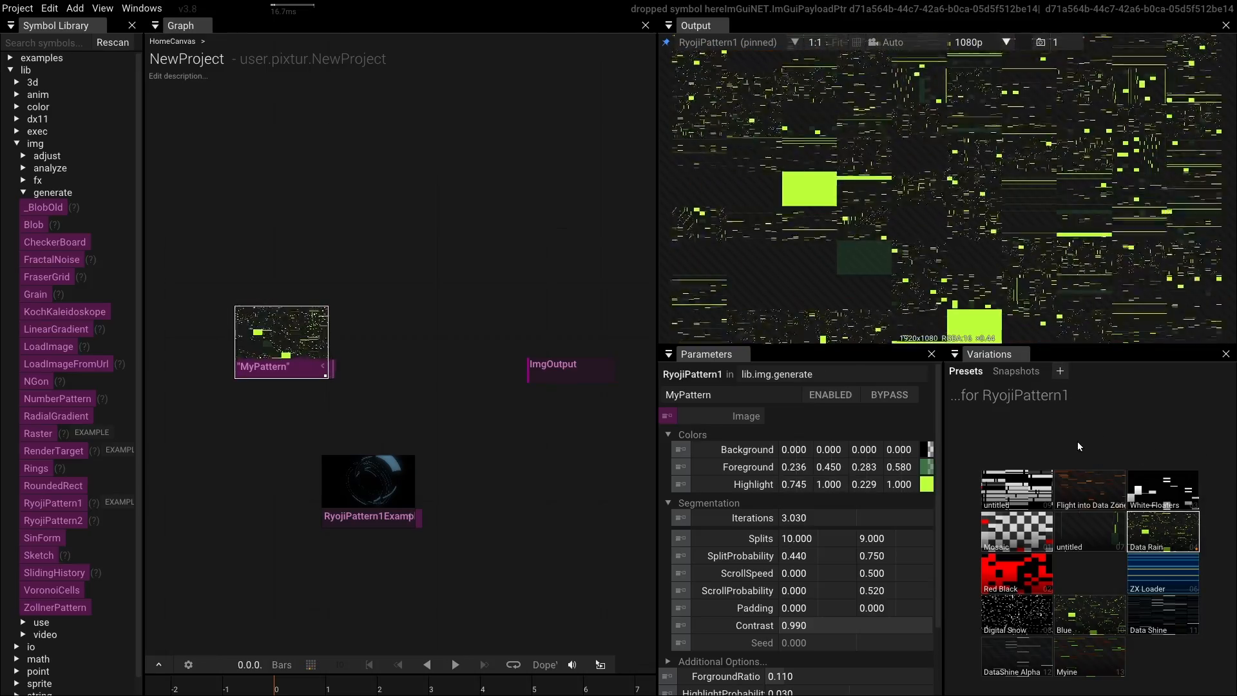
- Apply the Data Shine preset to MyPattern for dark bars with thin white lines
left_click(1060, 371)
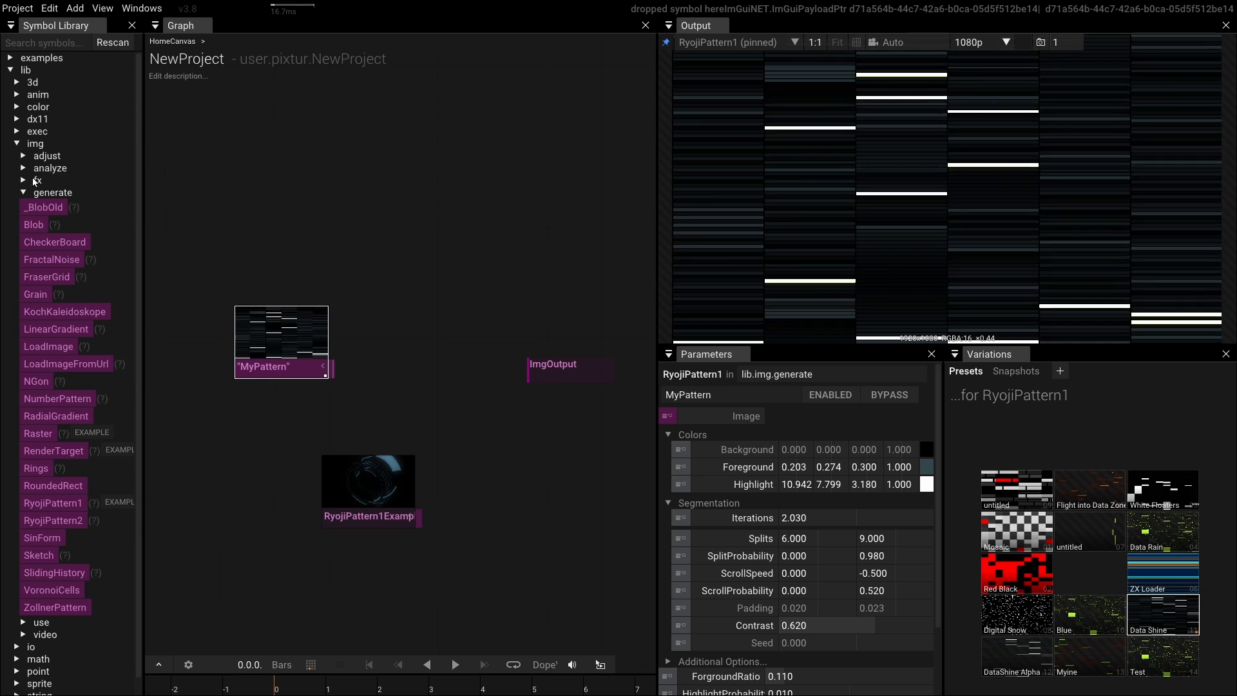
- Expand the image effects library category and place a Glow effect after MyPattern
left_click(24, 180)
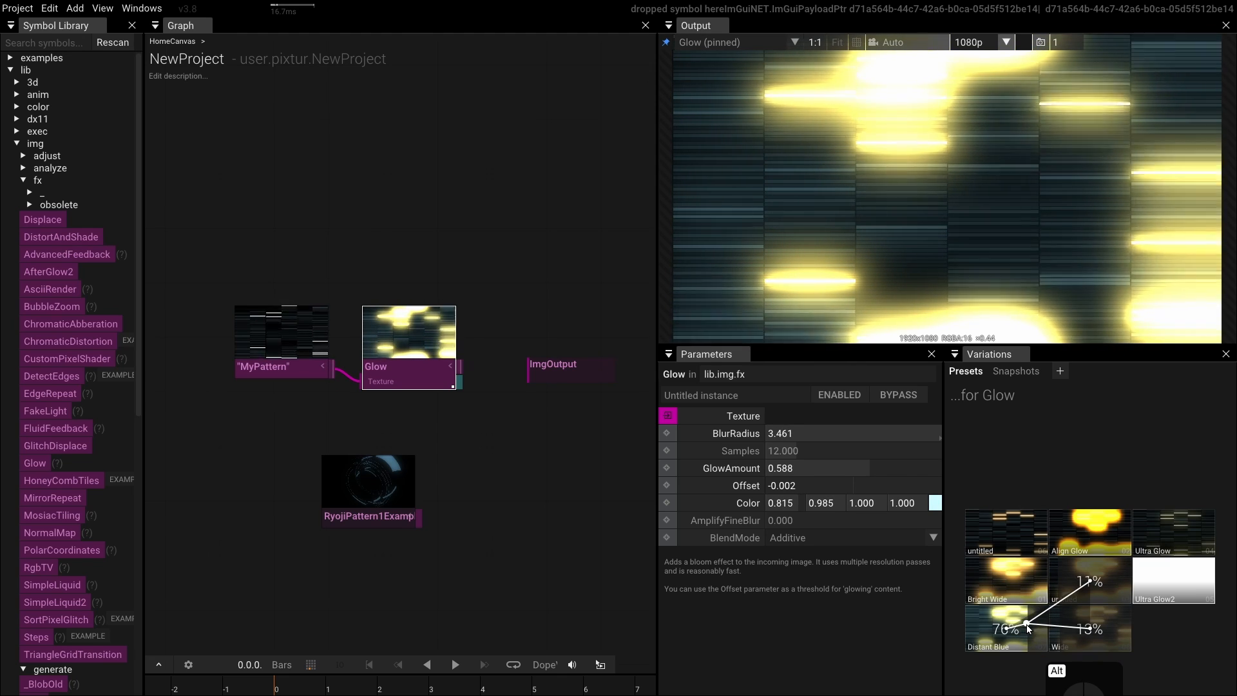
right_click(1088, 532)
type("d")
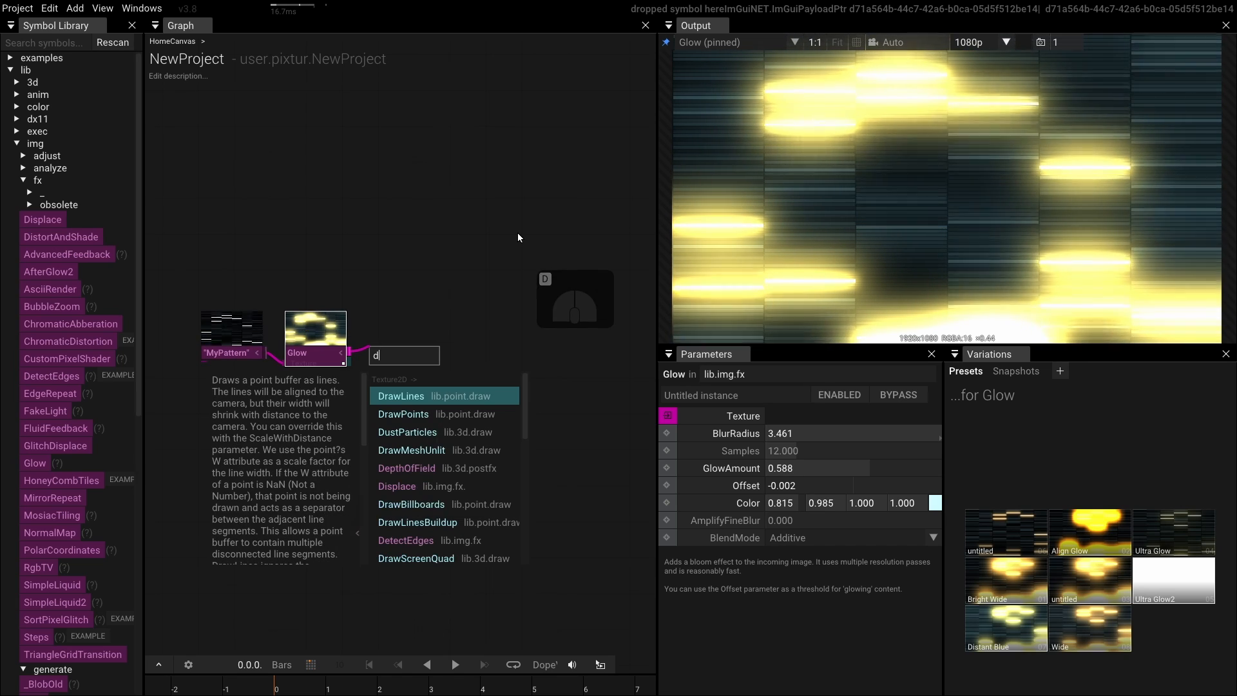
- Add a DrawMeshUnlit node, searched with 'mu', taking Glow's output as texture
type("mu")
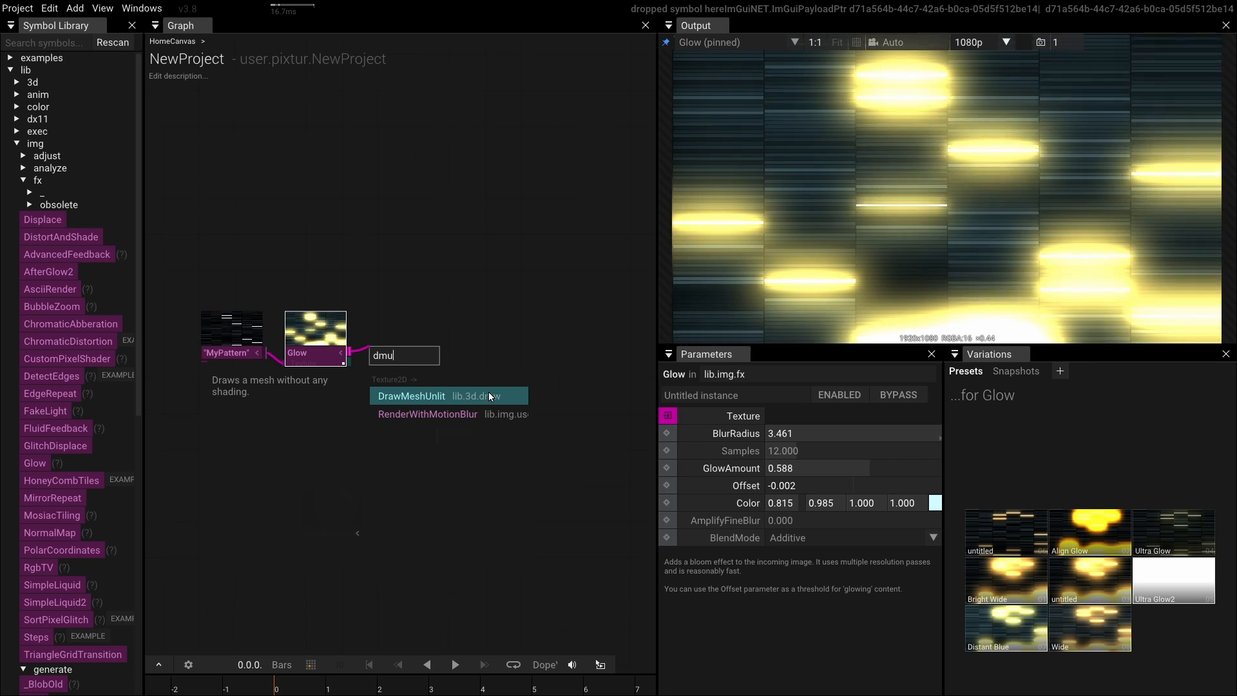
left_click(410, 395)
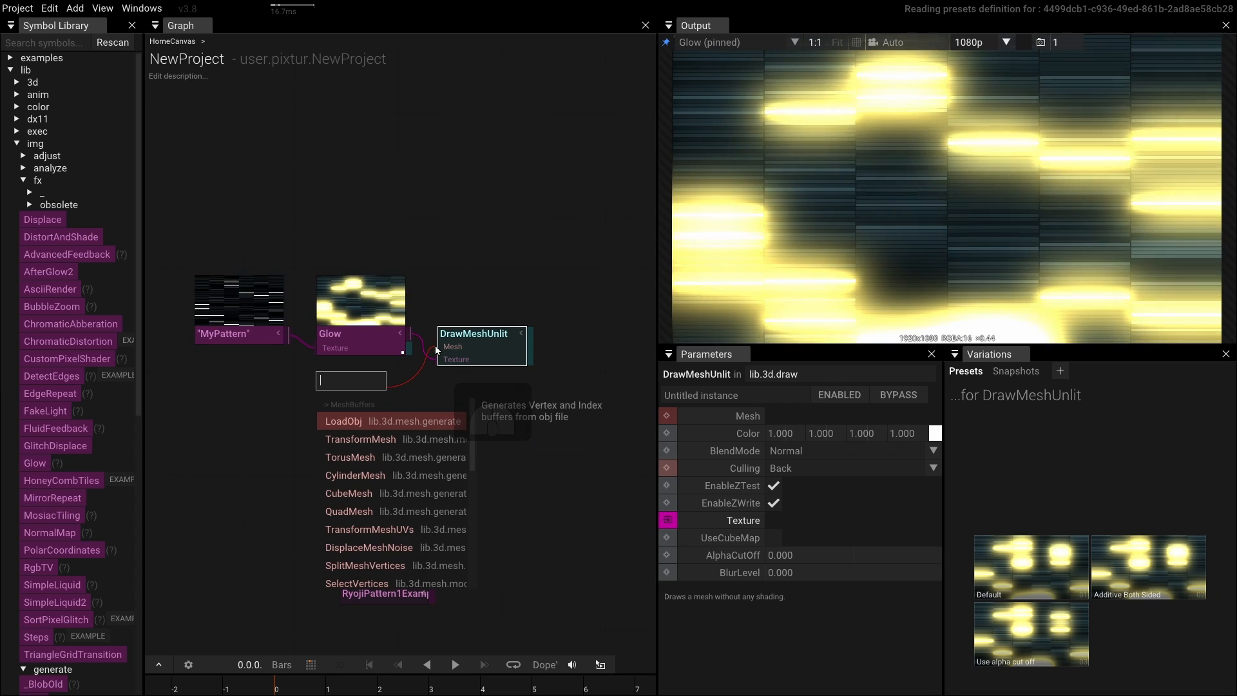
- Feed a TorusMesh into DrawMeshUnlit and pin DrawMeshUnlit to the output view
scroll("down", 3)
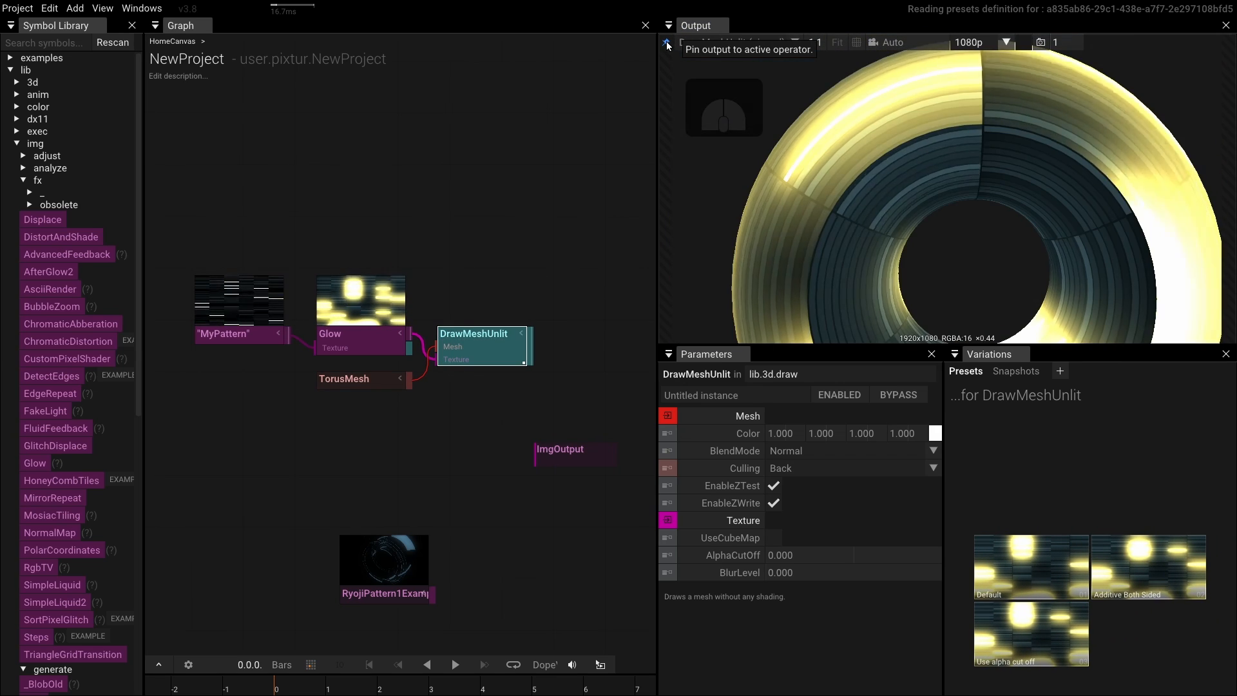
left_click(667, 43)
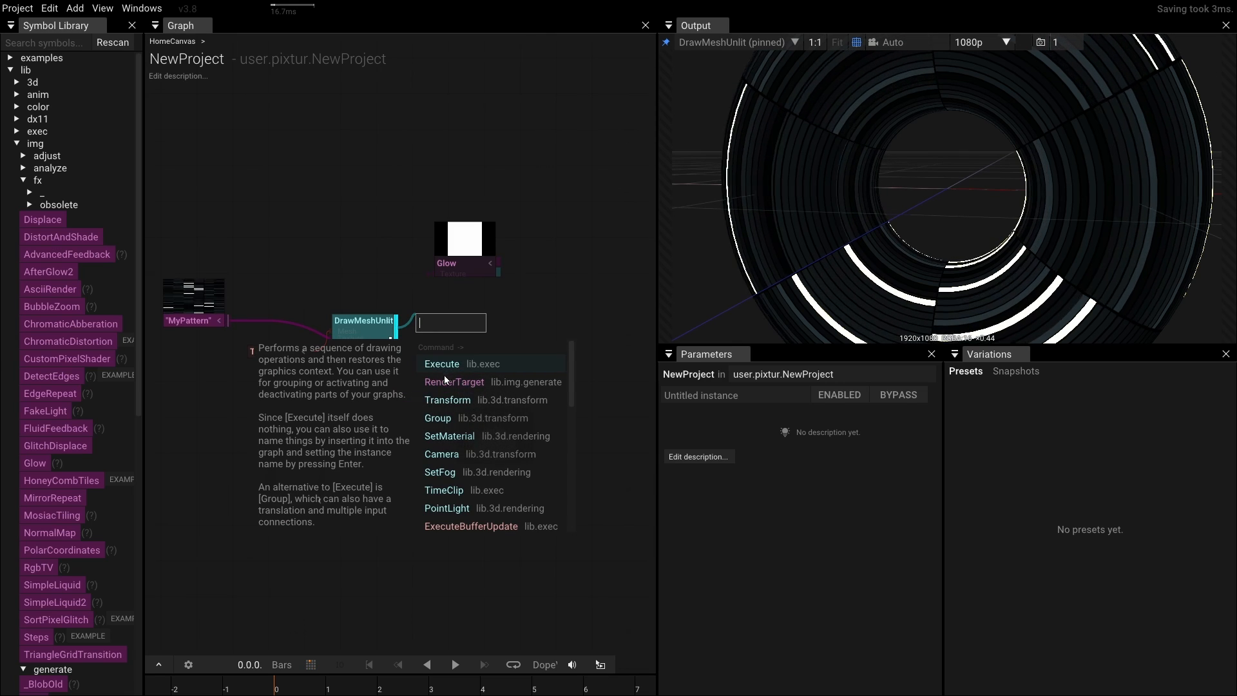
- Add a RenderTarget after DrawMeshUnlit feeding Glow, show Glow, and move it right
left_click(453, 382)
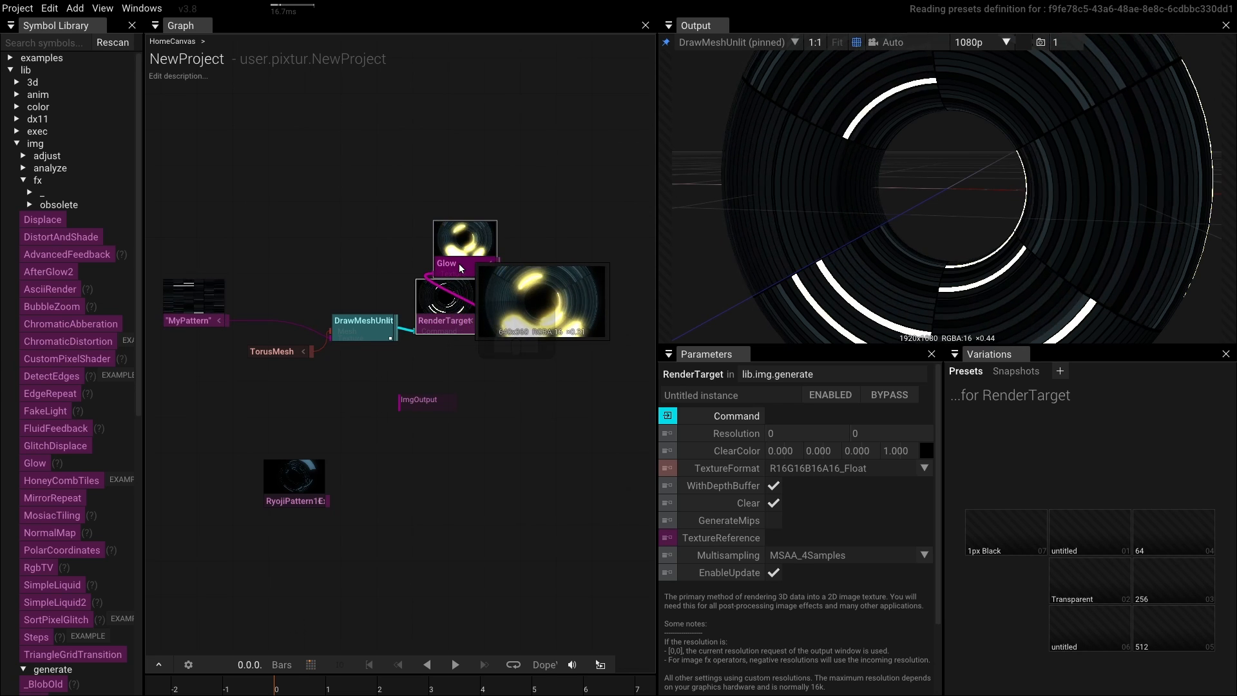
left_click(446, 263)
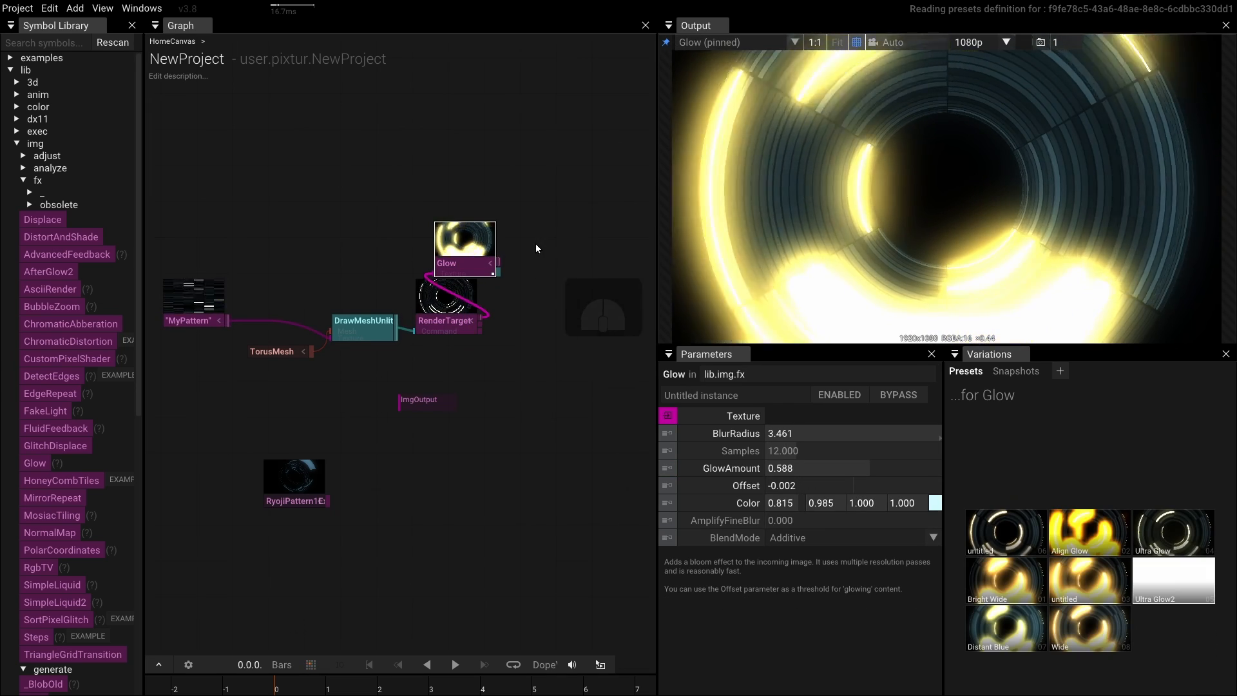
left_click_drag(464, 263, 523, 258)
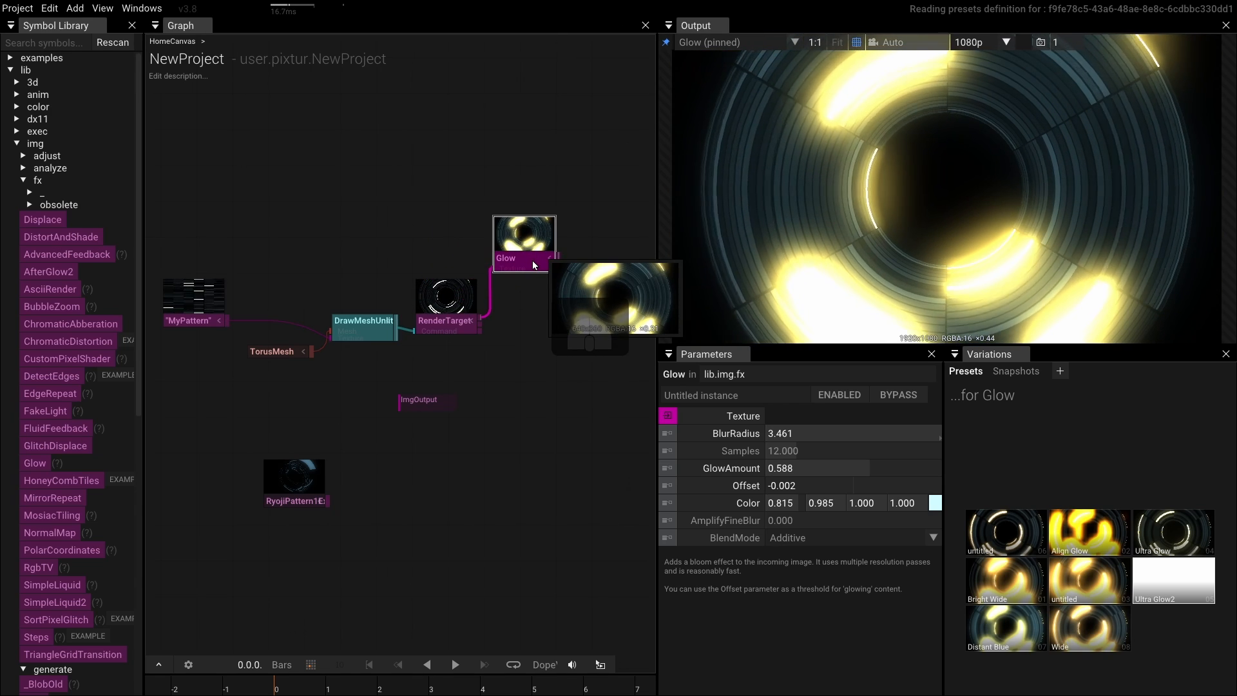
- Run Arrange sub graph on the Glow node to line up the TorusMesh-to-Glow chain
right_click(523, 240)
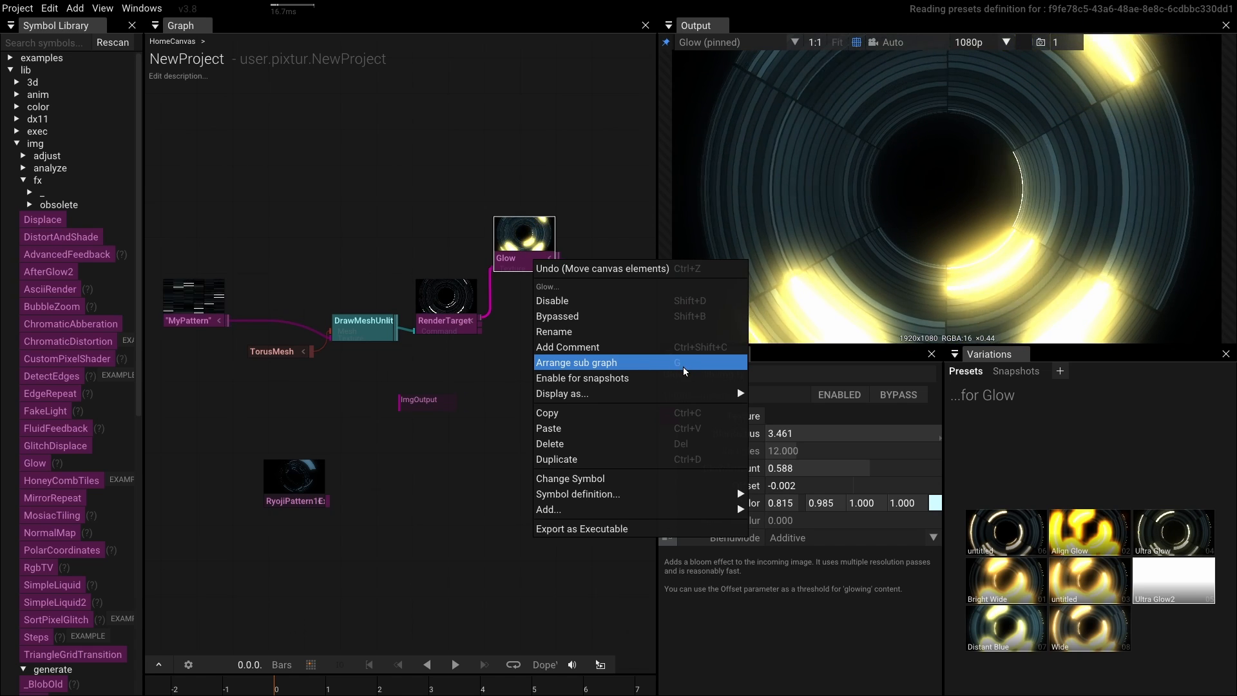
left_click(576, 362)
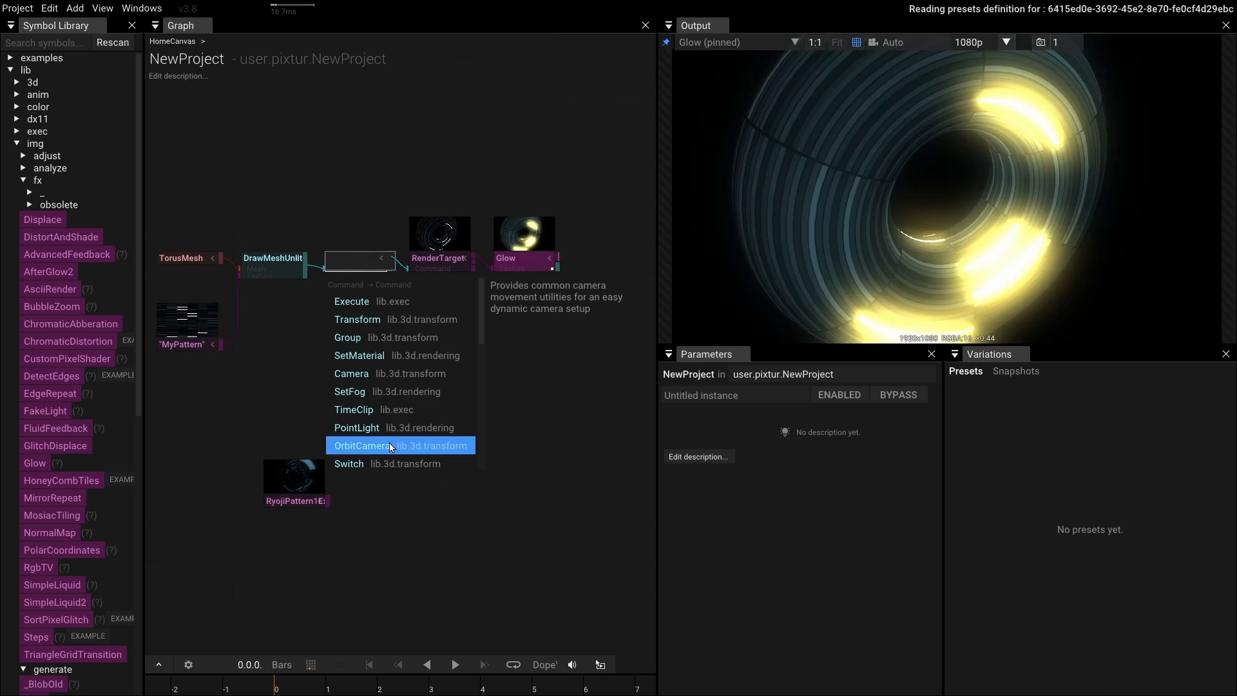
- Insert OrbitCamera between DrawMeshUnlit and RenderTarget in the render chain
left_click(364, 446)
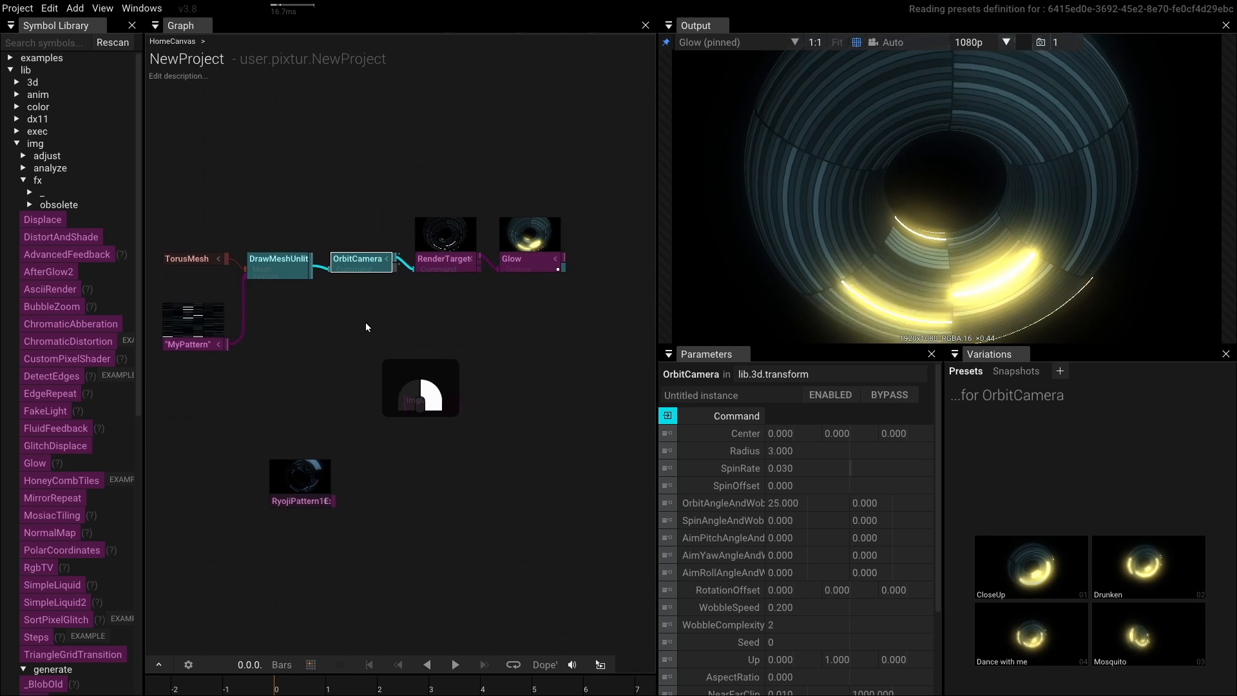
left_click(781, 450)
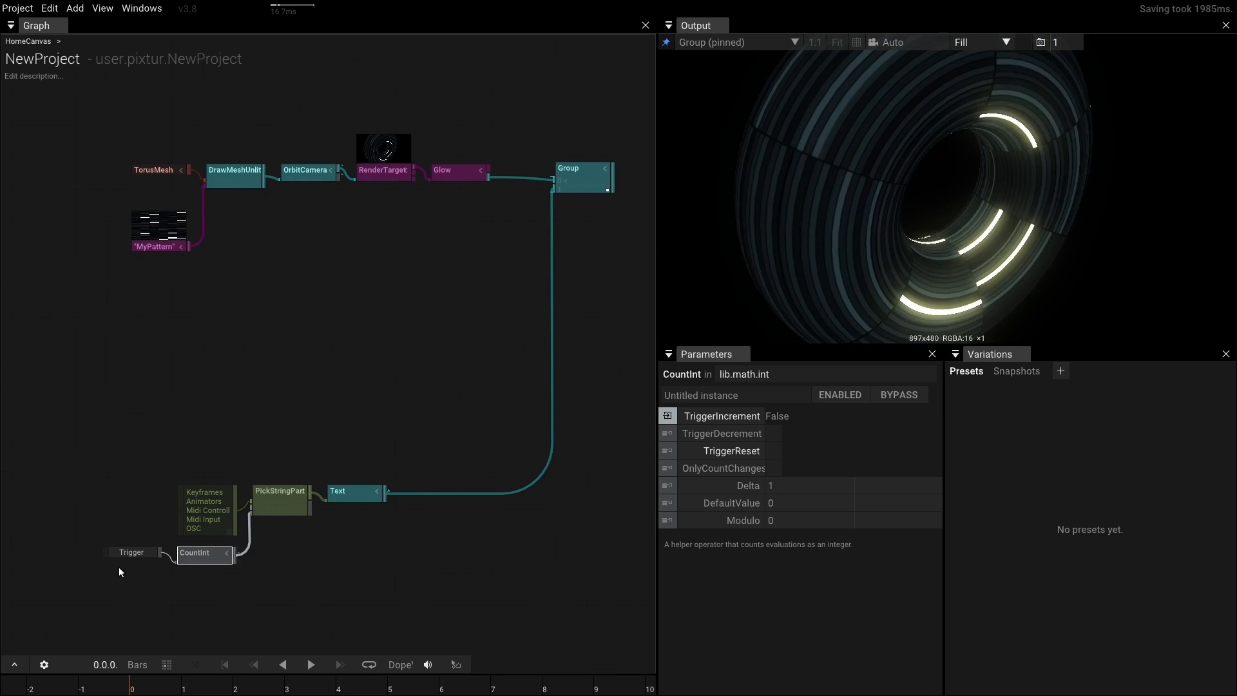
- Open the timeline's Playback settings to define NewProject's own playback and audio source
left_click(130, 552)
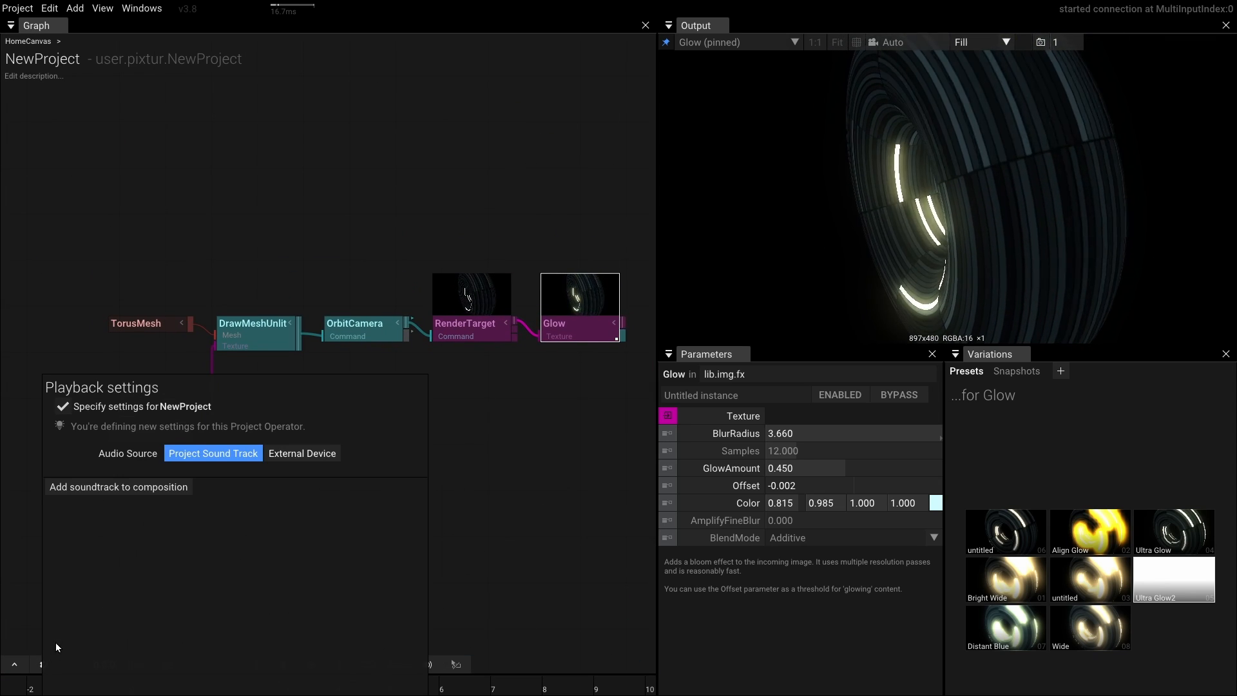
mouse_move(118, 487)
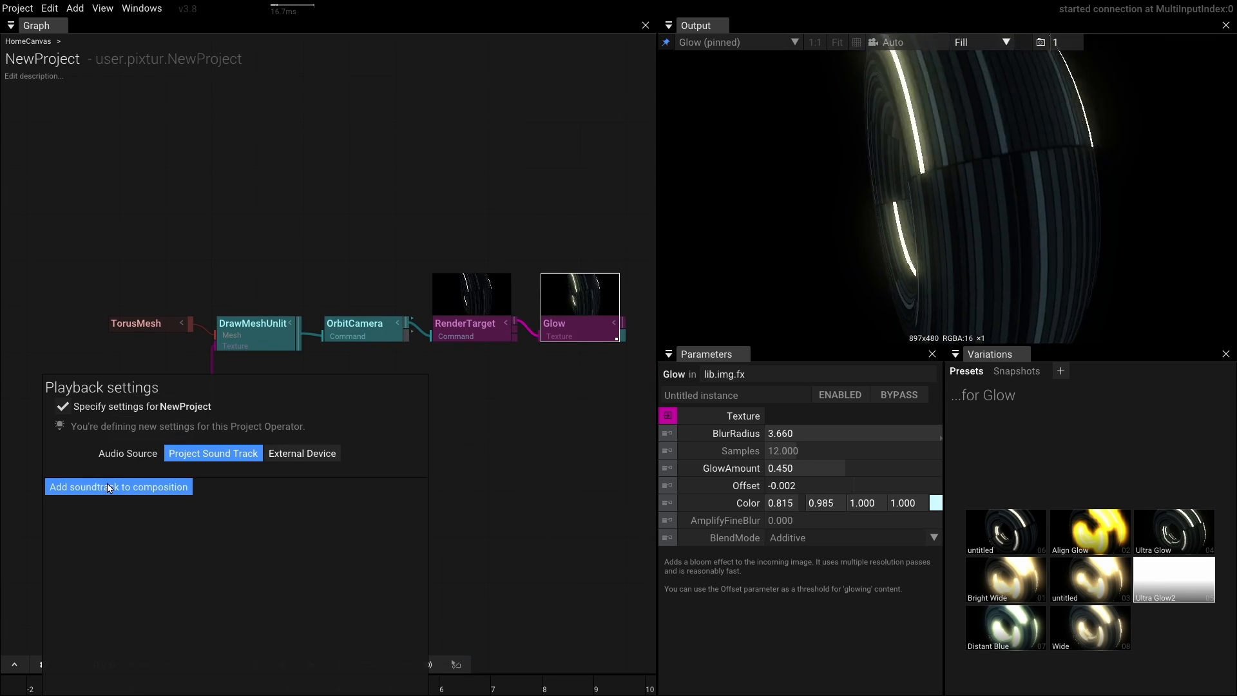
- Add synthjam.mp3 from the NewProject folder as the project soundtrack
left_click(119, 487)
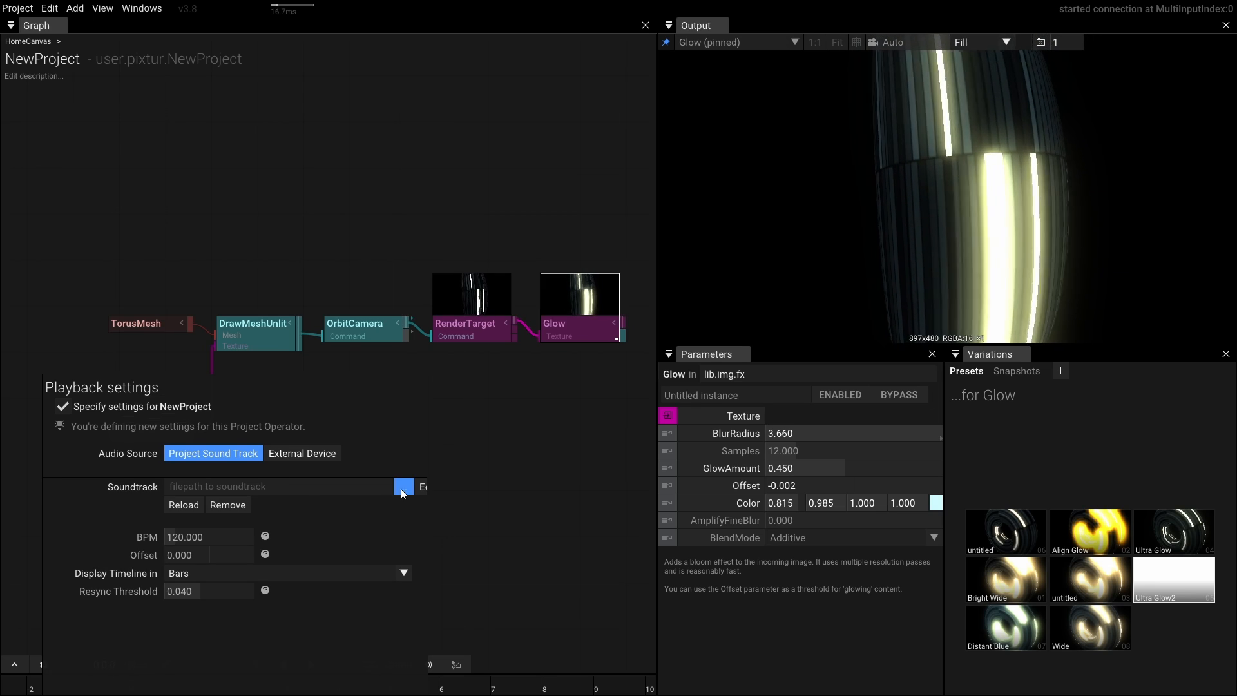
left_click(404, 487)
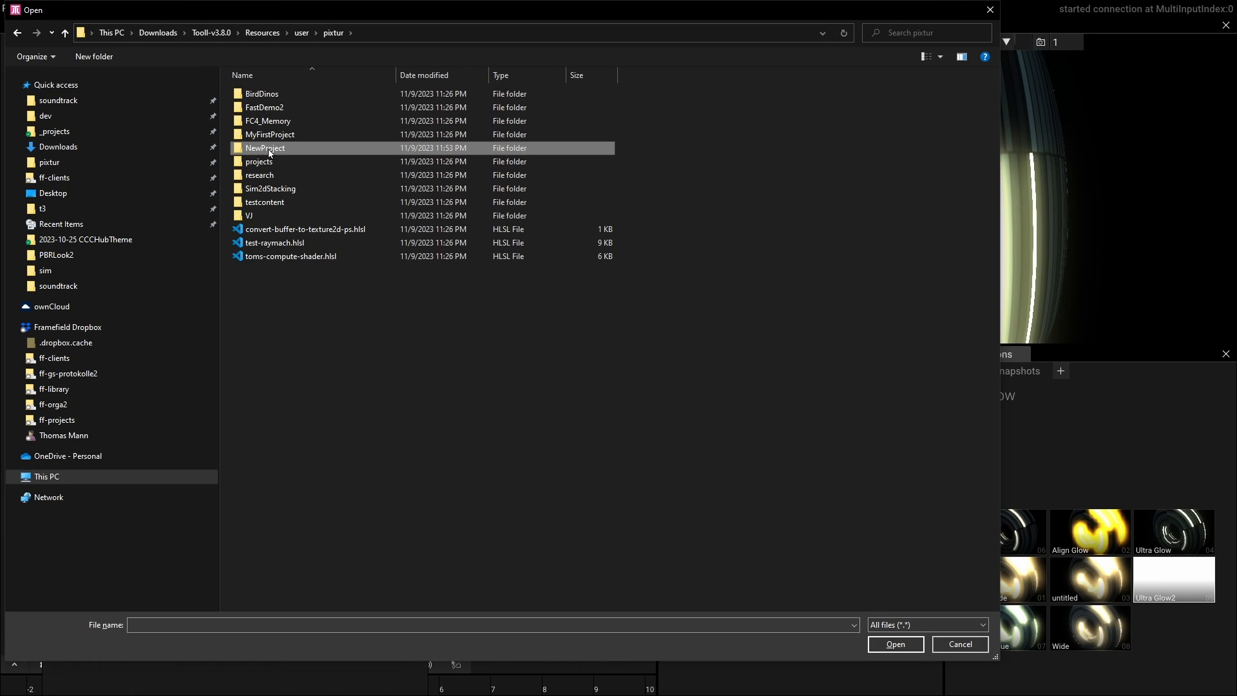
double_click(264, 147)
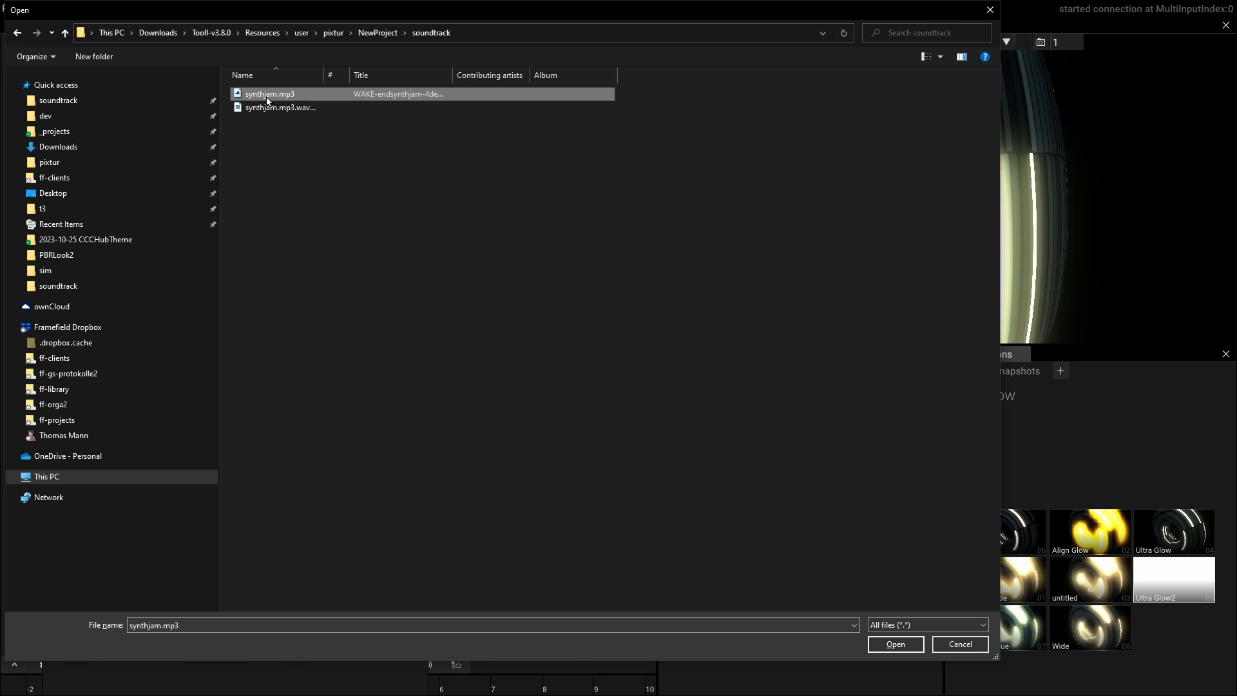
left_click(895, 644)
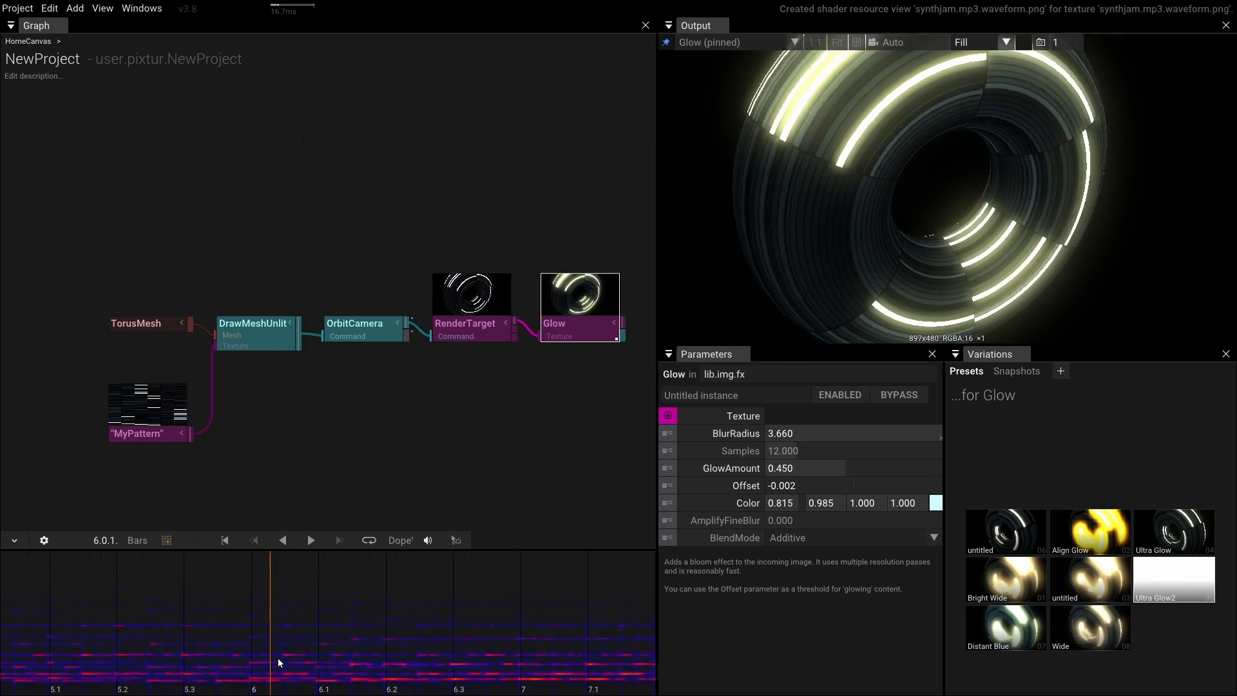
- Rewind to the start and switch the timeline display to seconds, then back to bars
left_click(225, 540)
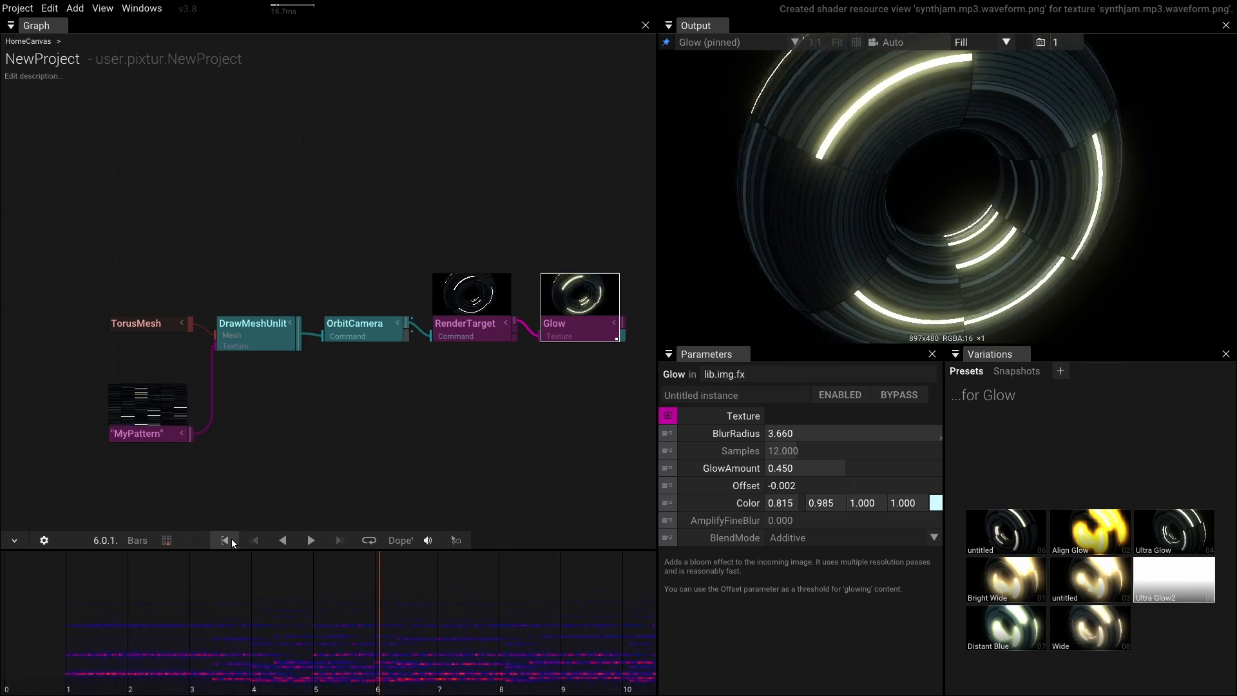
left_click(43, 539)
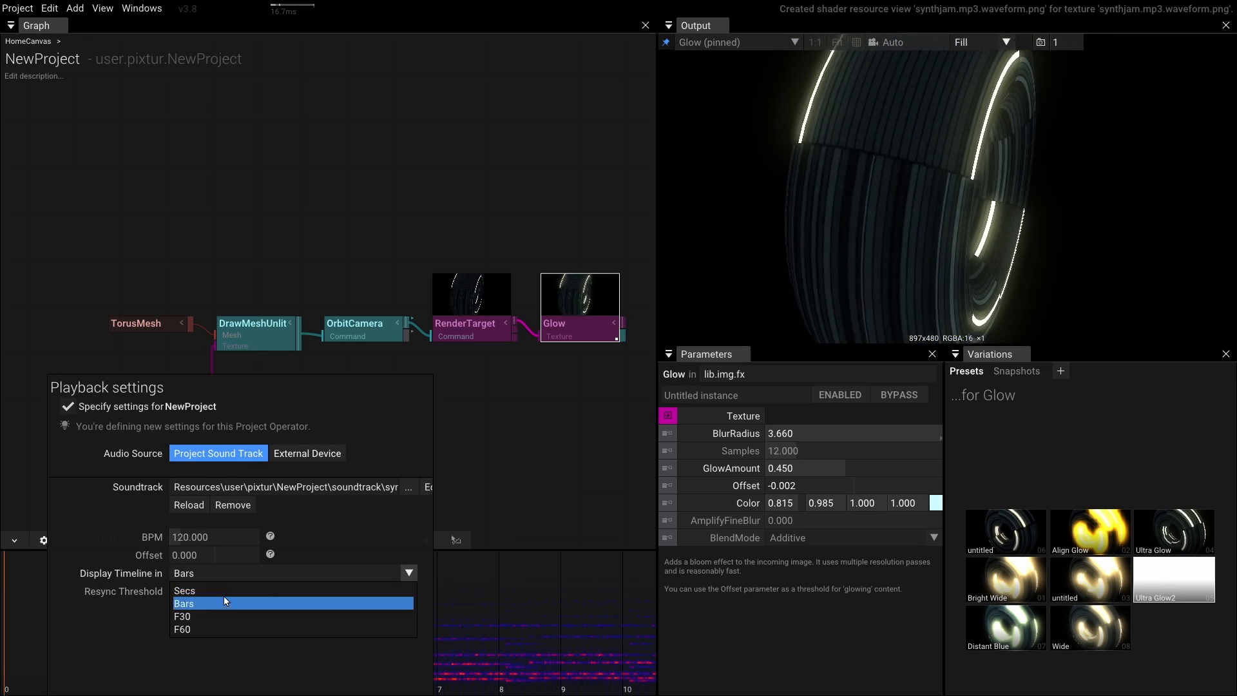
left_click(185, 590)
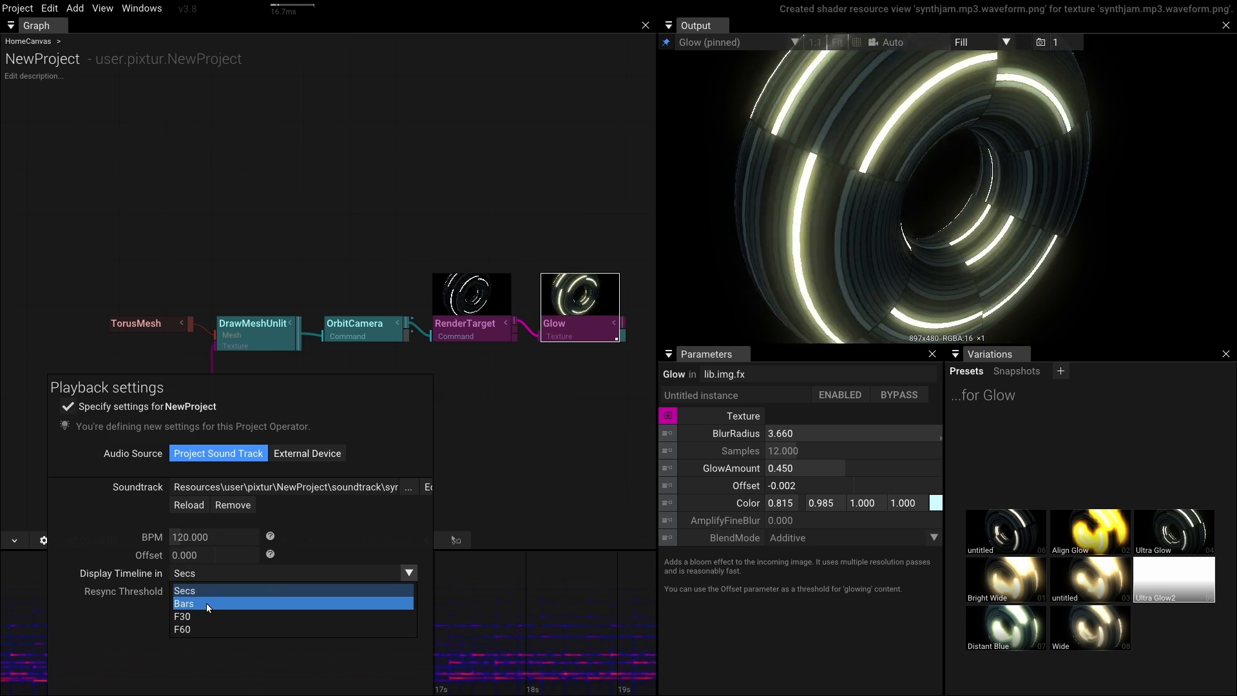
left_click(184, 604)
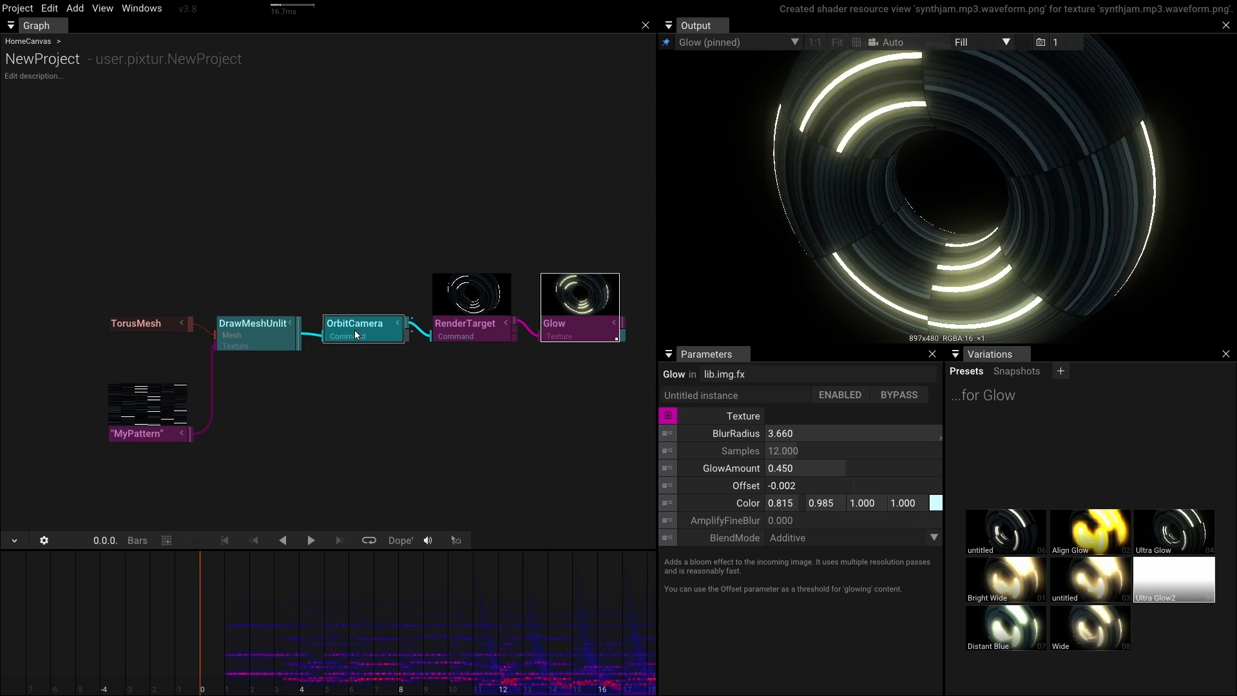
- Select OrbitCamera and set a timeline time for keyframing its Radius
left_click(354, 323)
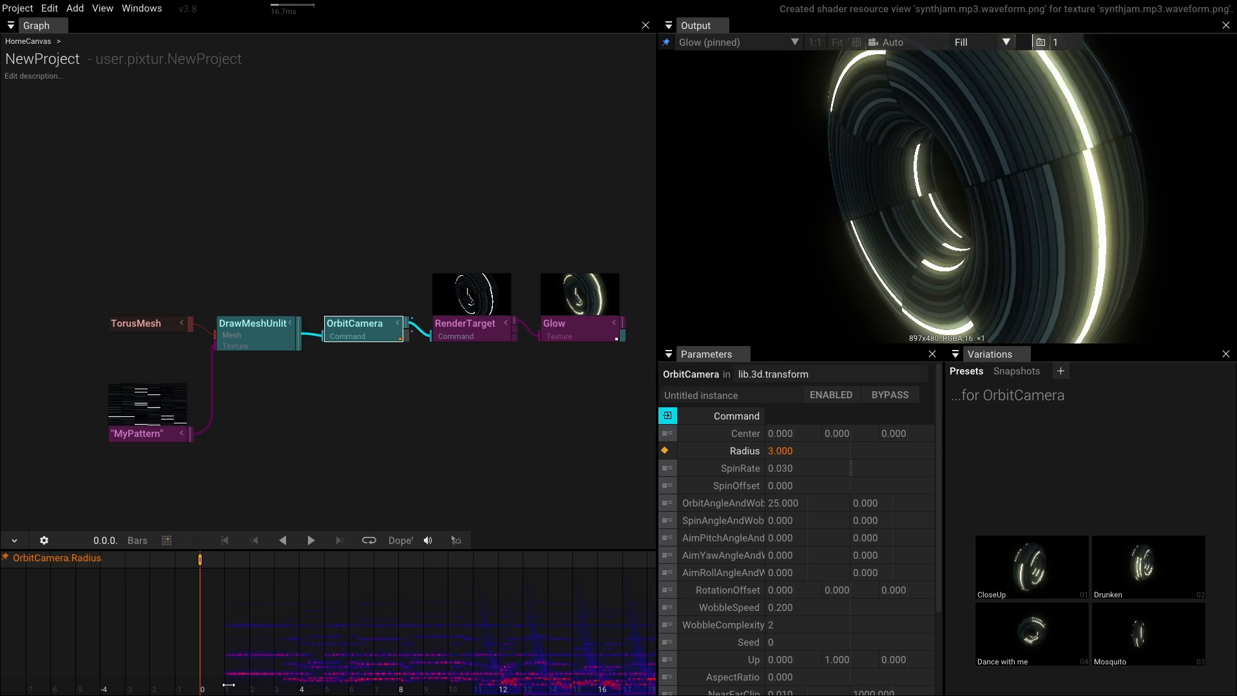
left_click(310, 540)
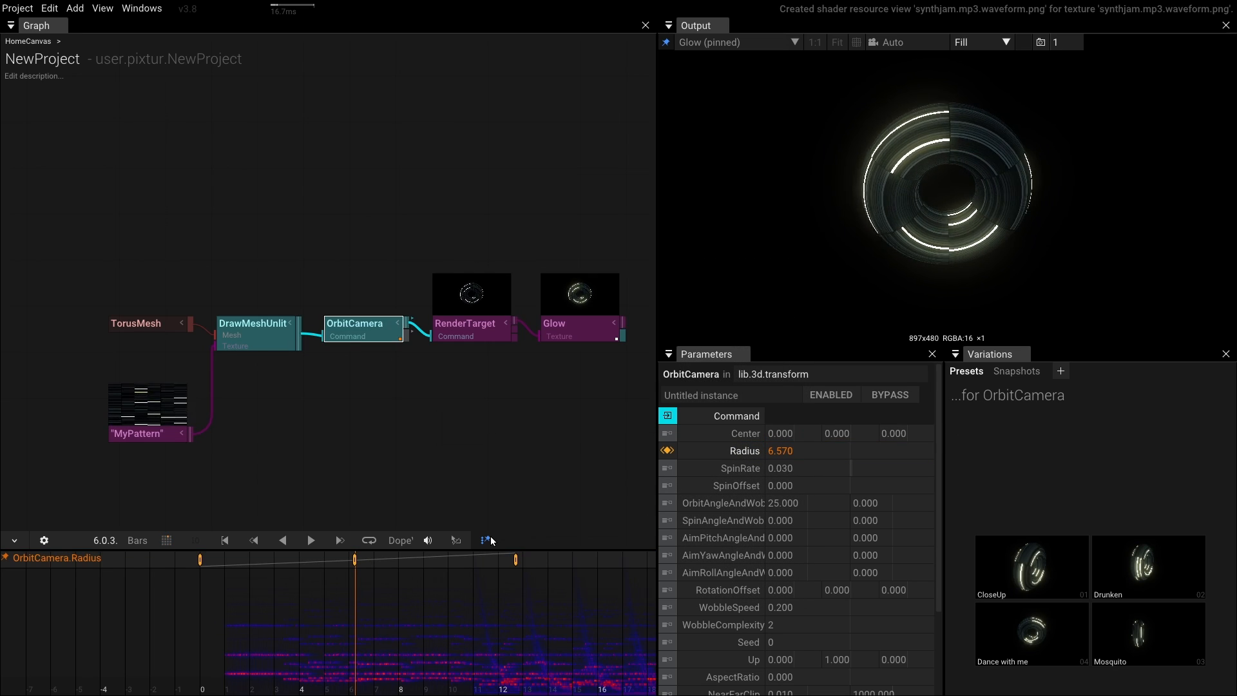
mouse_move(485, 540)
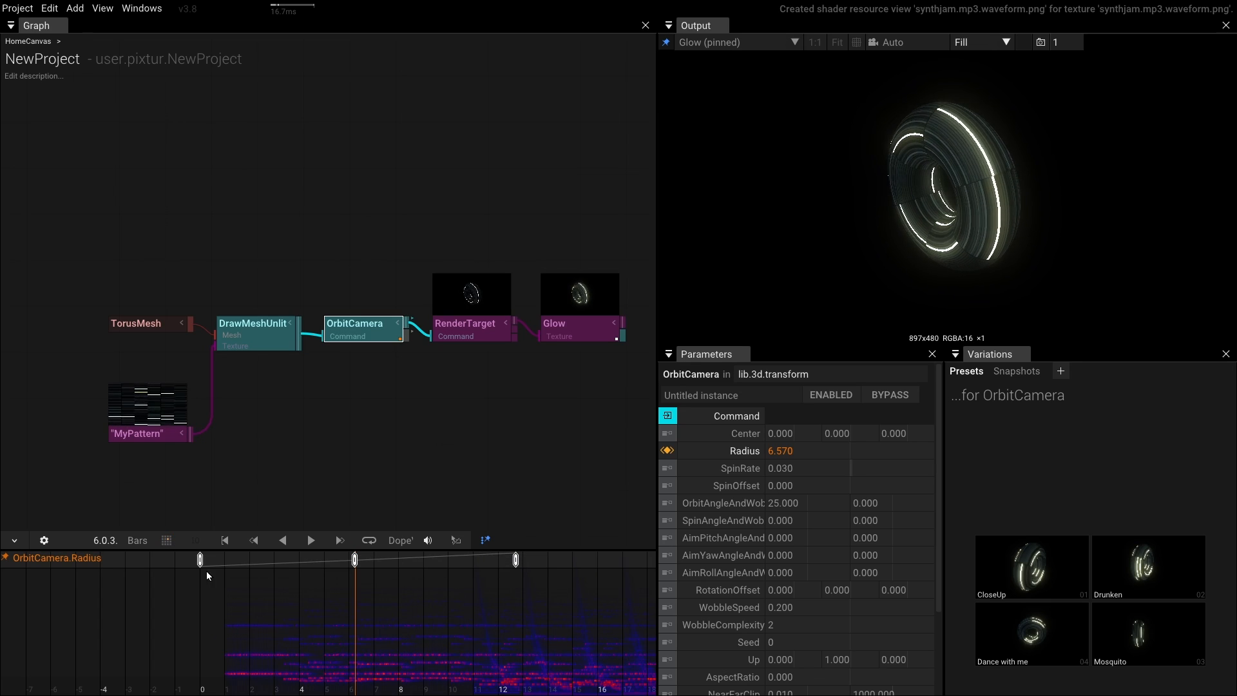
right_click(353, 559)
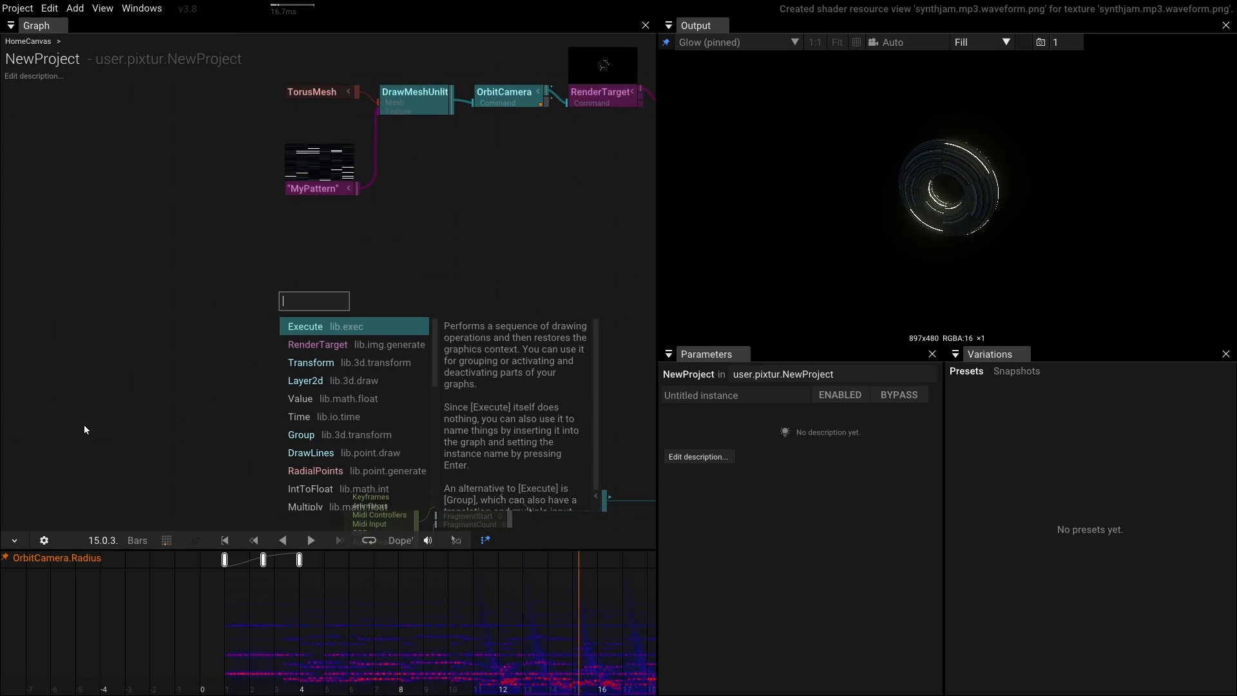
- Search 'anim' and add an AnimValue operator to the graph
type("a")
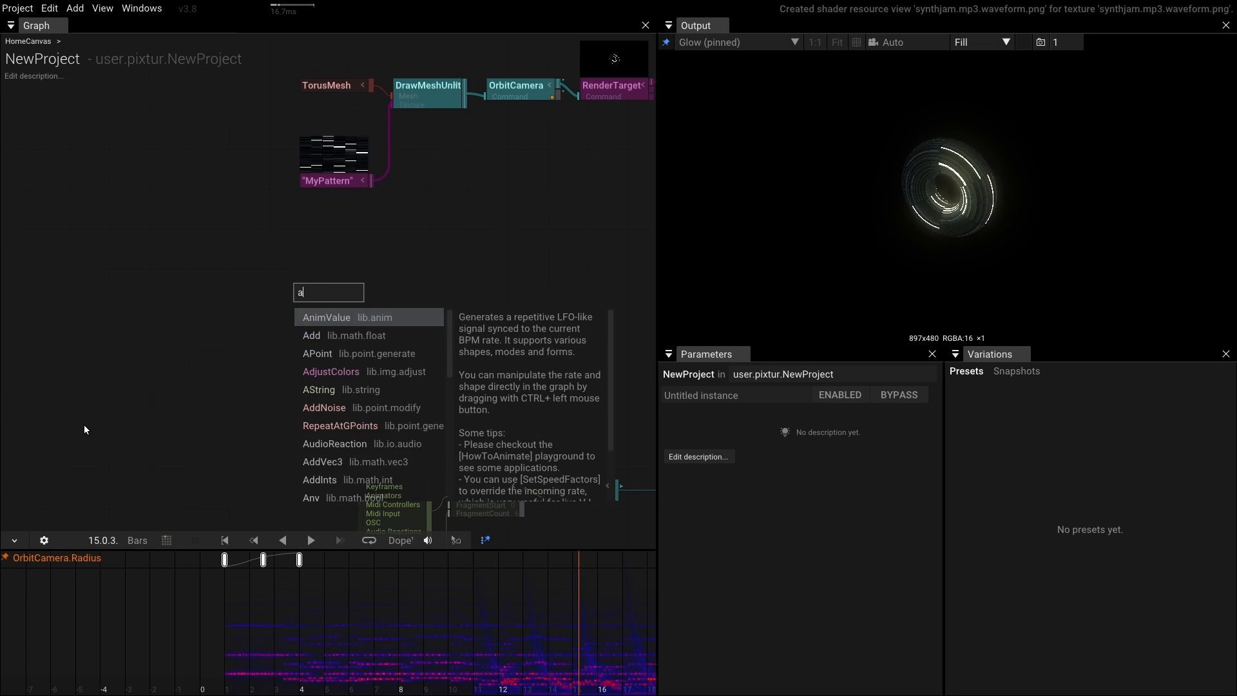
type("nim")
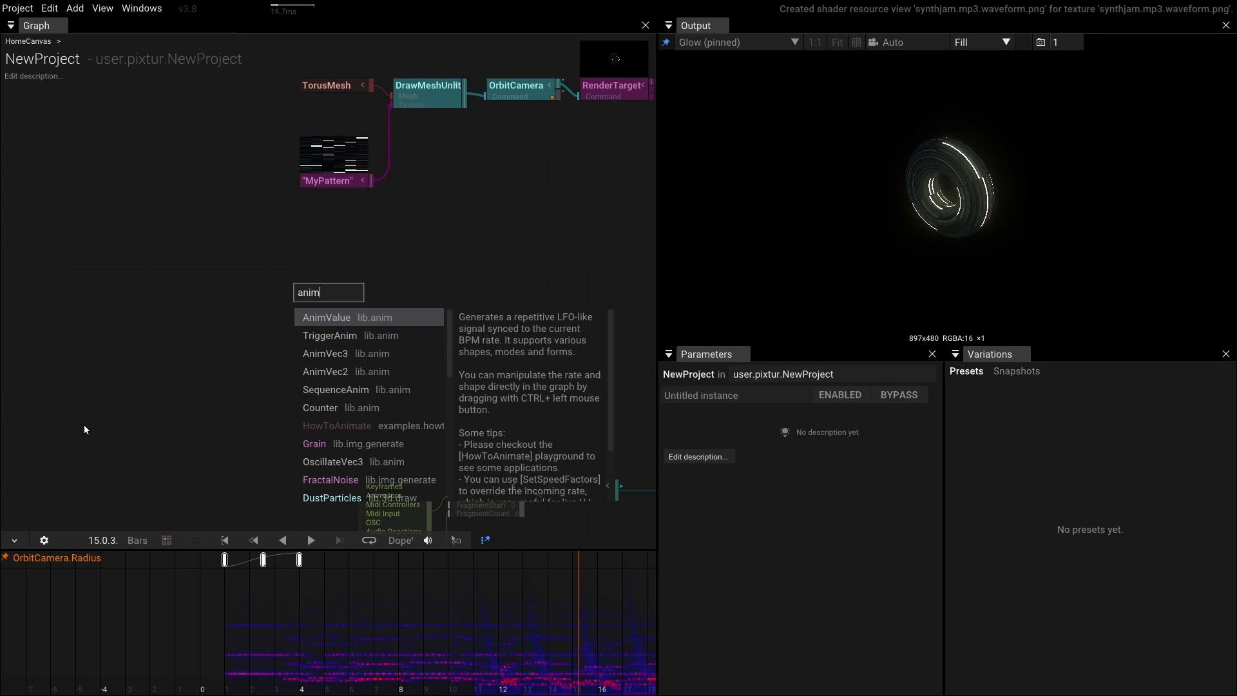
left_click(327, 317)
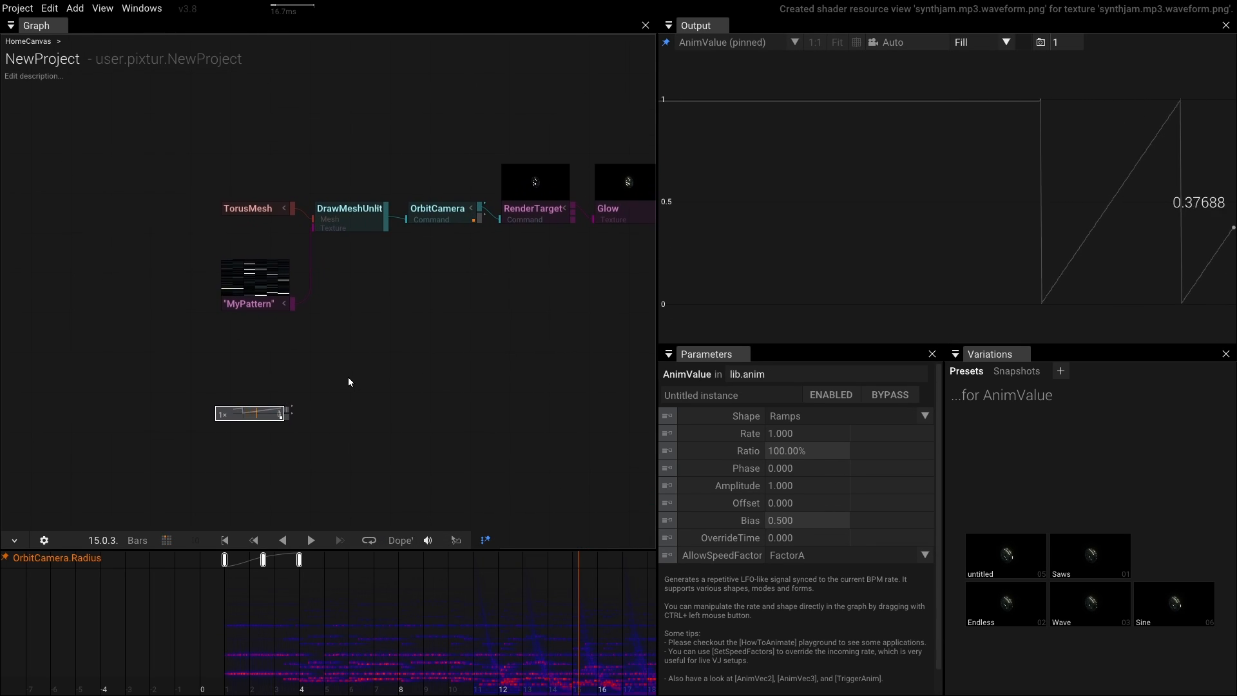
- Add a SampleGradient fed by AnimValue and connect its color to RenderTarget ClearColor
type("samp")
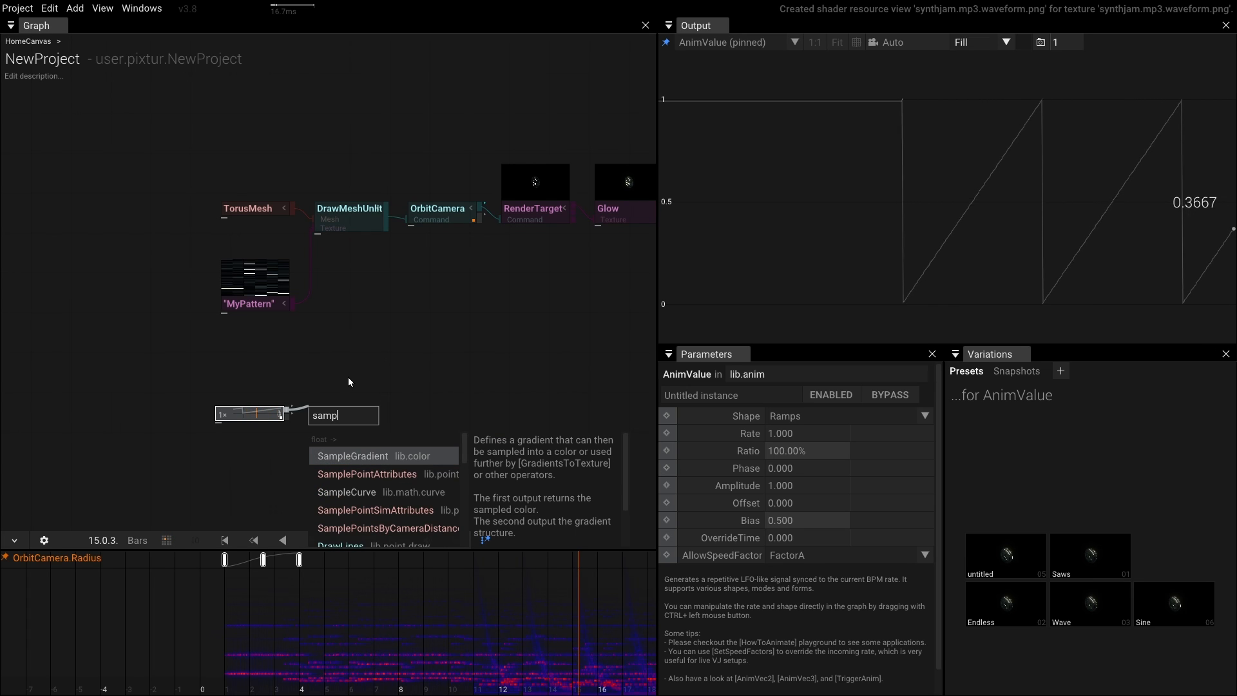
left_click(351, 455)
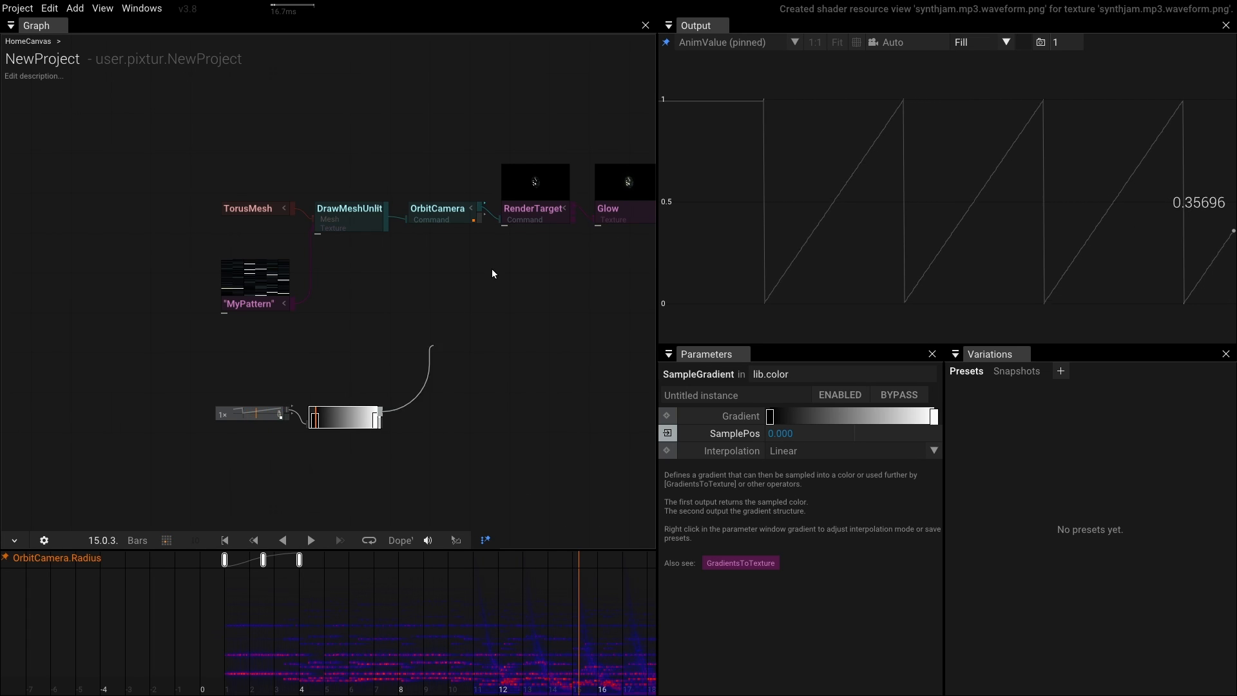
left_click(622, 193)
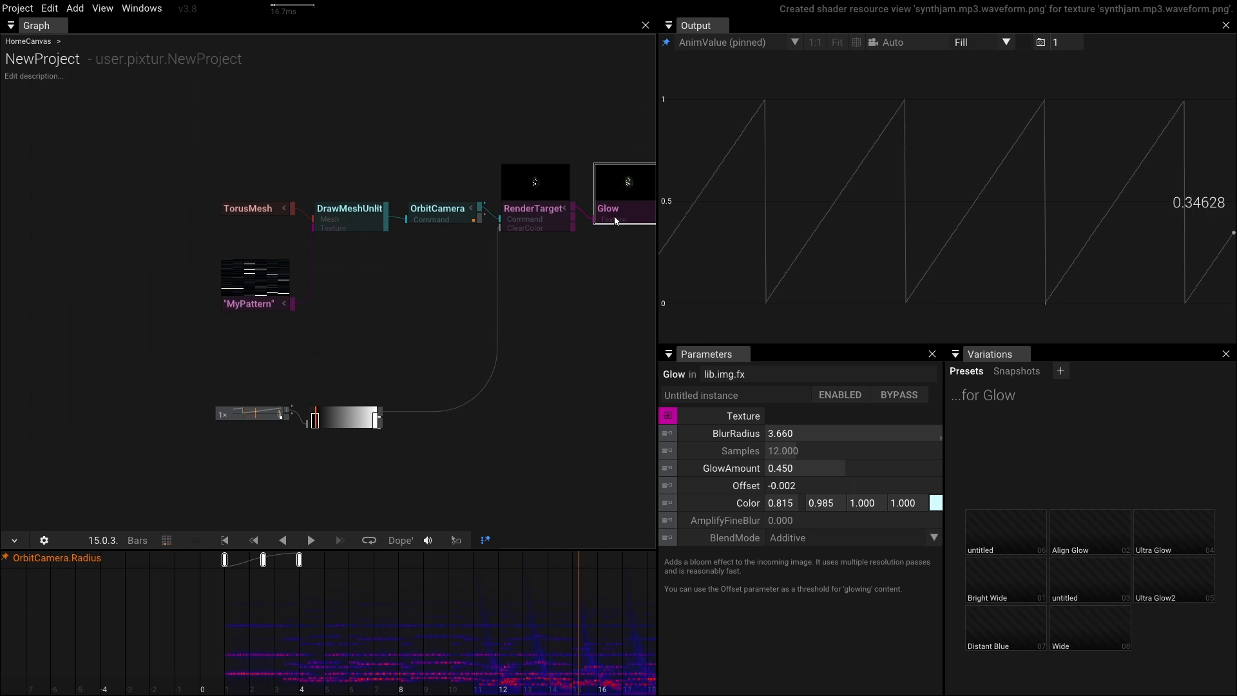
left_click(623, 194)
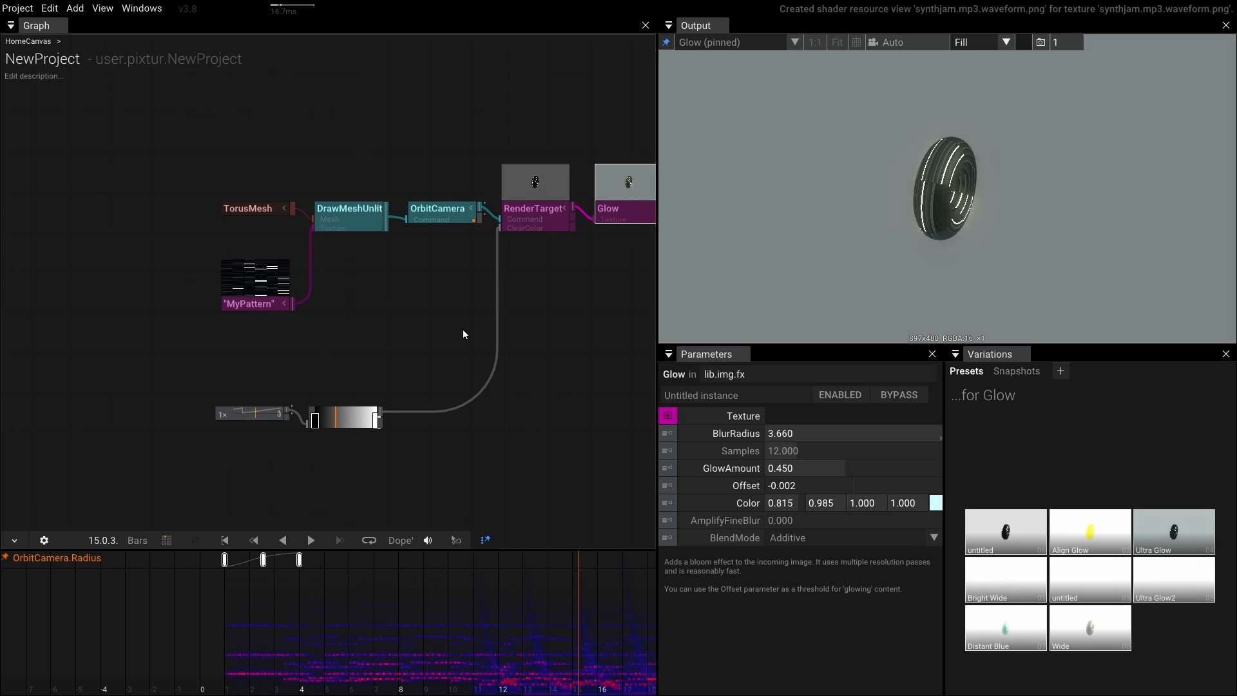
- Set AnimValue to KickSaws at rate 0.25, ratio 42% and bias 0.17
right_click(344, 414)
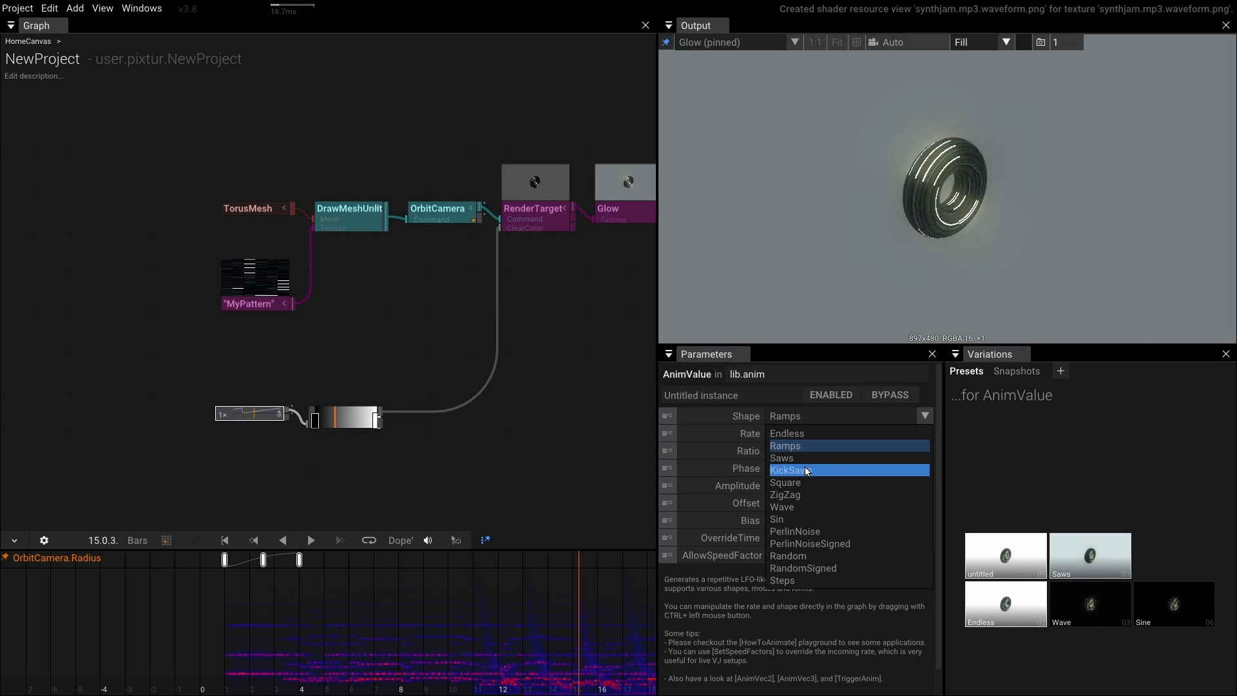
left_click(789, 470)
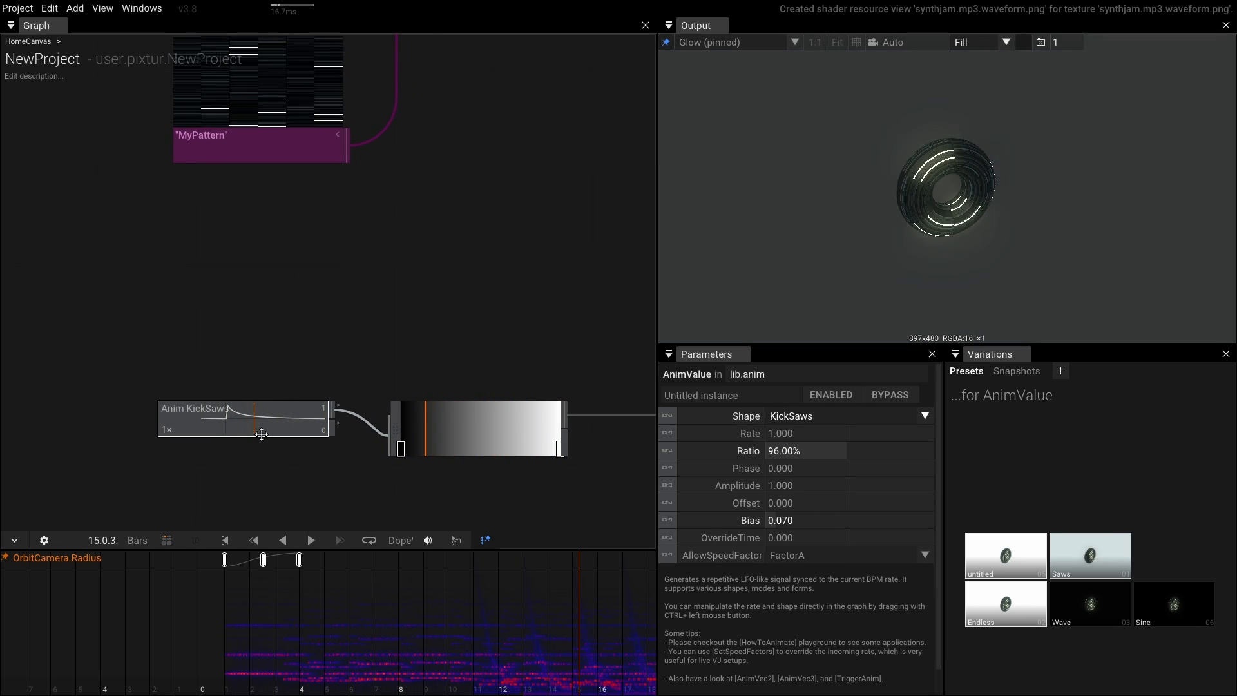
left_click_drag(225, 407, 260, 438)
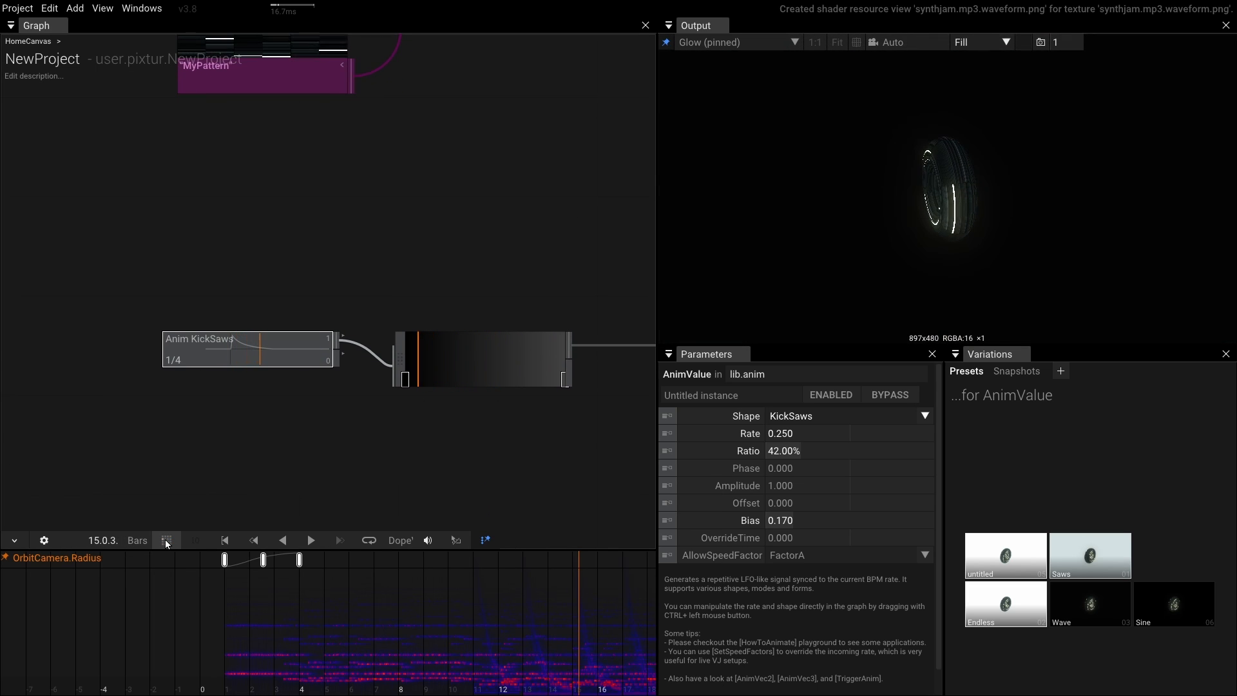
mouse_move(165, 540)
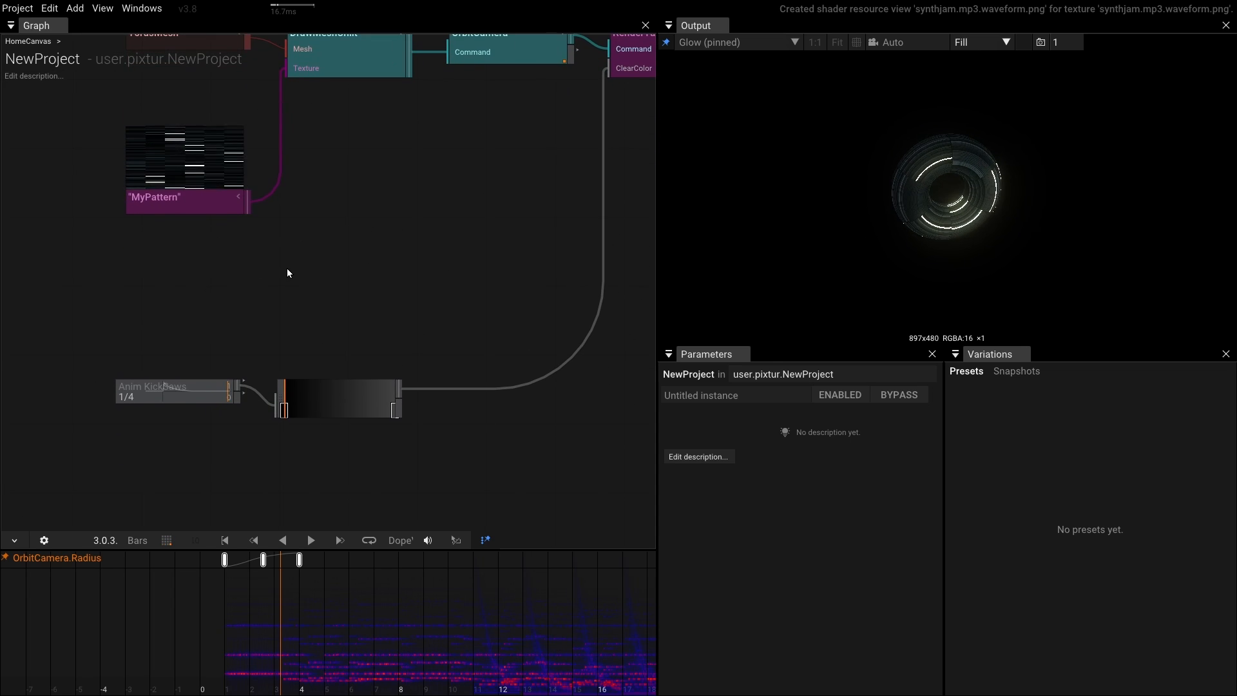
mouse_move(238, 386)
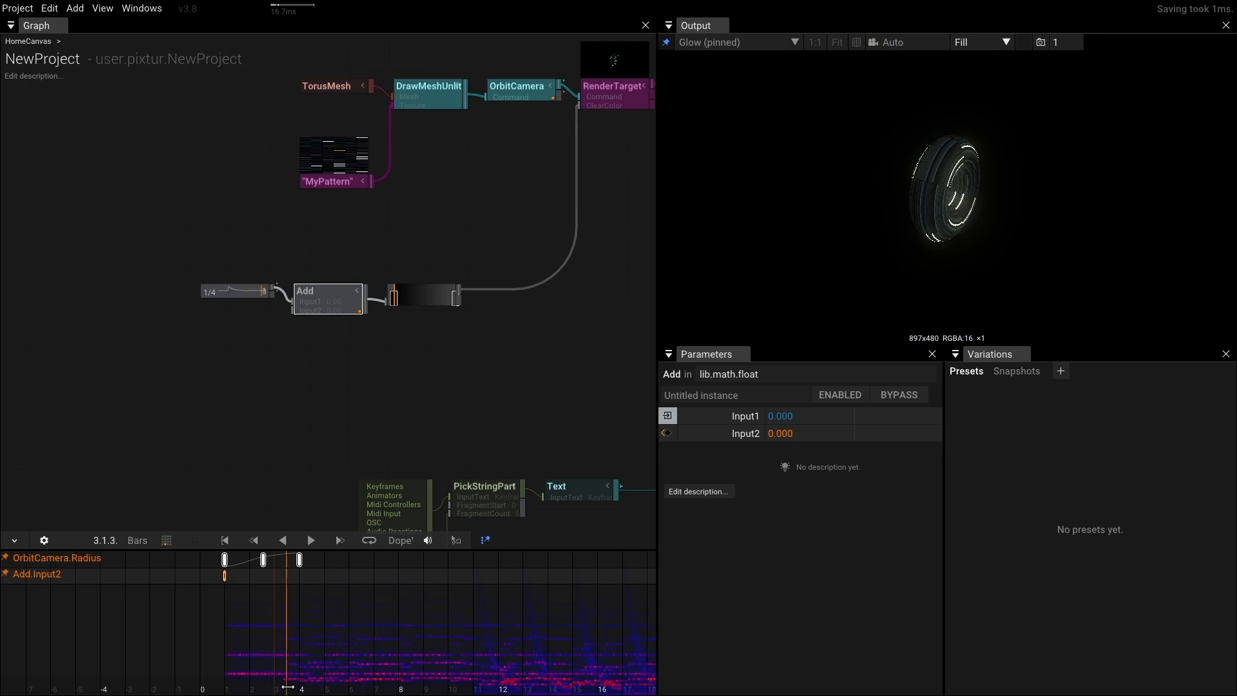
- Keyframe Add.Input2 negative at bar 4 and scrub back to preview the offset
left_click(779, 432)
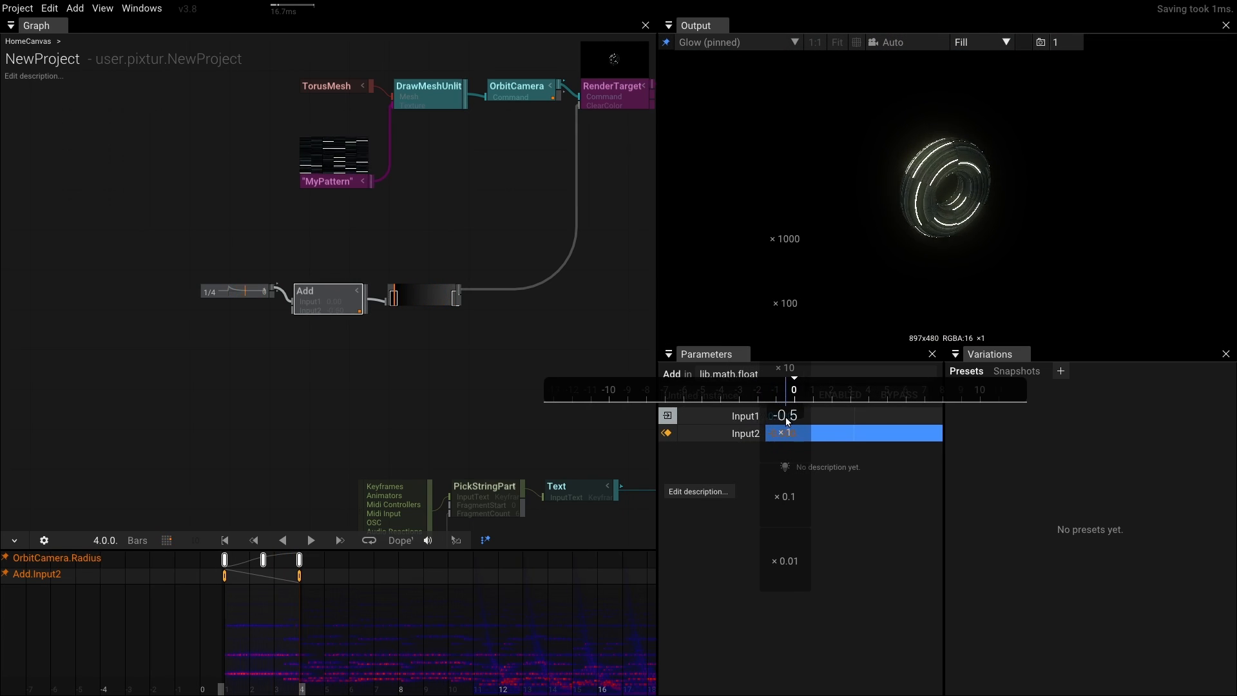
left_click_drag(785, 432, 820, 432)
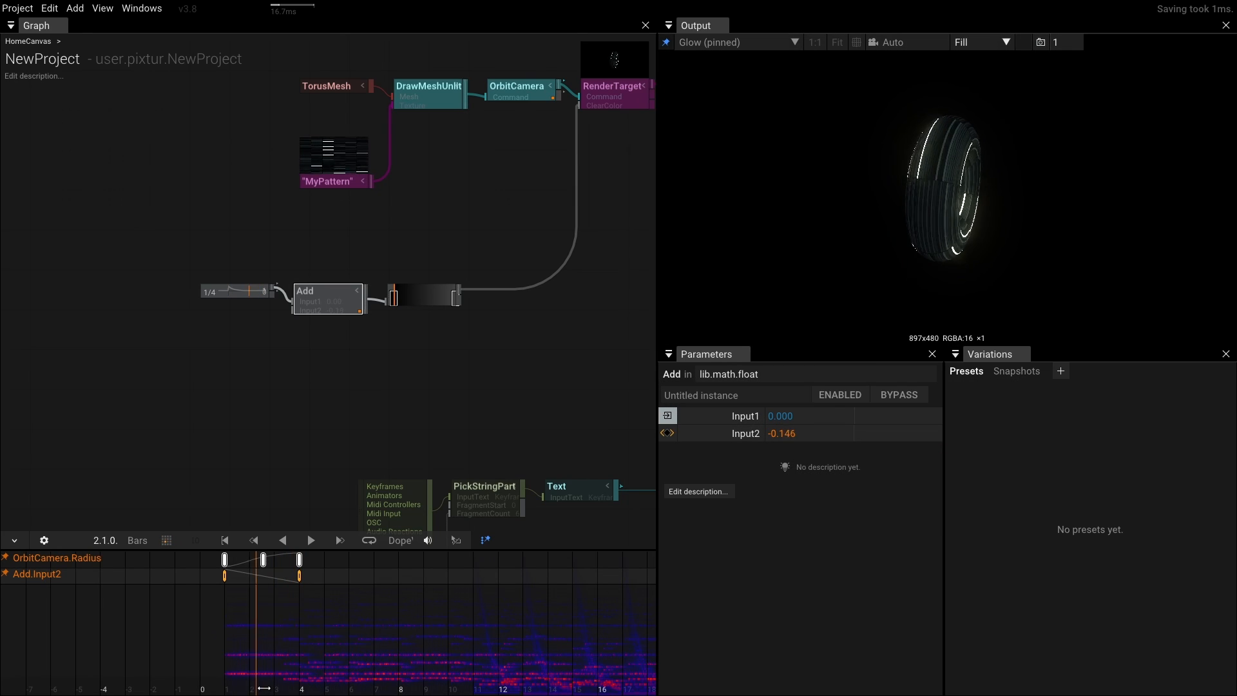
left_click(310, 540)
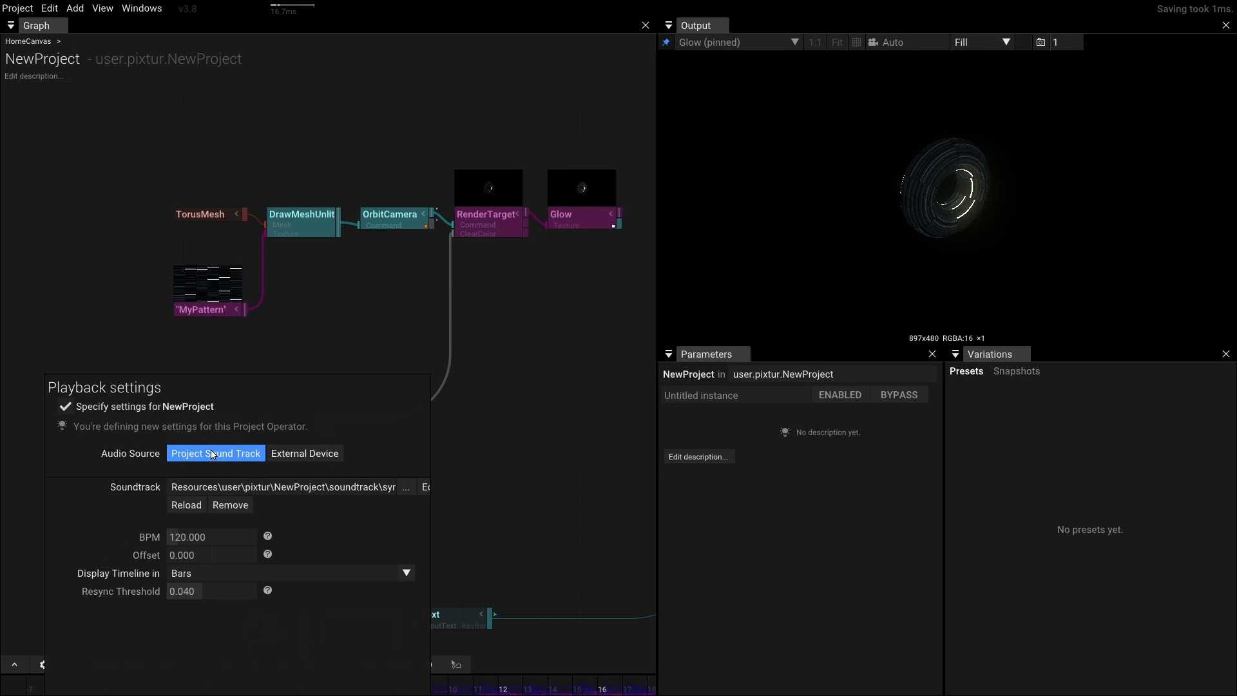
- Use External Device audio with Speakers (Realtek(R) Audio) as input, then close settings
left_click(303, 453)
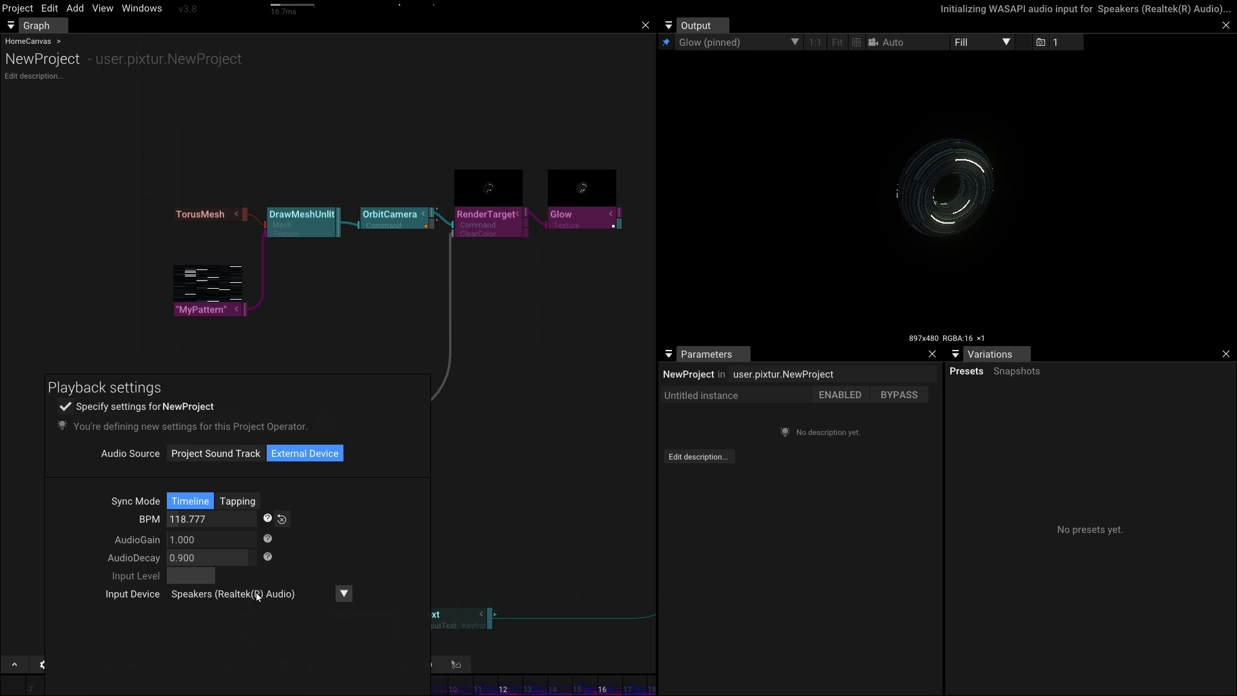
left_click(343, 594)
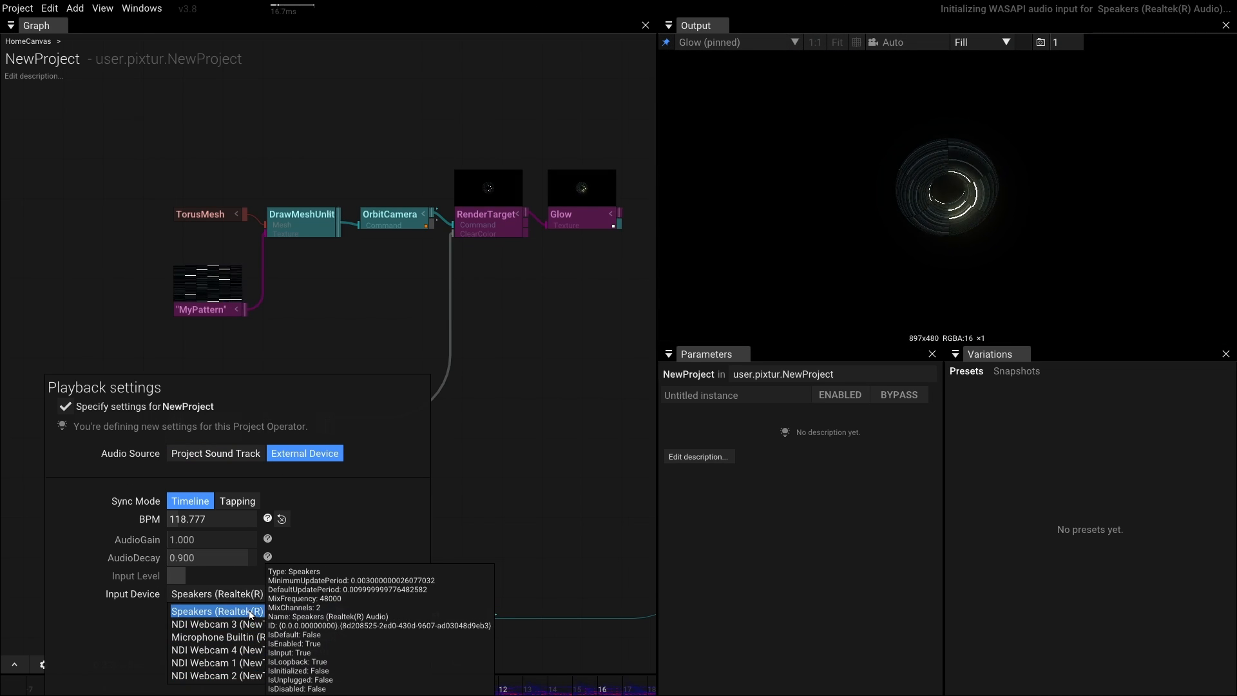
left_click(217, 610)
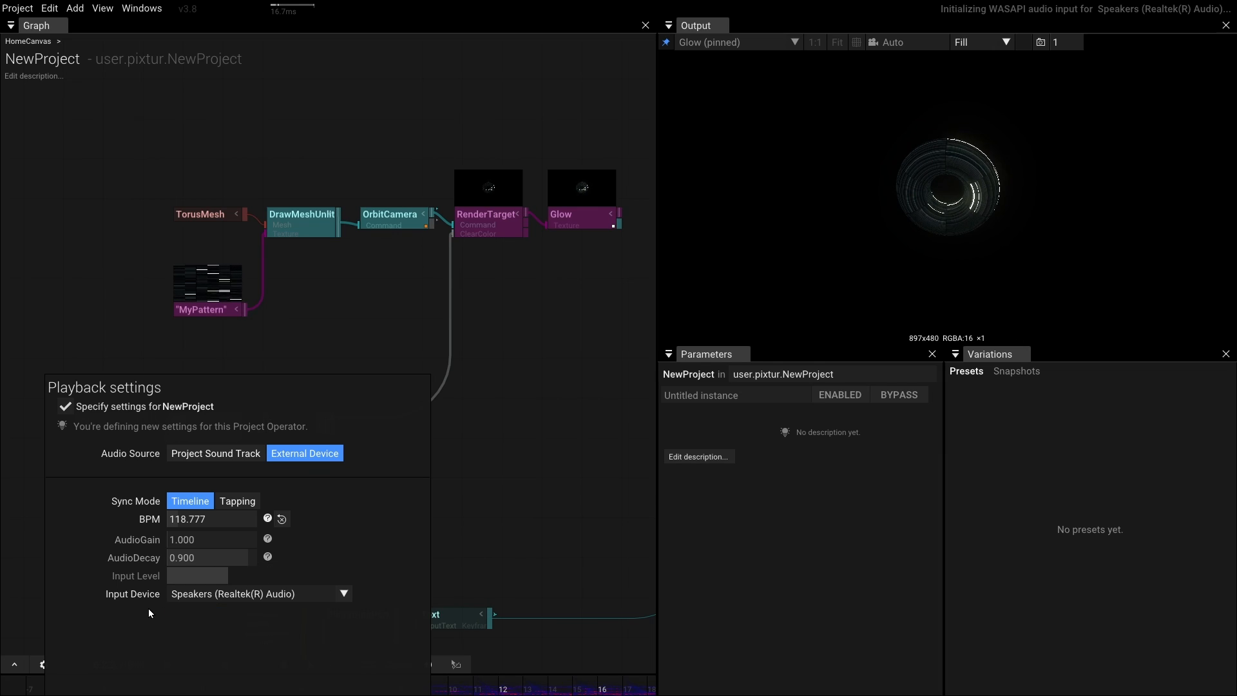
left_click(236, 500)
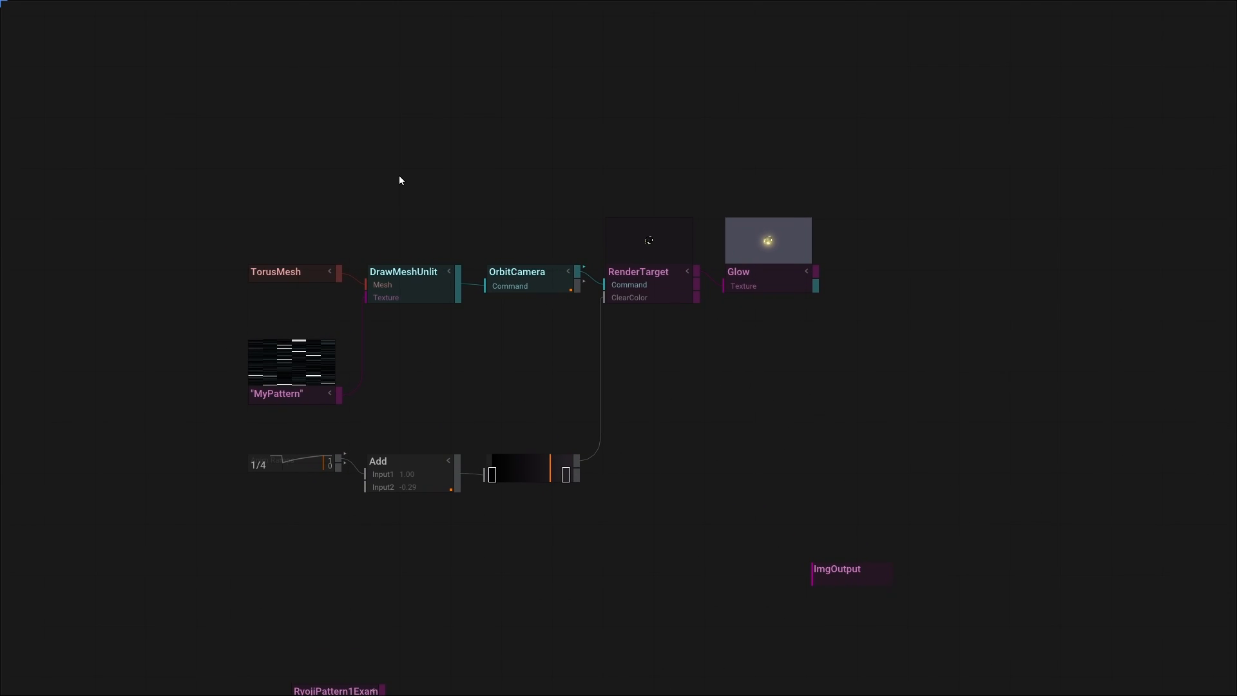
- View DrawMeshUnlit and Glow parameters and read Glow's operator description
left_click(291, 271)
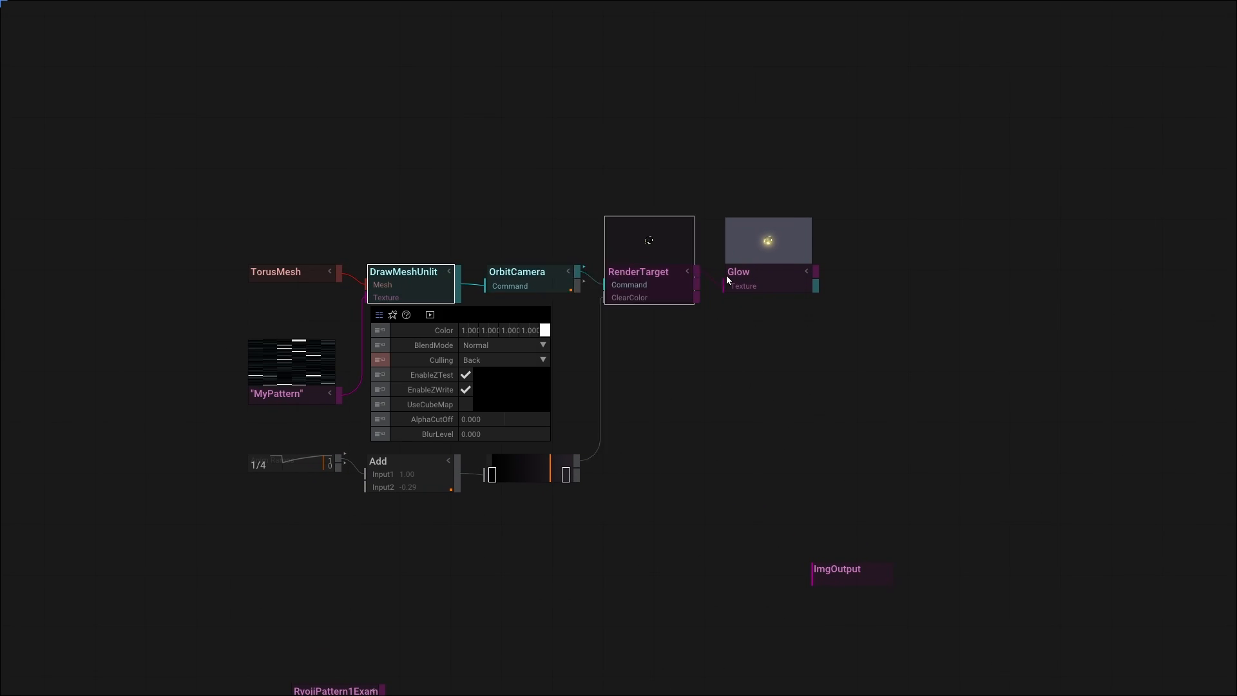
left_click(749, 305)
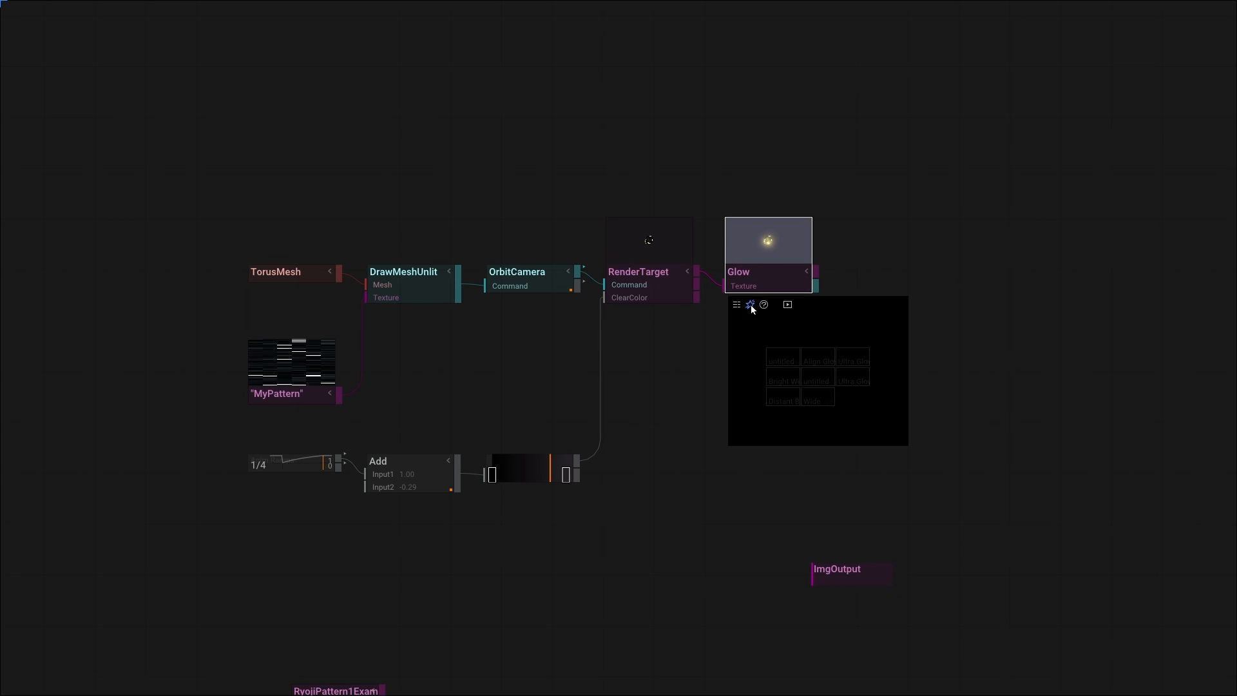
left_click(764, 305)
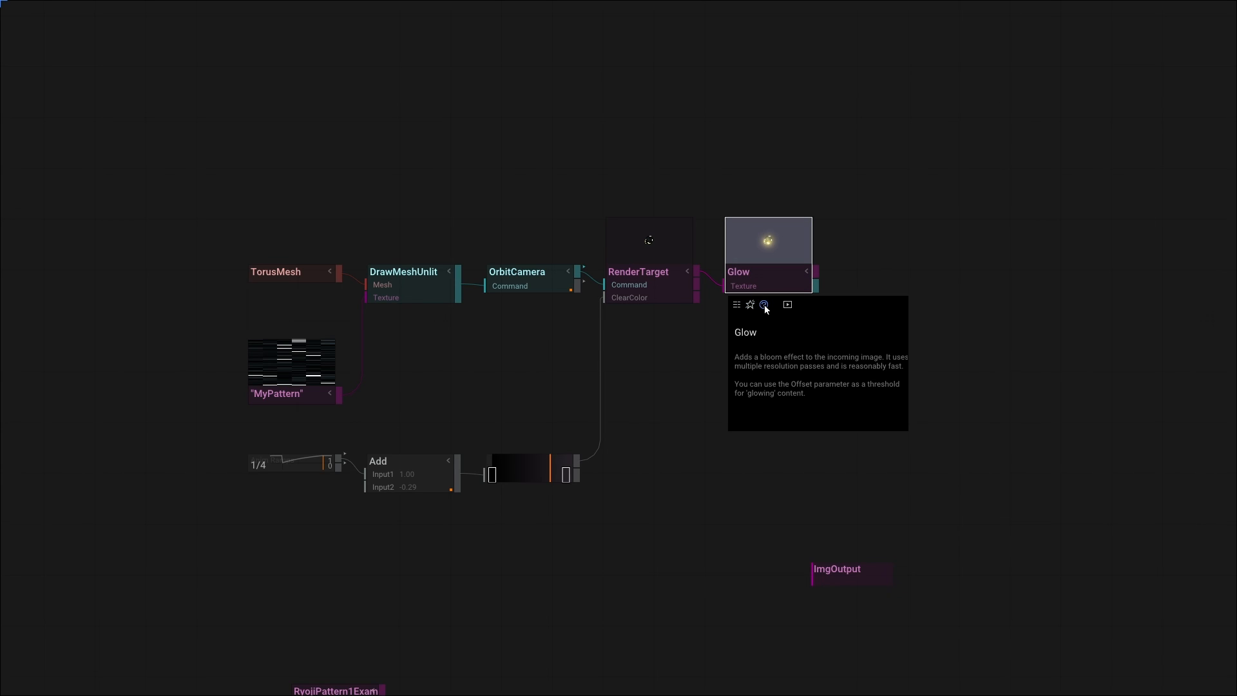
left_click(786, 304)
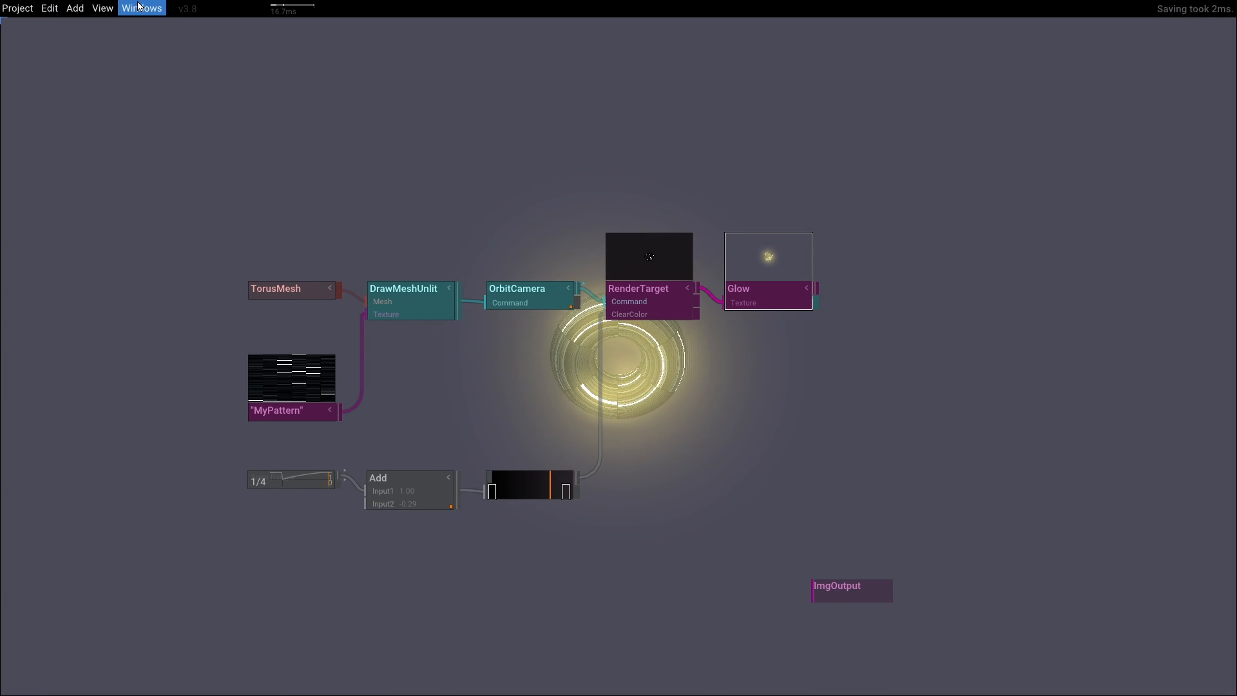
- Set the render as graph background and tap Sync to set the tempo
left_click(142, 8)
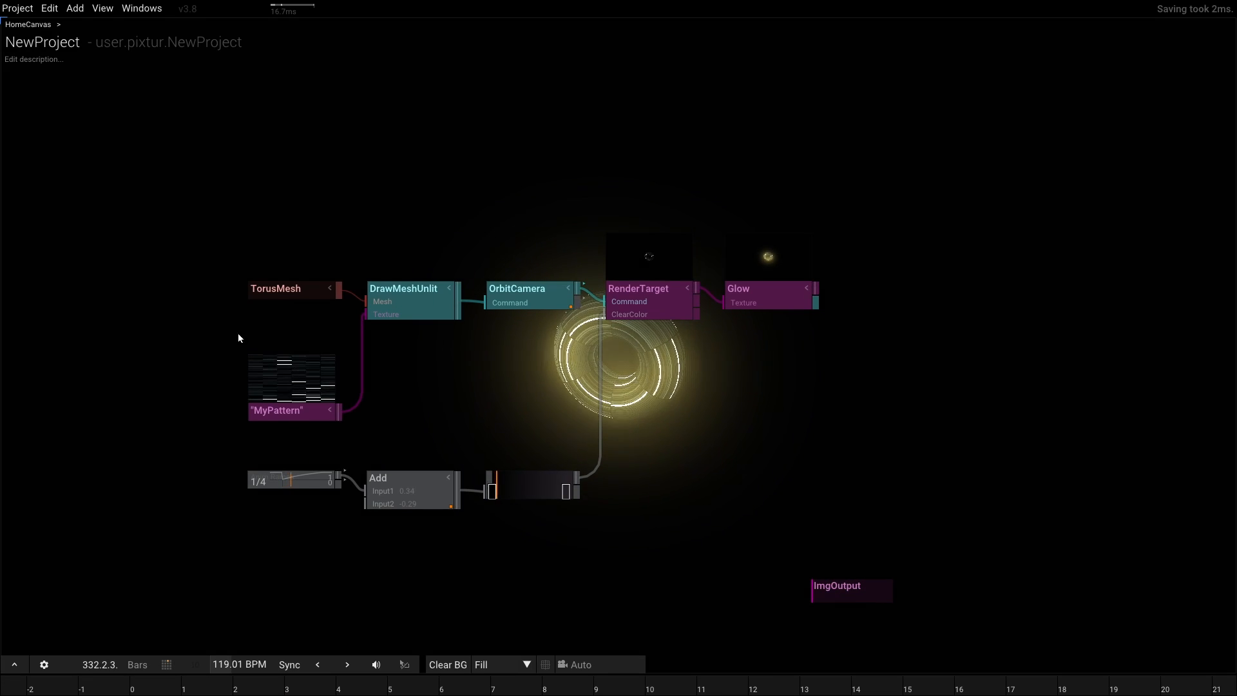
mouse_move(288, 664)
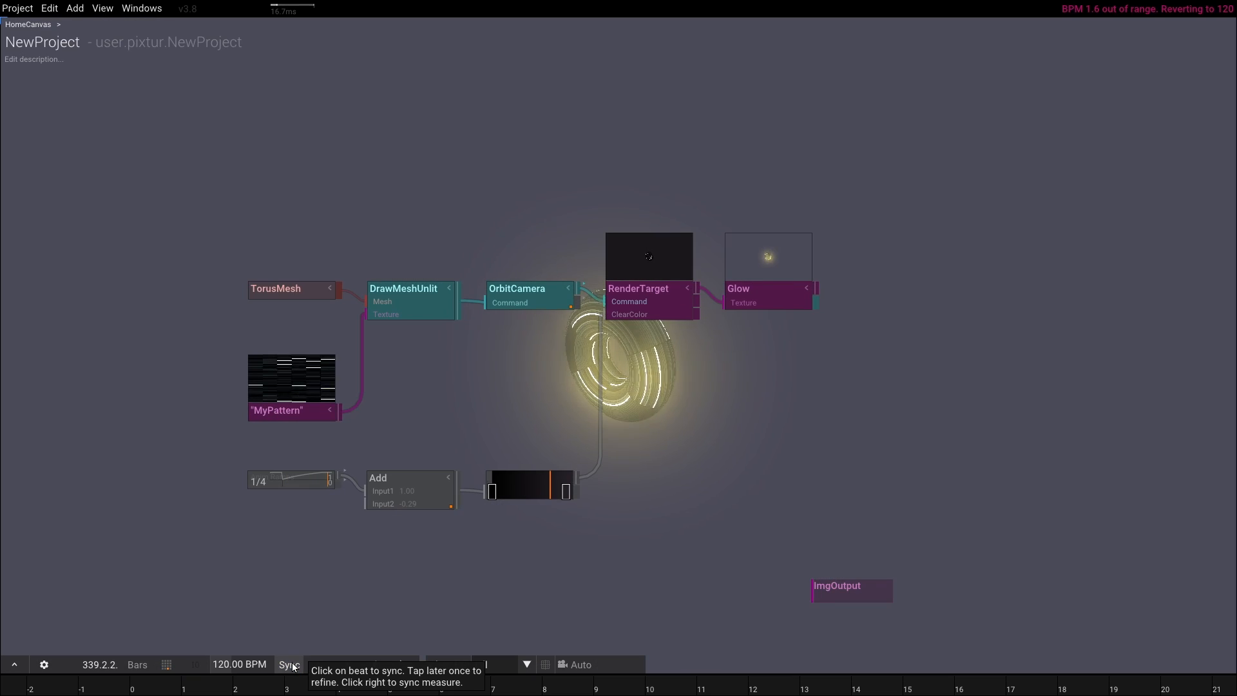
left_click(288, 665)
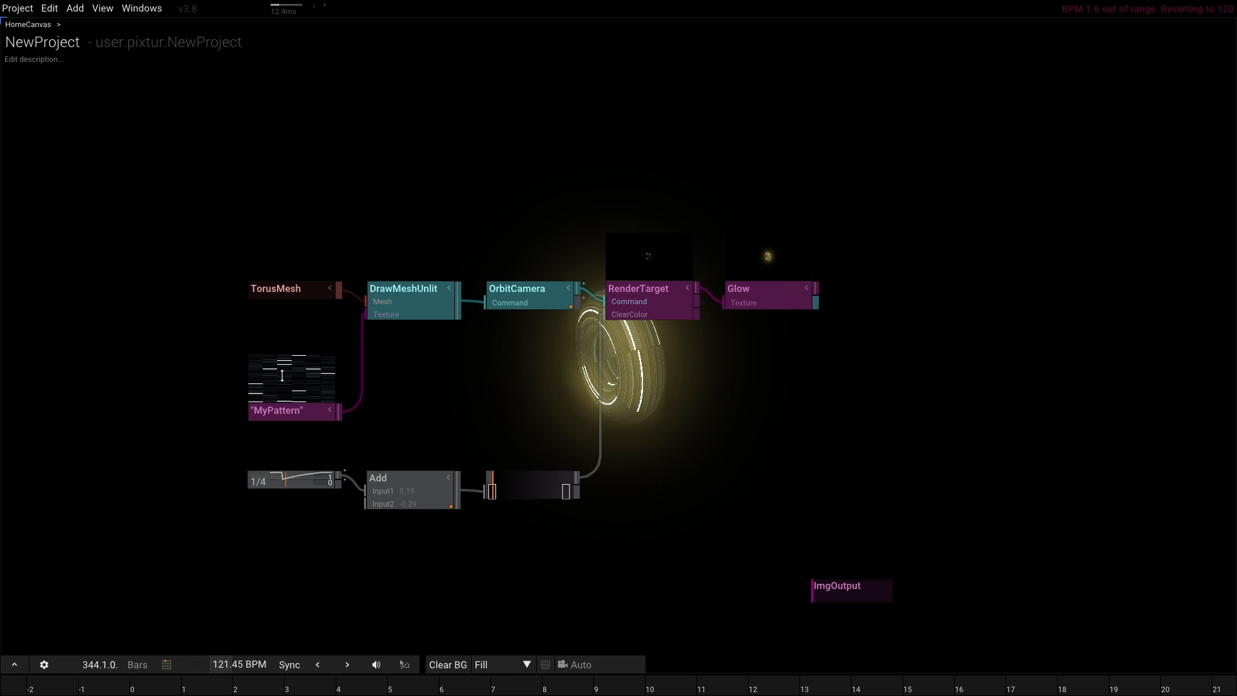
- Search 'anim' and add an AnimValue node for the OrbitCamera radius
type("anim")
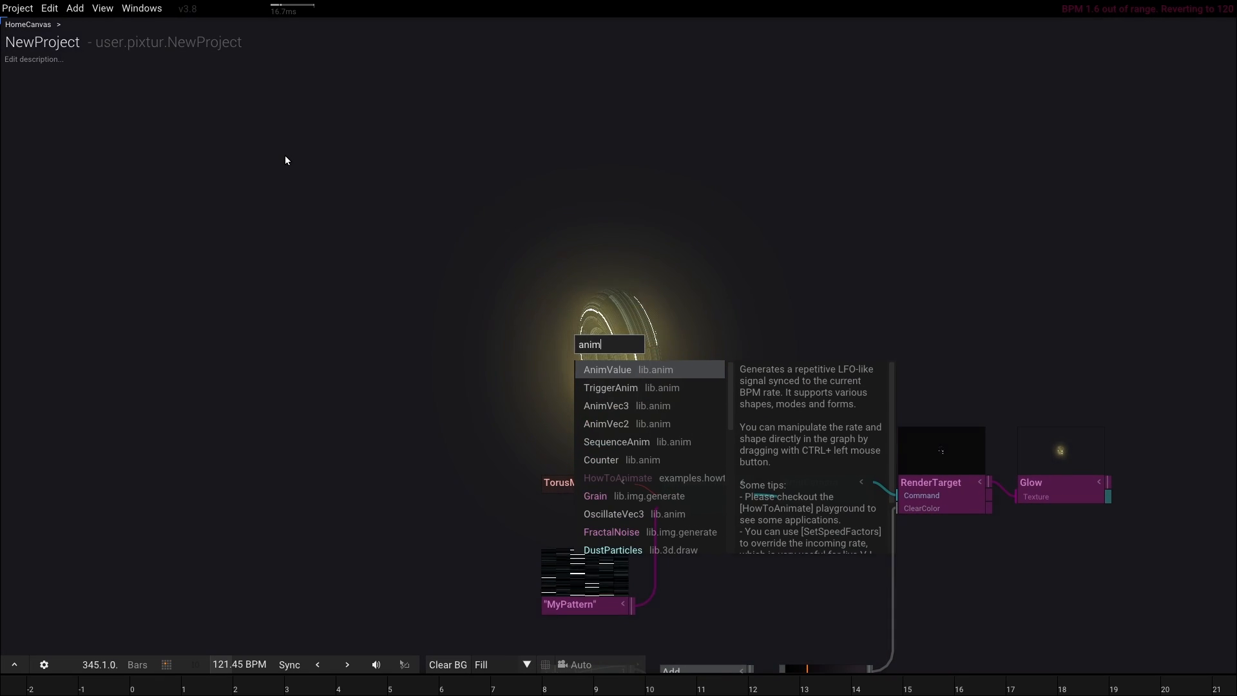
left_click(608, 370)
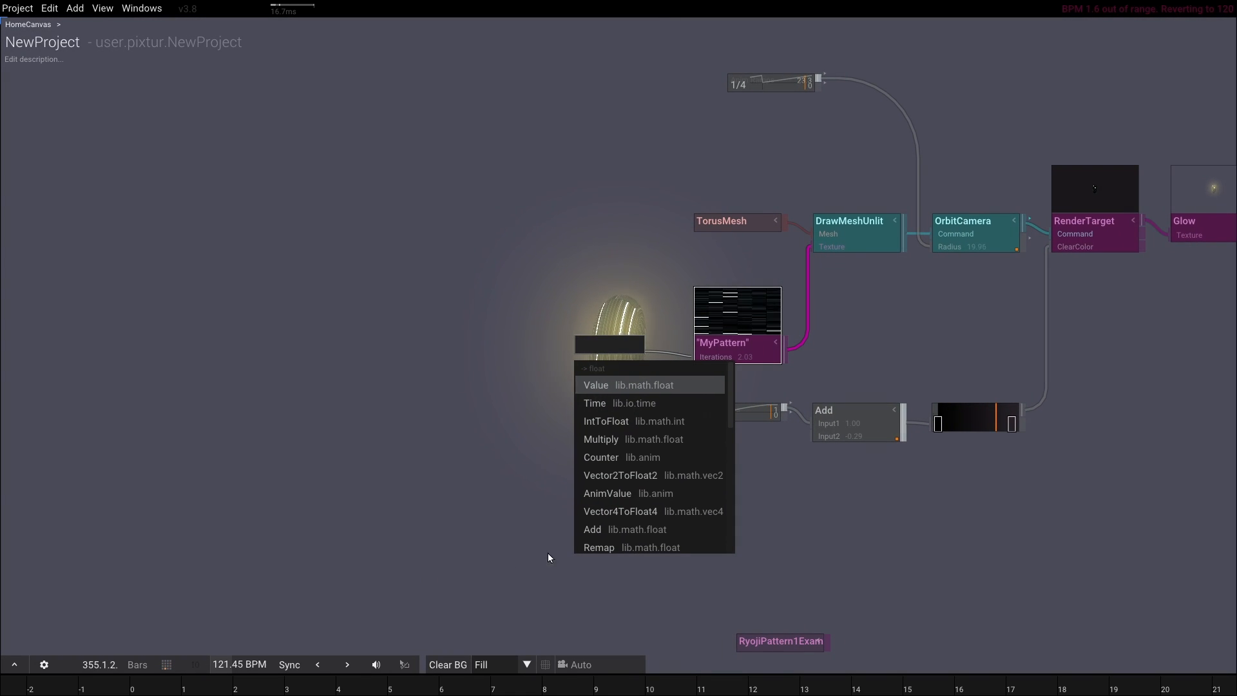
- Search 'midi' and add a MidiInput node for MyPattern's Iterations
type("midi")
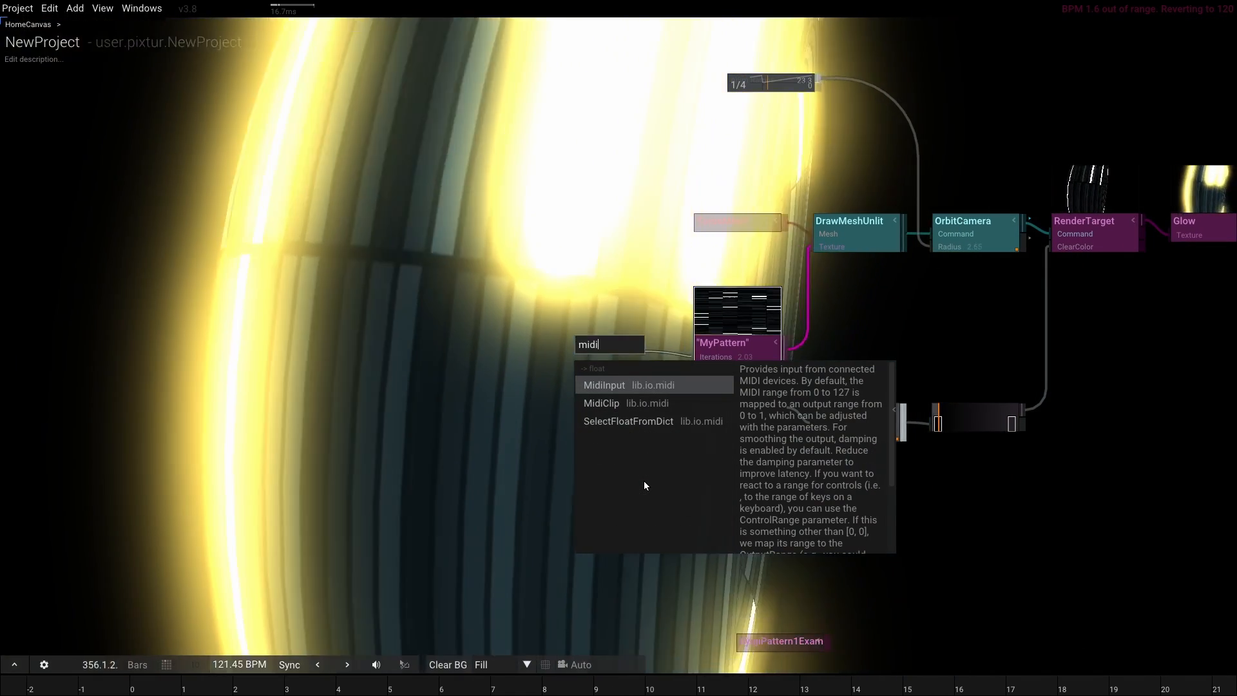
left_click(603, 384)
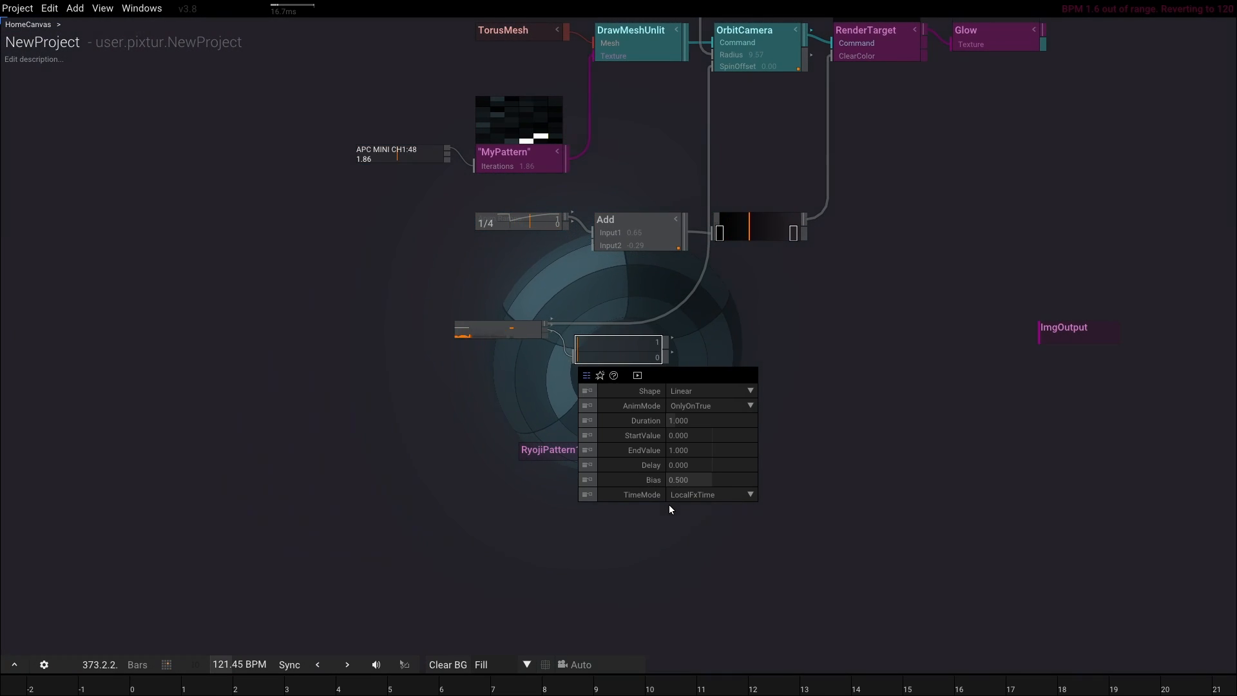
- Inspect the TriggerAnim operator's settings
left_click(708, 391)
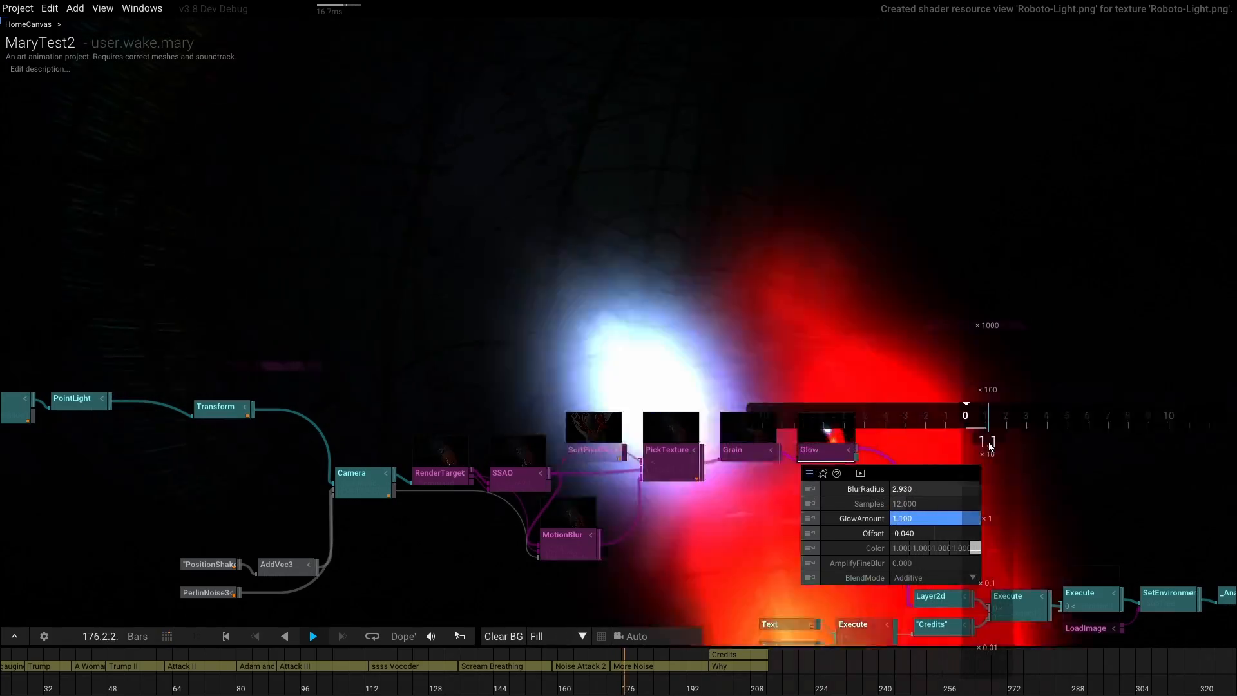
- Drag the Glow node's GlowAmount from 1.1 down to 0.9, then nudge it to 0.94
left_click_drag(988, 440, 946, 440)
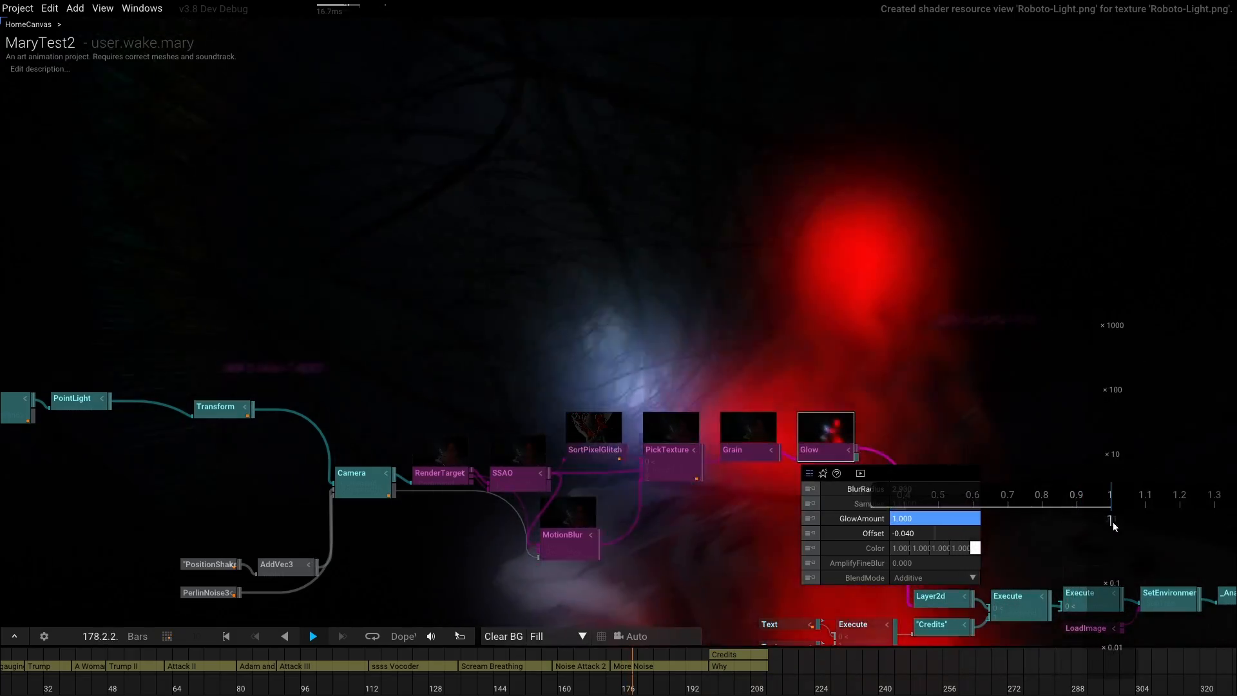
left_click_drag(1113, 518, 1076, 518)
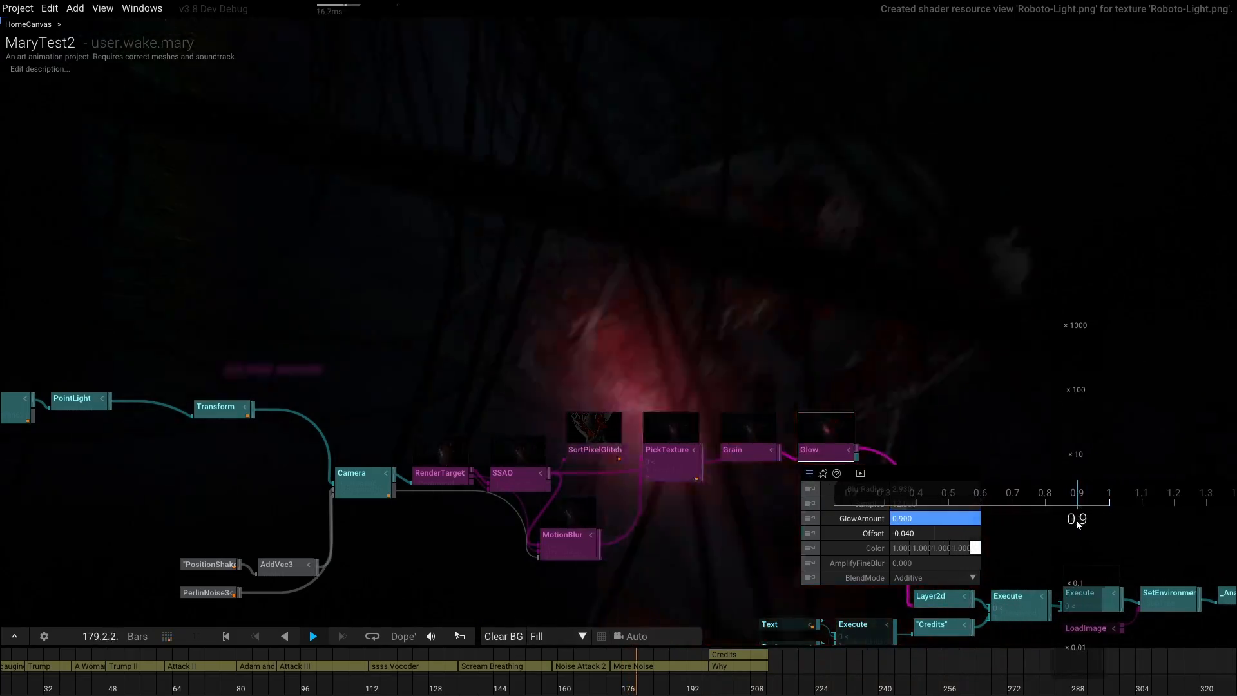
left_click_drag(1074, 517, 1088, 520)
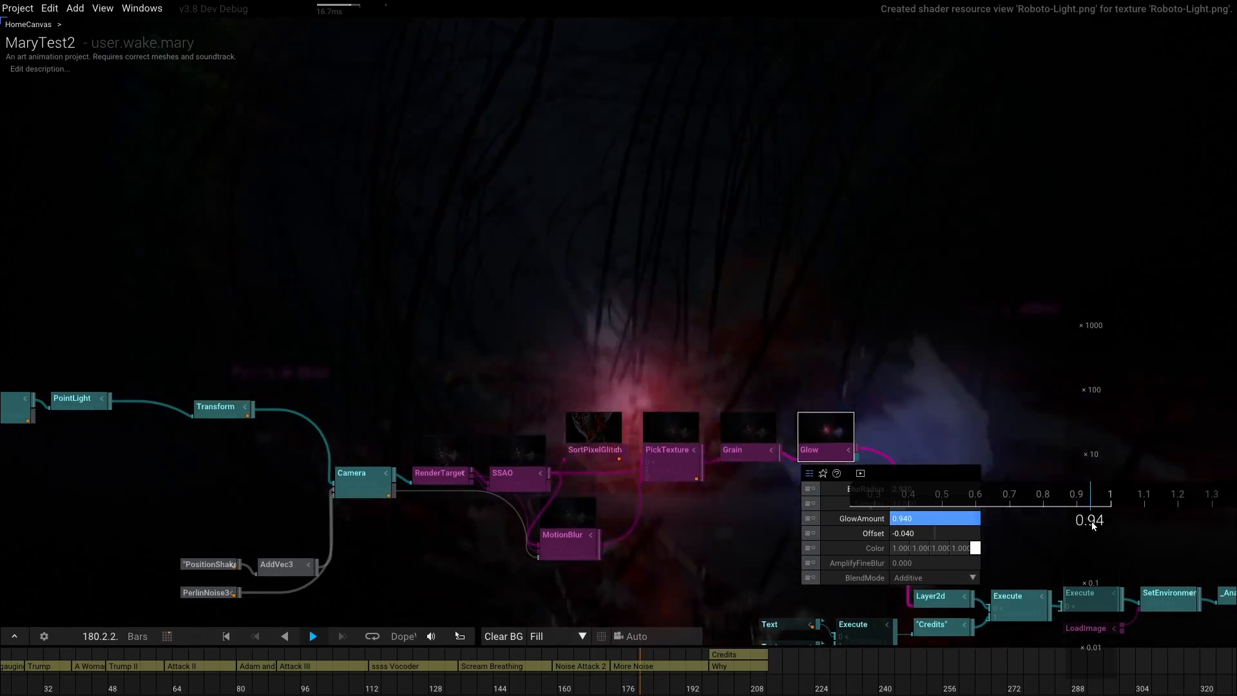